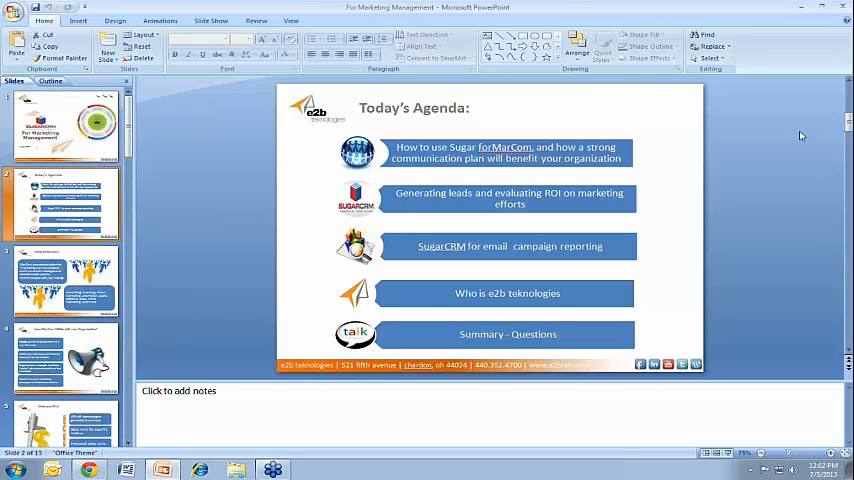
pyautogui.moveTo(676, 161)
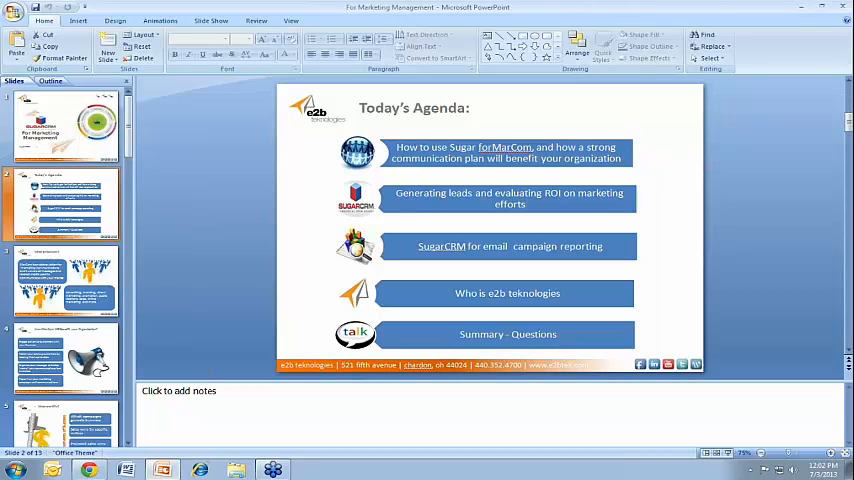
# Step: Bring up Chrome's taskbar jump list of recent sites, including SugarCRM
pyautogui.rightClick(88, 469)
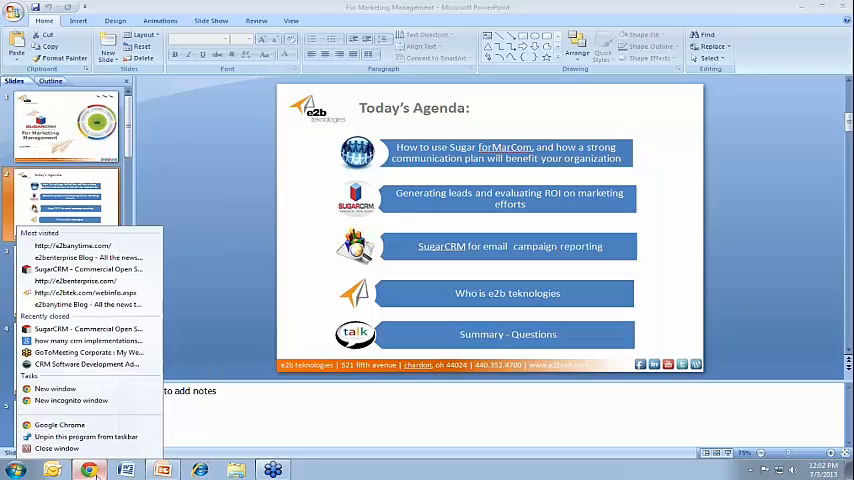
pyautogui.moveTo(60, 424)
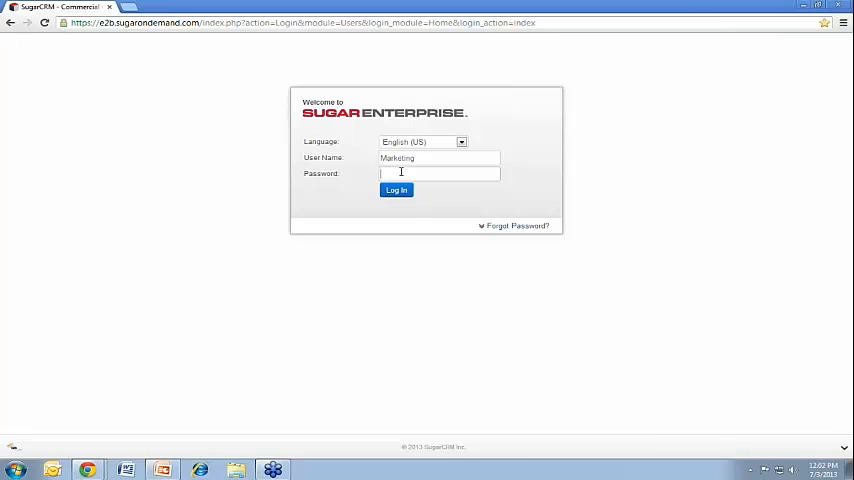
pyautogui.moveTo(676, 151)
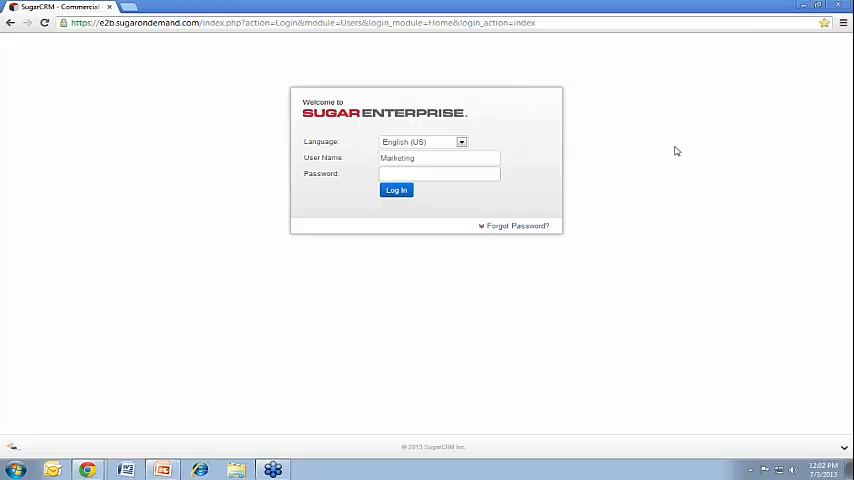
# Step: Log in to SugarCRM as the Marketing Department with the password
pyautogui.write('password')
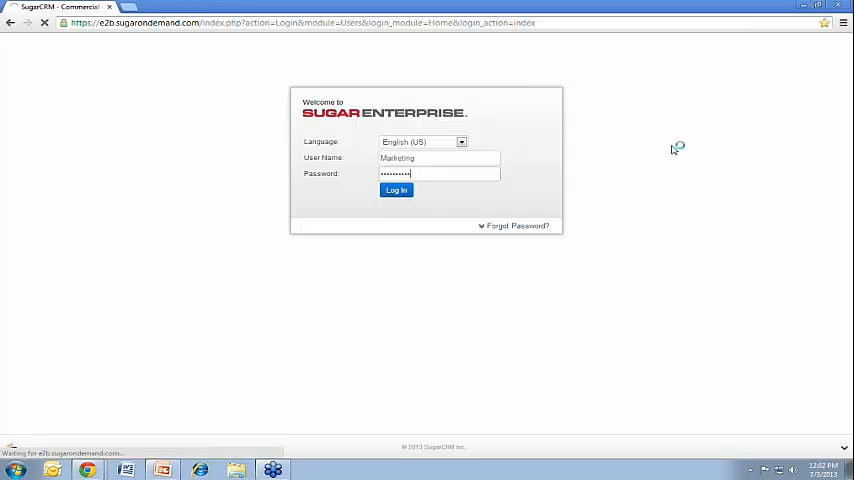
pyautogui.click(396, 190)
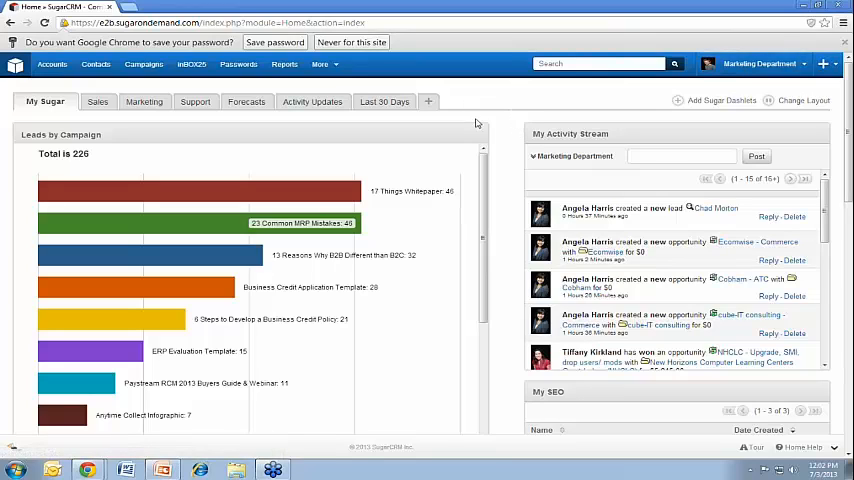
pyautogui.moveTo(504, 105)
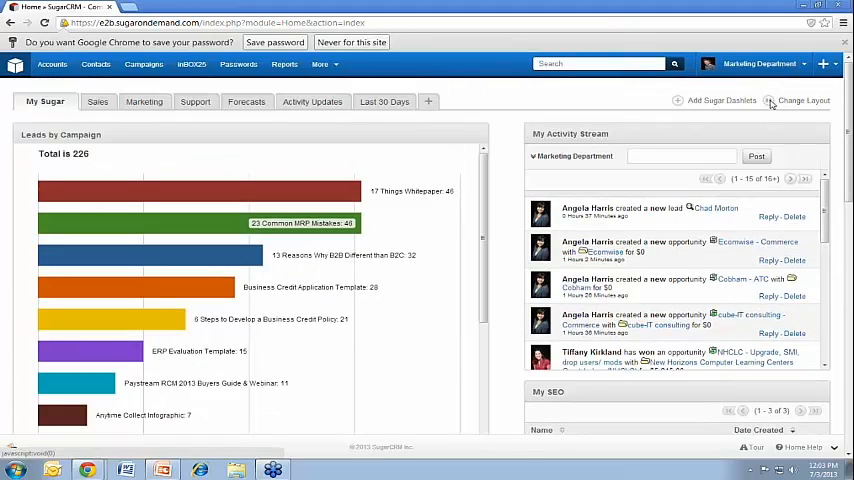
# Step: View the Forecasts dashboard's funnel charts, then return to My Sugar
pyautogui.click(803, 100)
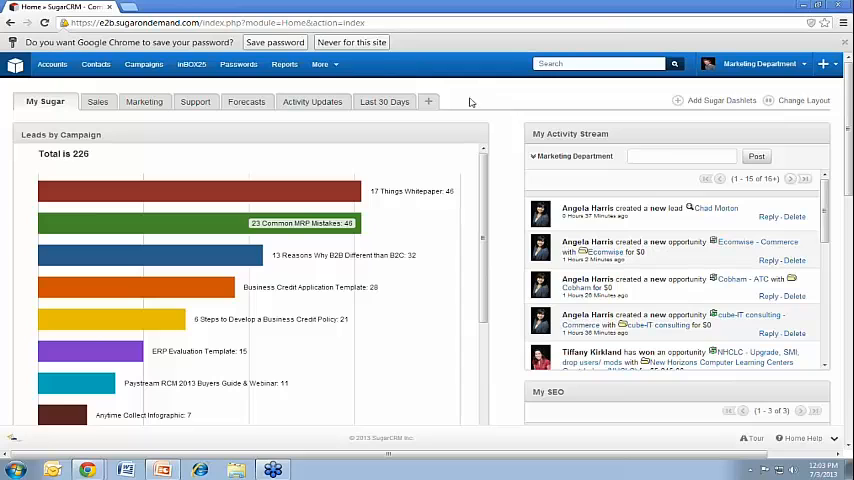
pyautogui.click(239, 101)
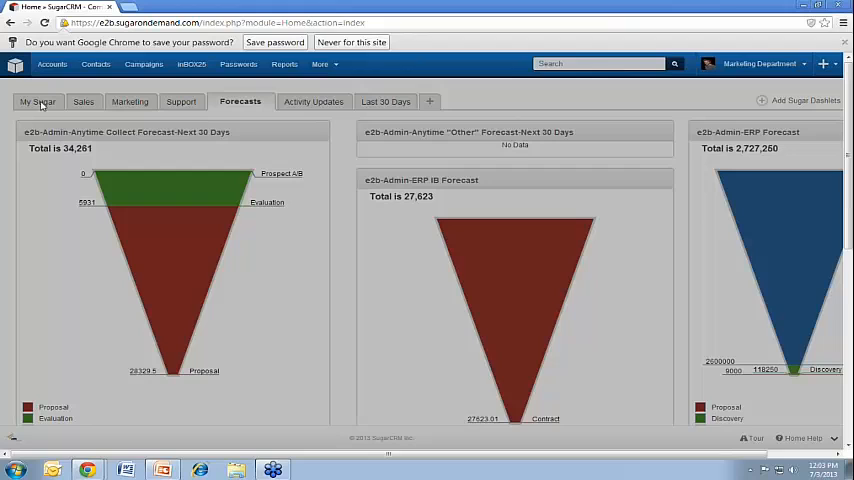
pyautogui.click(37, 101)
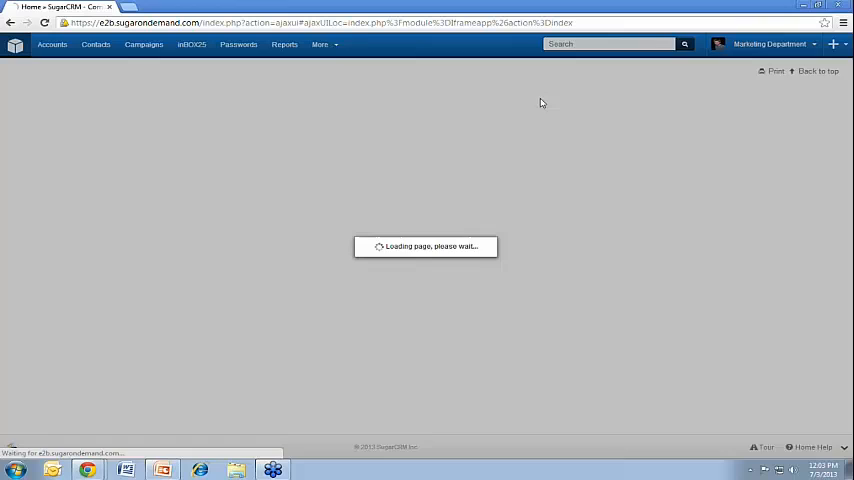
pyautogui.click(191, 43)
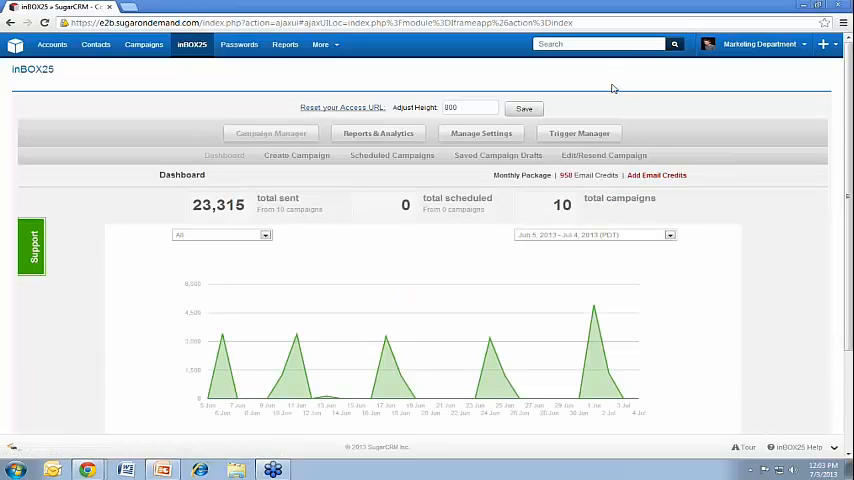
pyautogui.moveTo(755, 213)
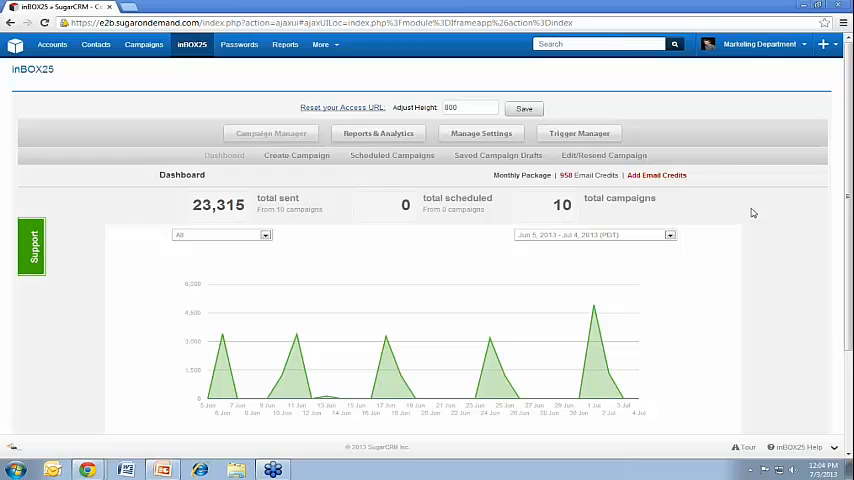
pyautogui.moveTo(777, 213)
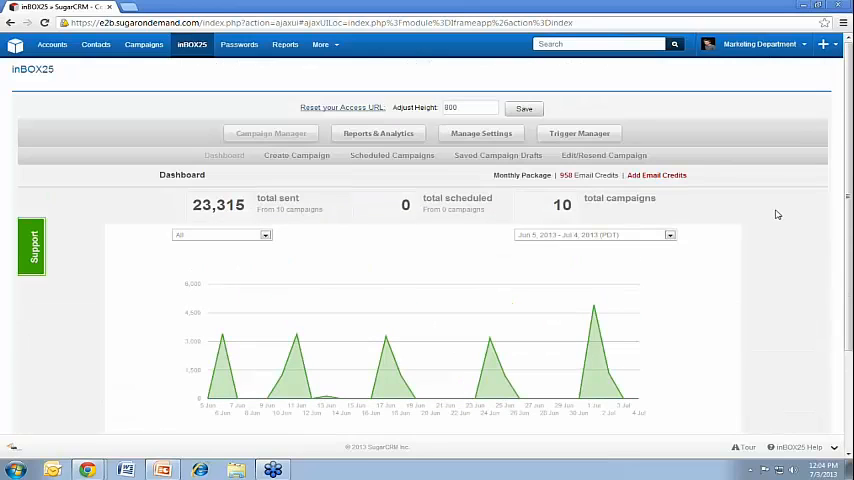
pyautogui.moveTo(401, 166)
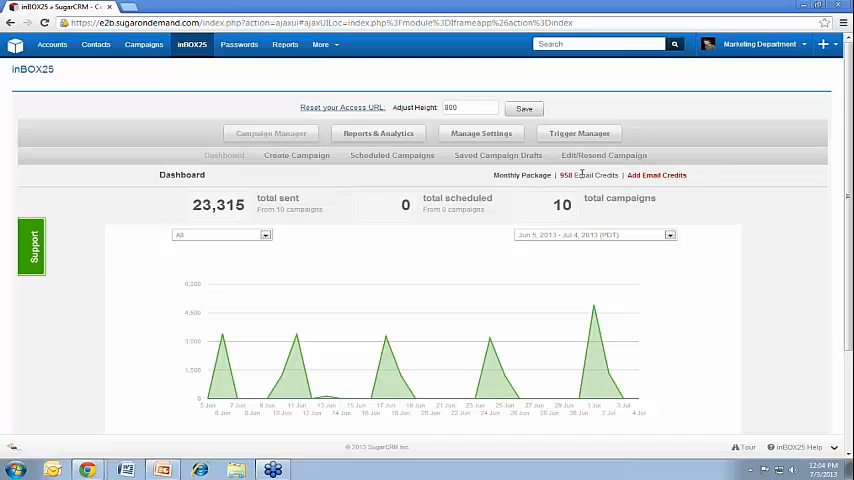
pyautogui.moveTo(566, 187)
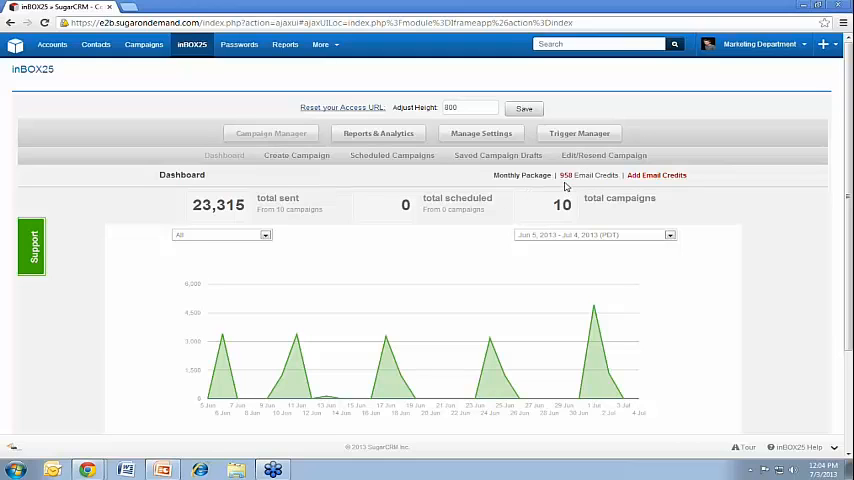
pyautogui.moveTo(562, 195)
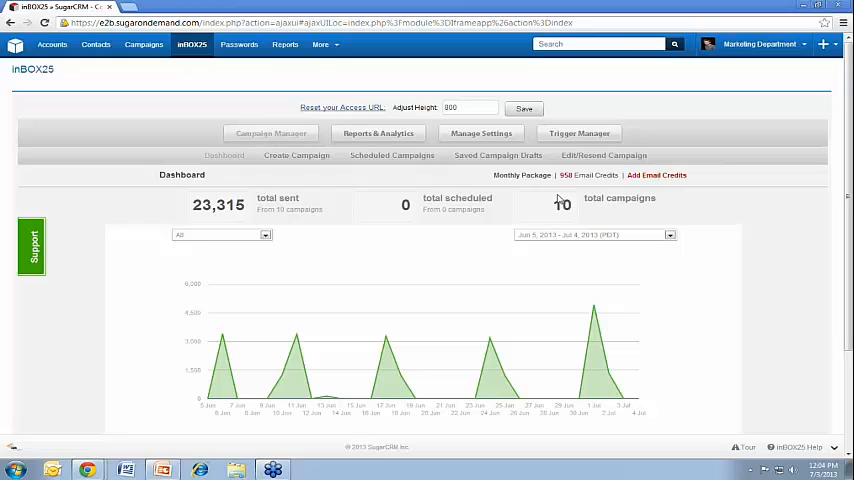
pyautogui.moveTo(796, 195)
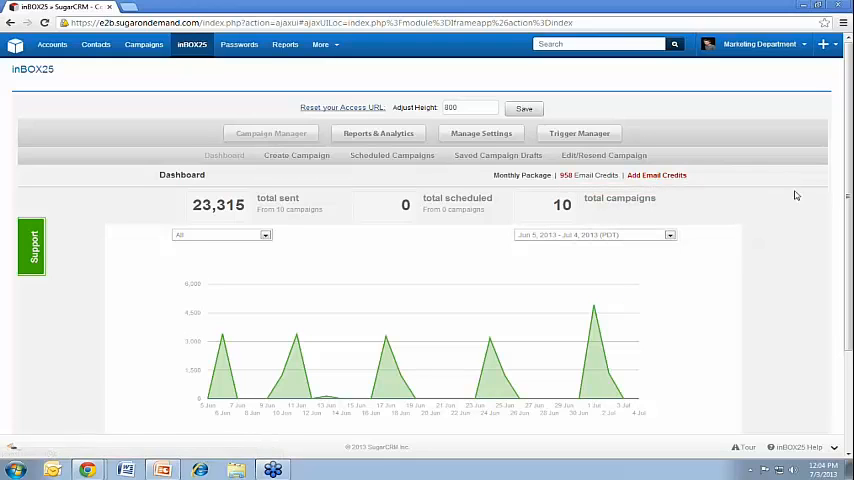
pyautogui.moveTo(608, 342)
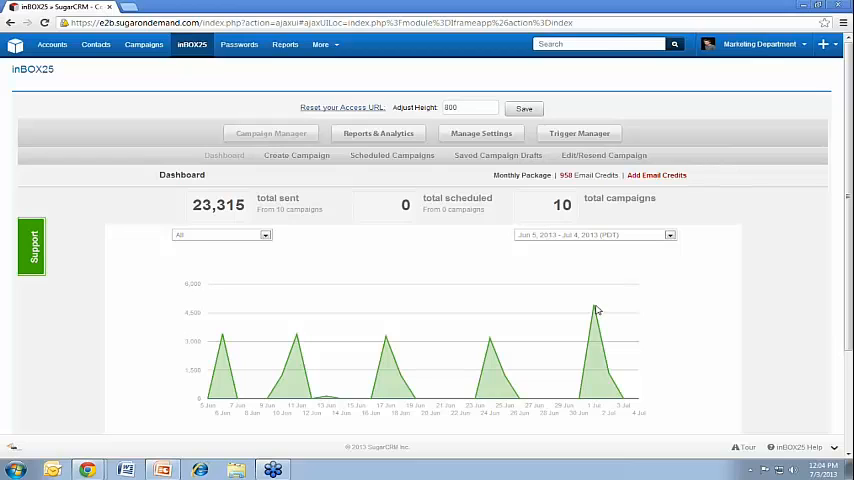
pyautogui.moveTo(596, 310)
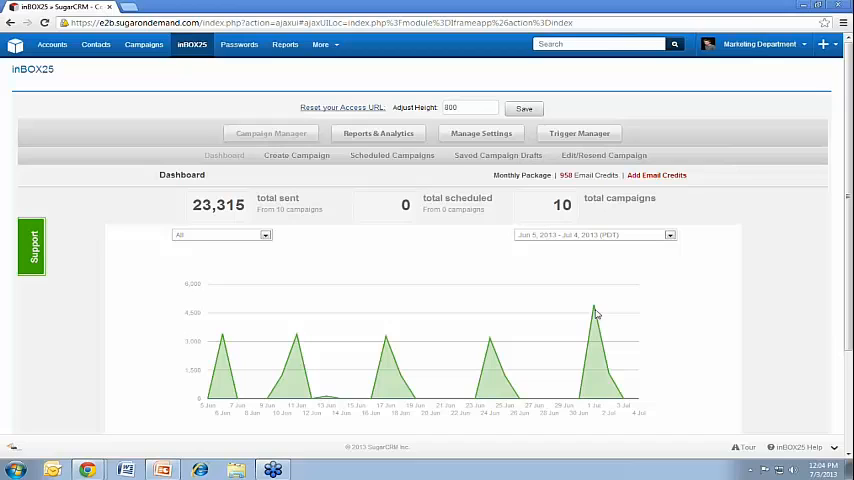
pyautogui.moveTo(371, 214)
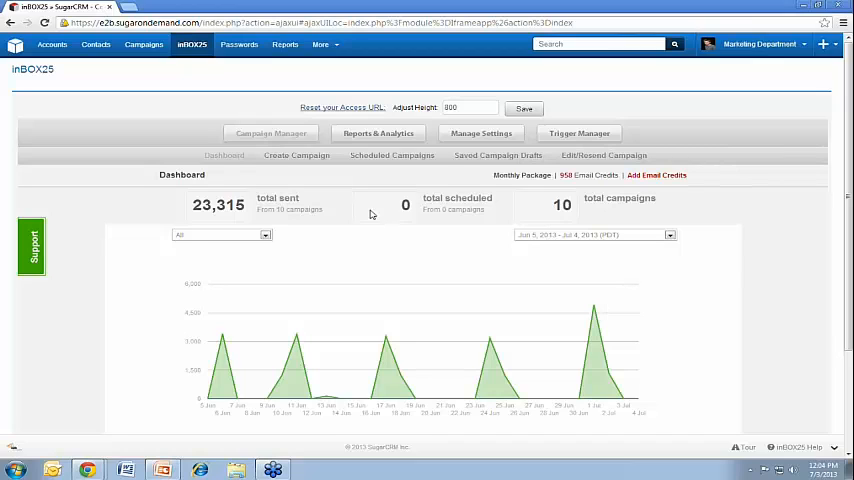
pyautogui.moveTo(753, 203)
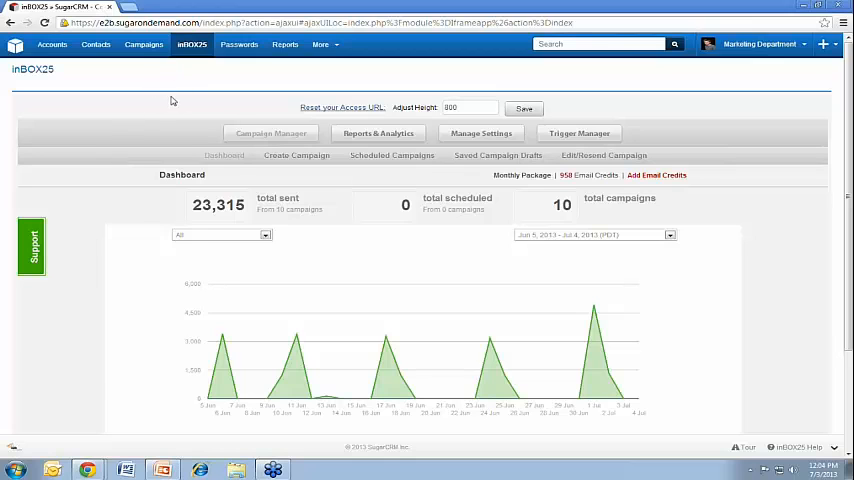
# Step: Clear the White Paper campaign filter and list all 514 campaigns
pyautogui.click(143, 44)
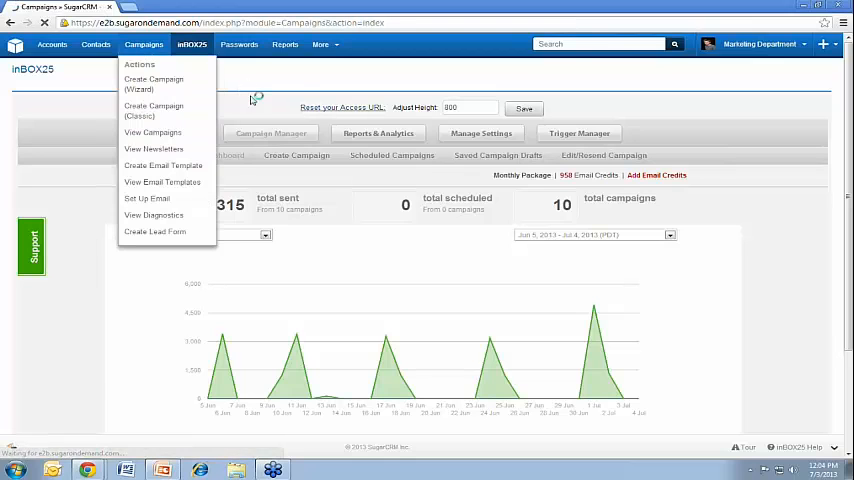
pyautogui.click(152, 132)
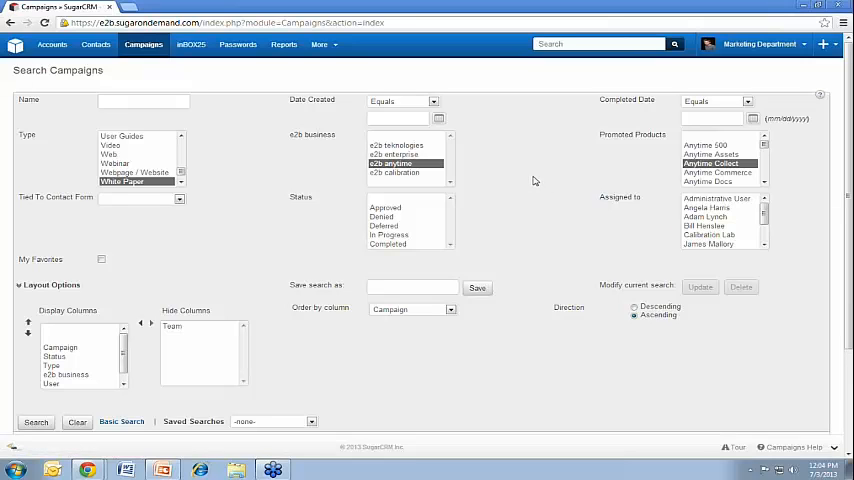
pyautogui.moveTo(532, 180)
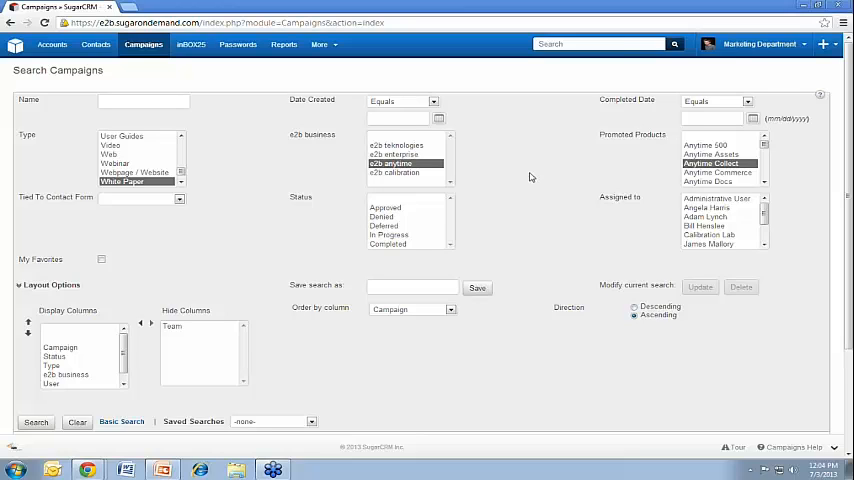
pyautogui.moveTo(528, 160)
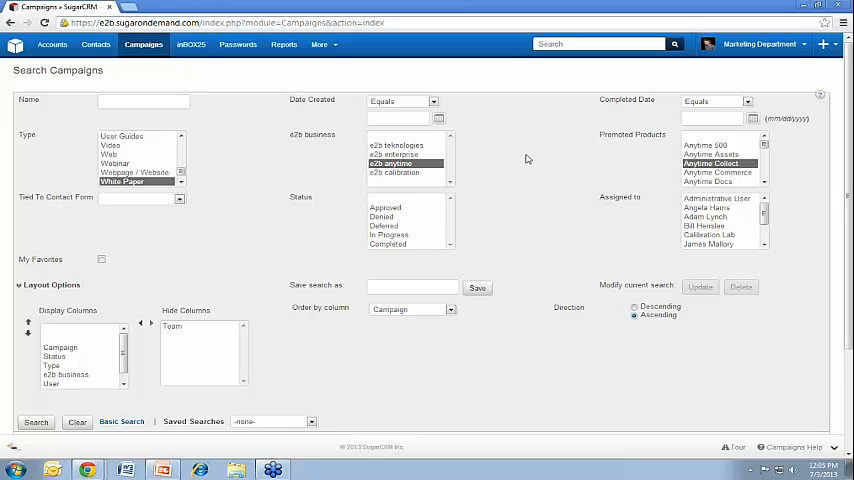
pyautogui.click(35, 421)
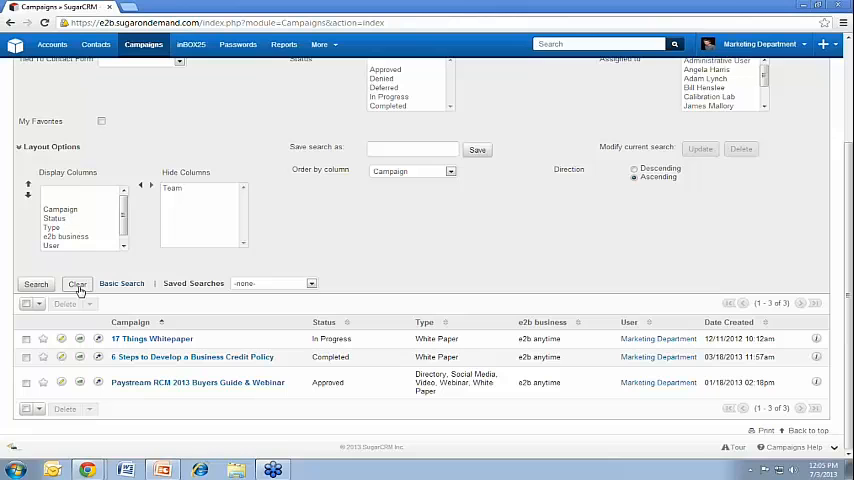
pyautogui.click(77, 283)
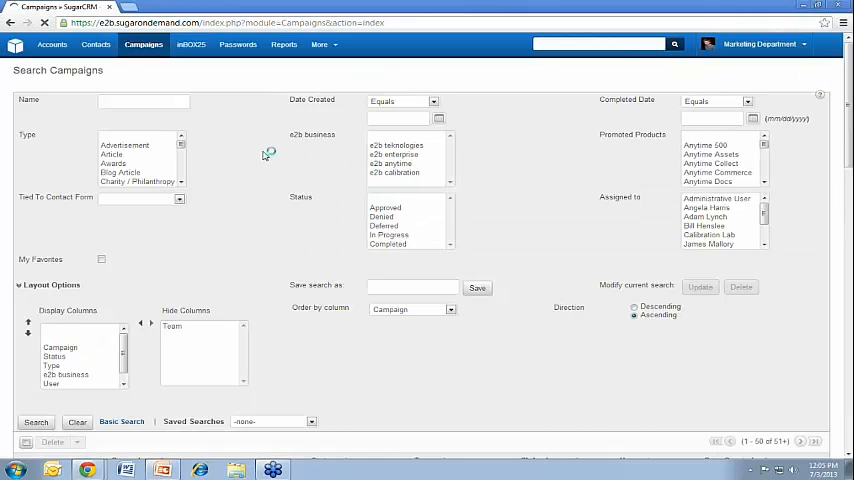
pyautogui.click(35, 421)
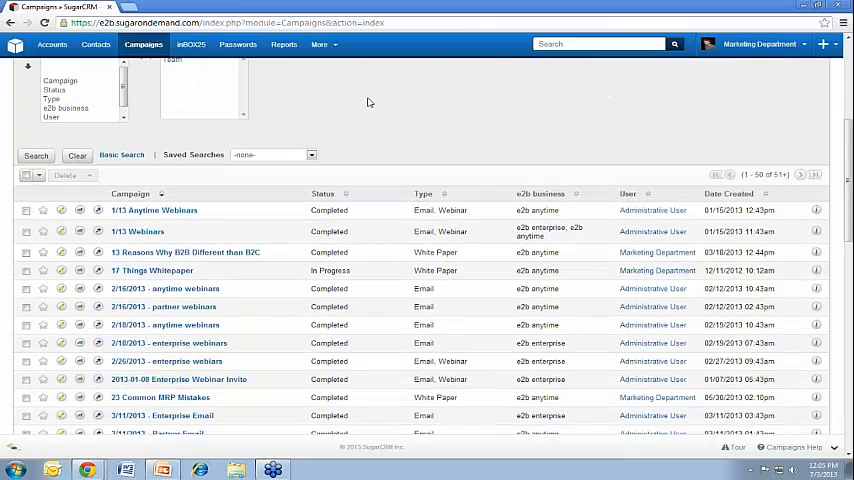
pyautogui.scroll(-3)
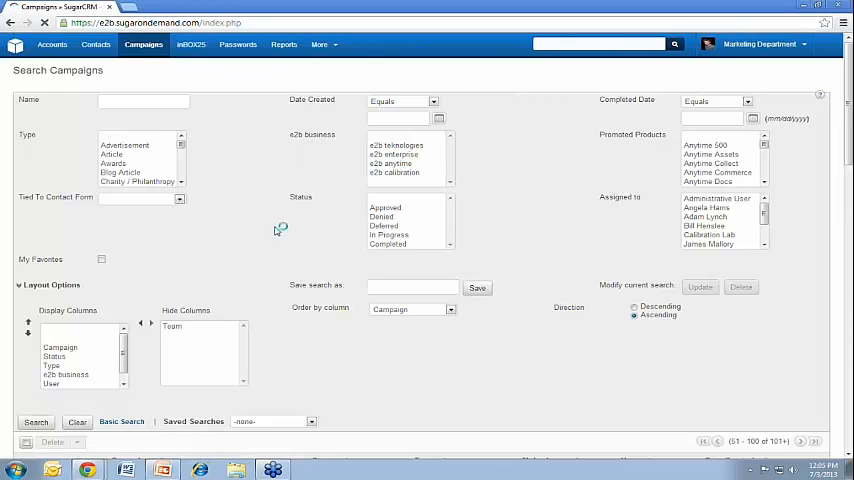
pyautogui.click(35, 421)
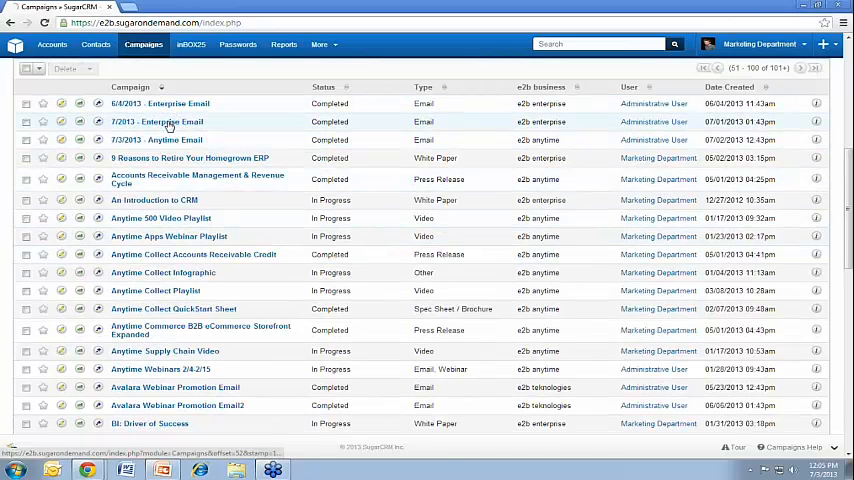
# Step: Open the completed '7/2013 - Enterprise Email' campaign record with its 6,480-target list
pyautogui.click(156, 121)
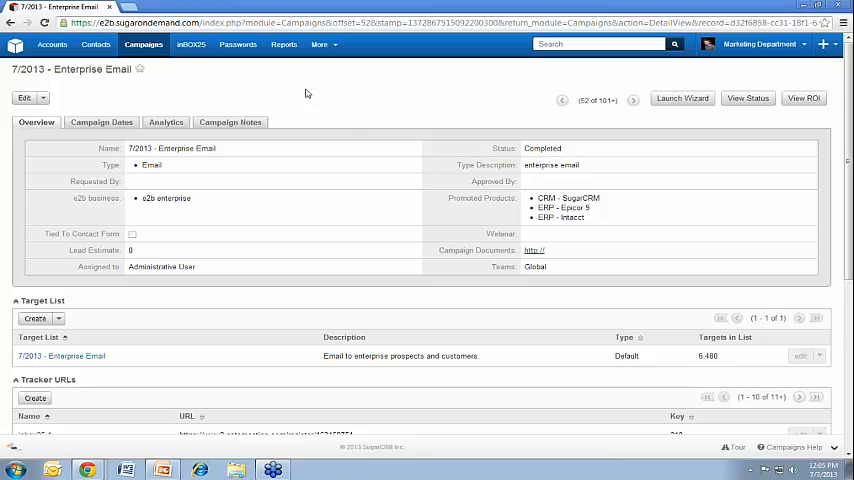
pyautogui.moveTo(311, 101)
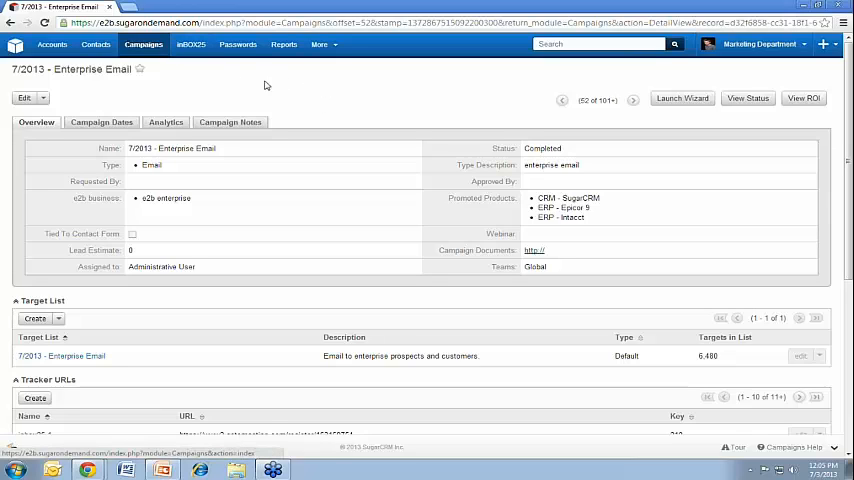
pyautogui.moveTo(389, 138)
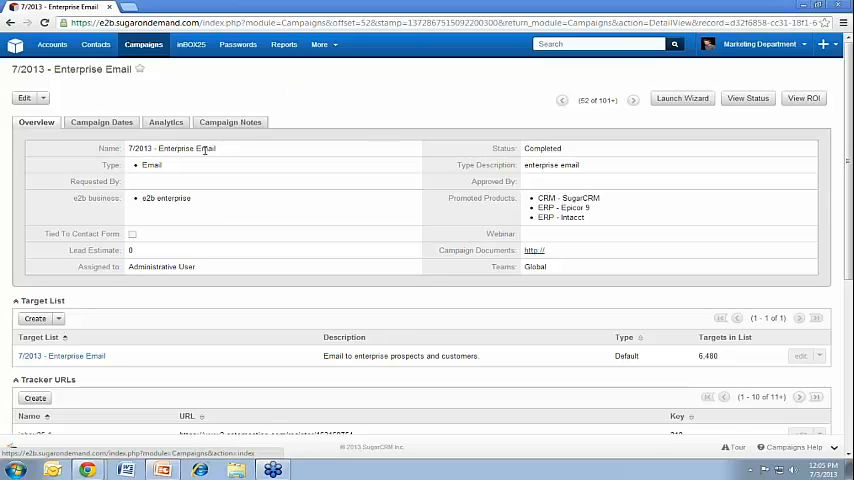
pyautogui.moveTo(338, 93)
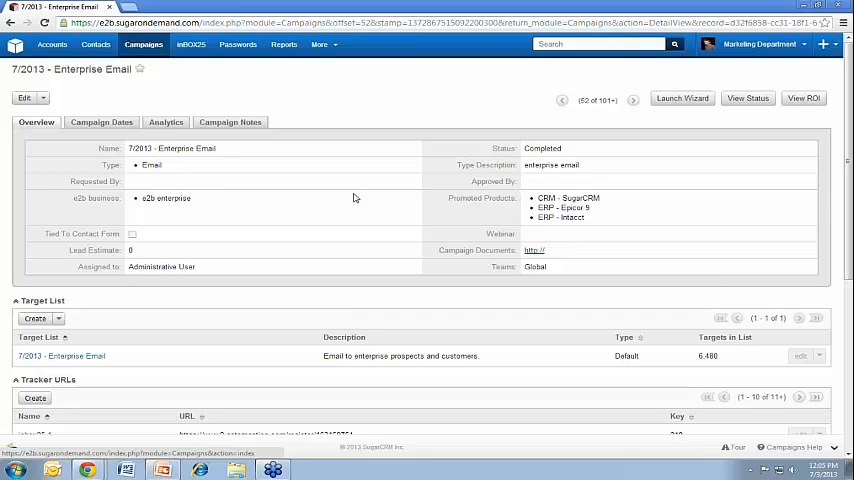
pyautogui.moveTo(348, 188)
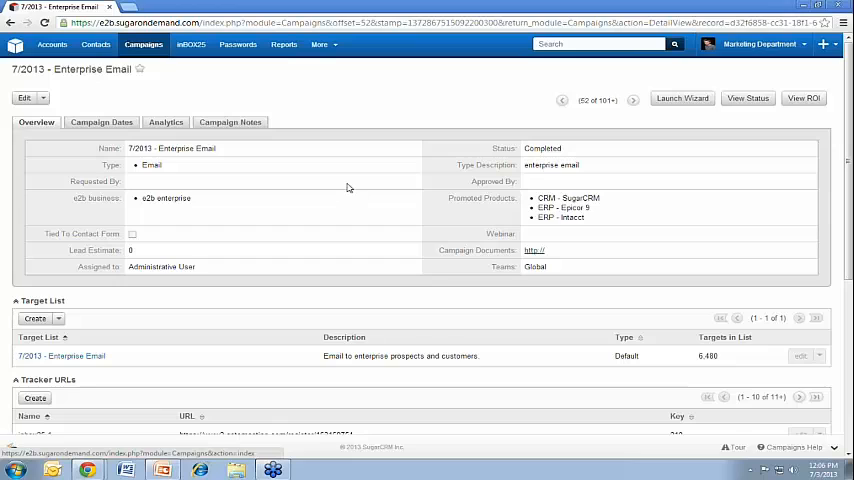
pyautogui.moveTo(748, 98)
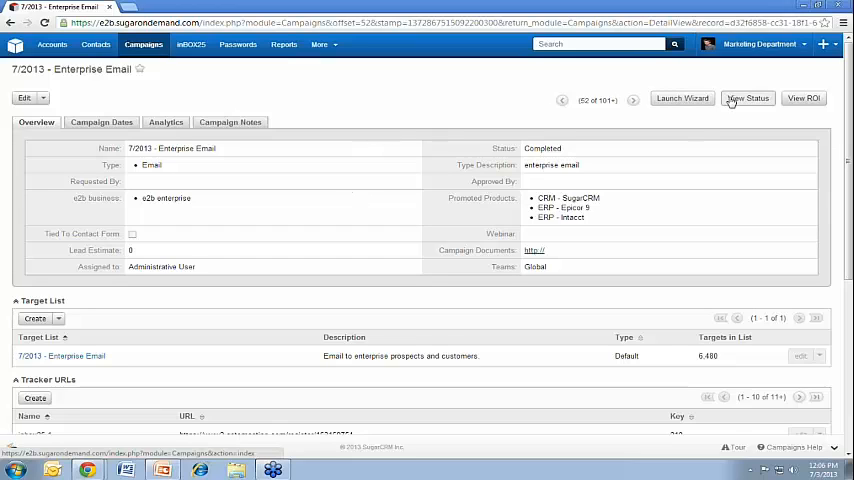
# Step: Show the campaign status report: 4,922 sent, 198 bounced, 462 viewed, 22 opted out
pyautogui.click(748, 98)
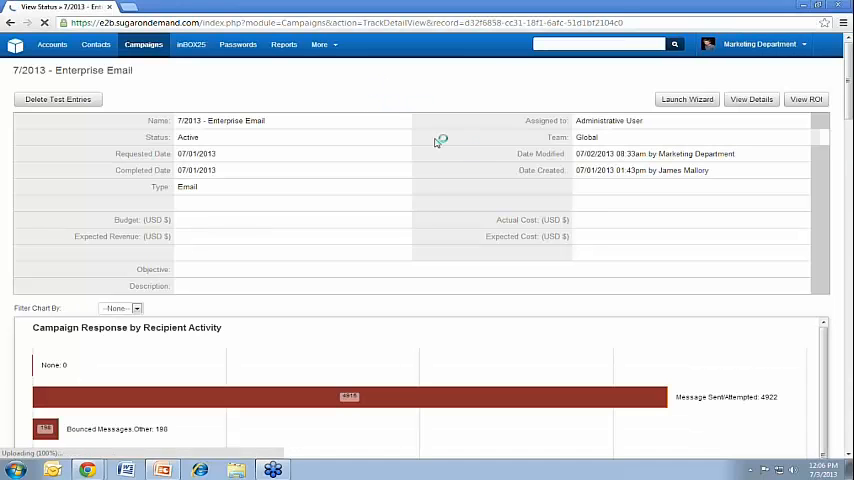
pyautogui.scroll(-3)
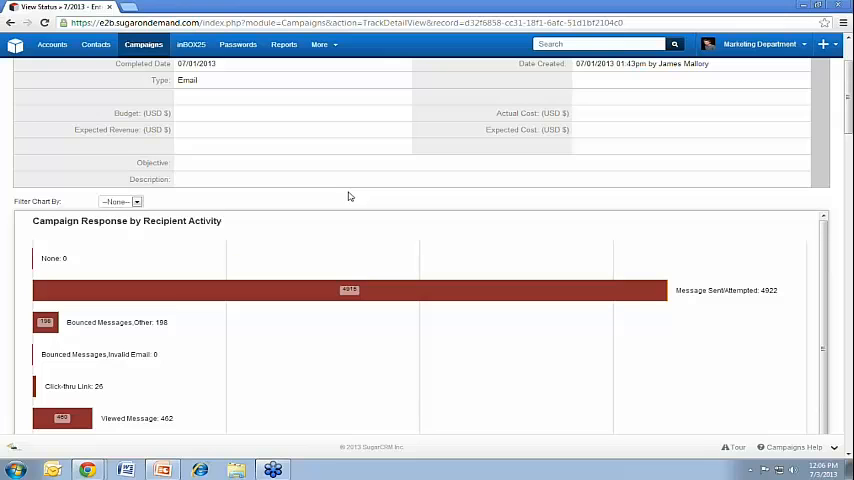
pyautogui.scroll(3)
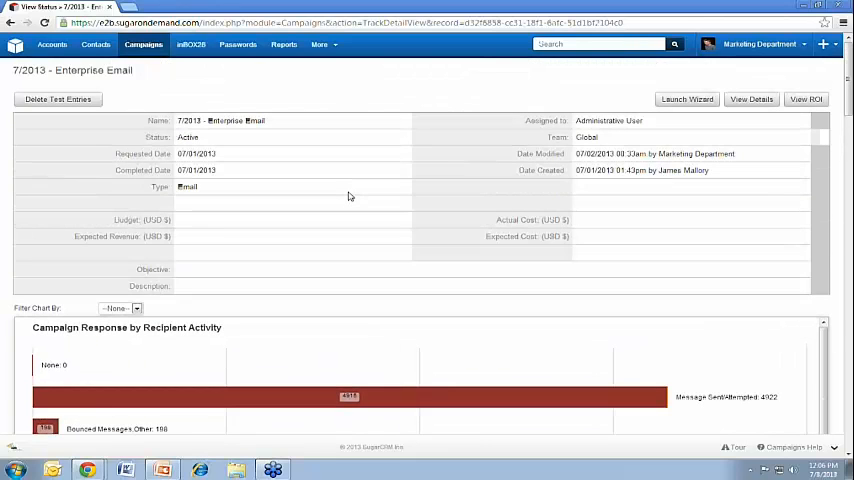
pyautogui.scroll(-3)
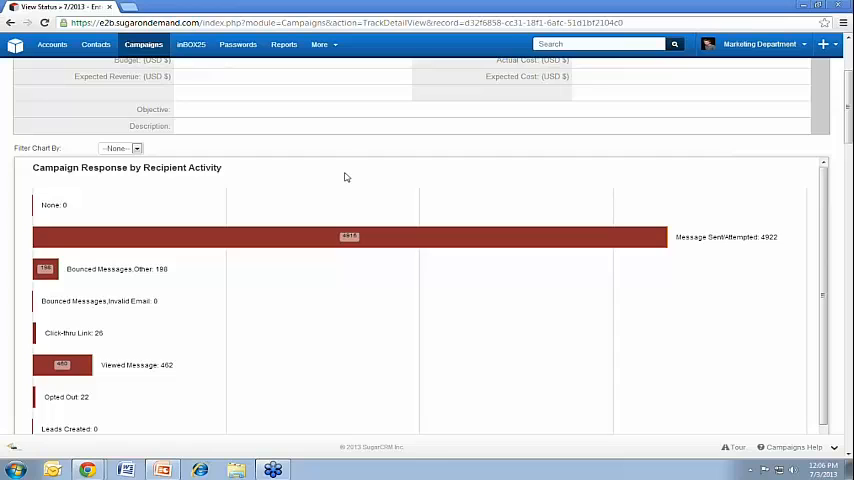
pyautogui.scroll(-3)
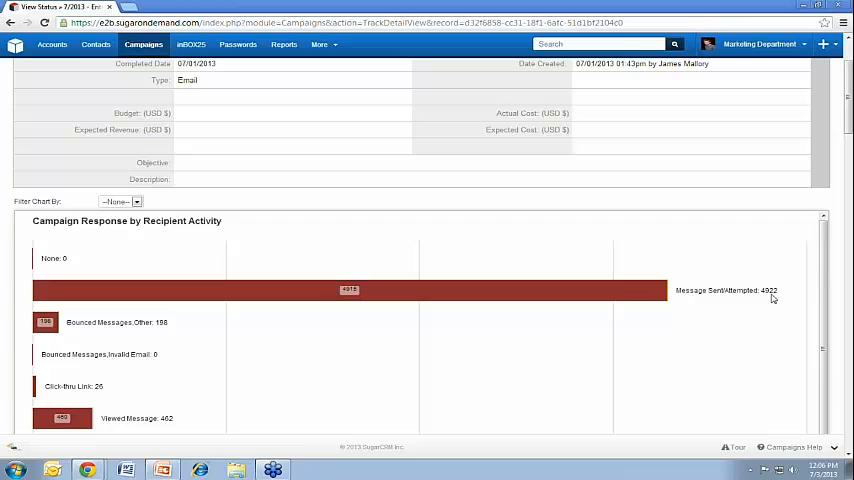
pyautogui.moveTo(412, 298)
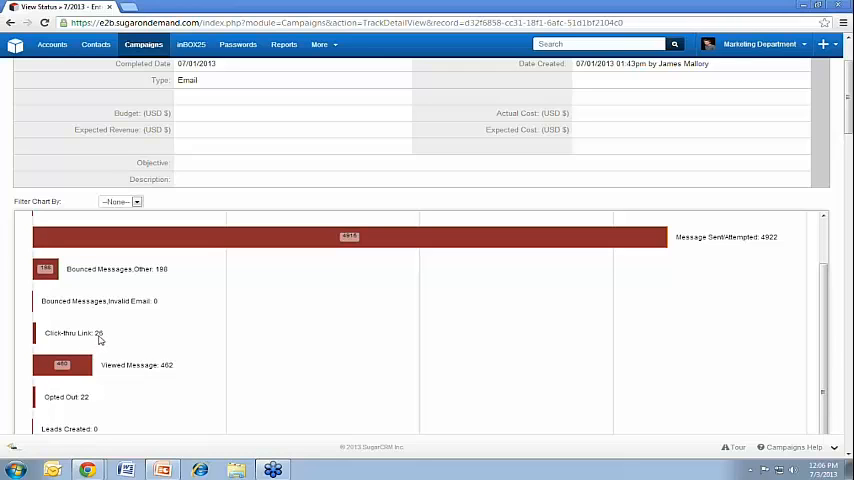
pyautogui.scroll(-3)
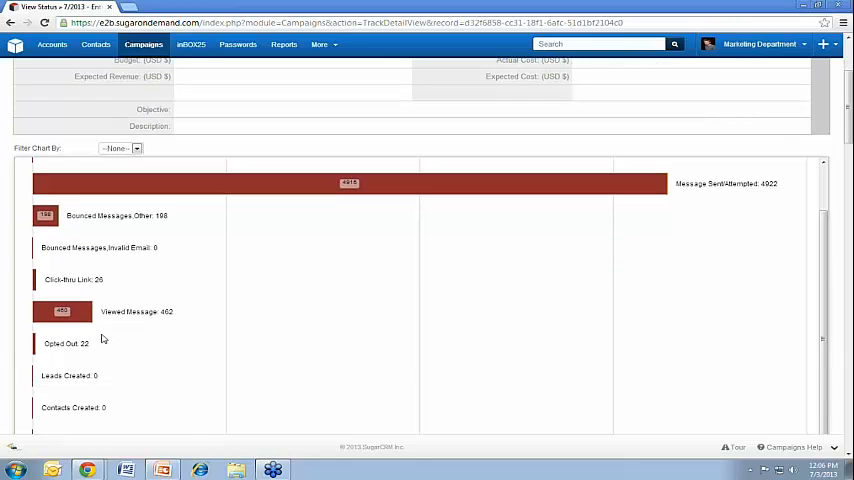
pyautogui.moveTo(170, 318)
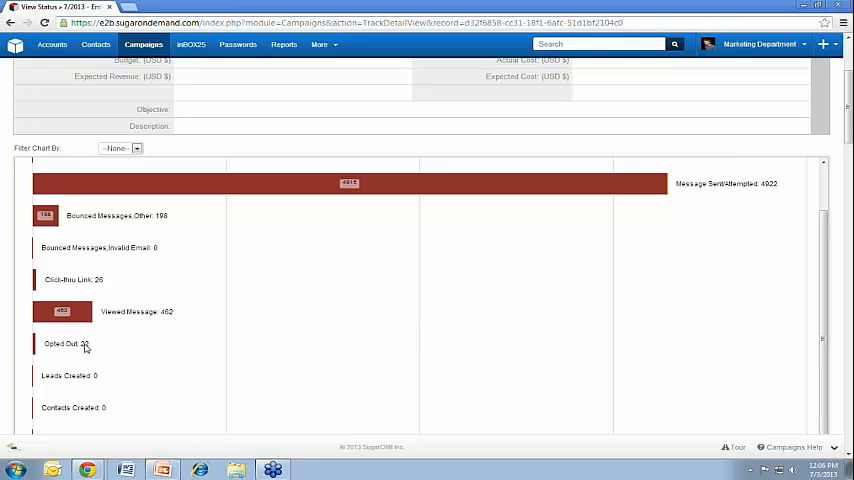
pyautogui.moveTo(88, 344)
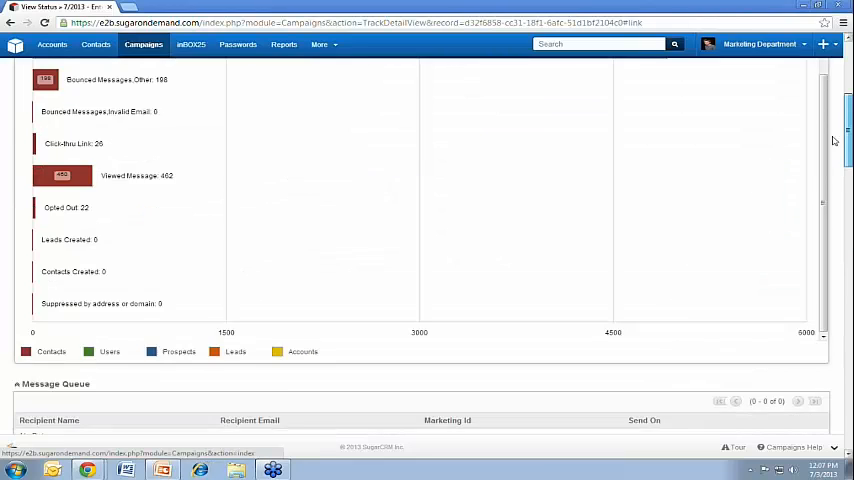
# Step: Review the click-through records: 11 link clicks with visited URLs and hit counts
pyautogui.scroll(3)
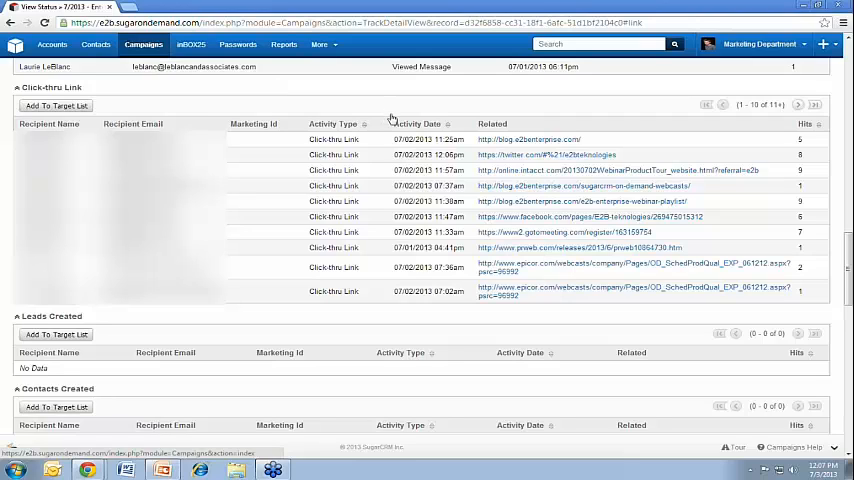
pyautogui.moveTo(55, 106)
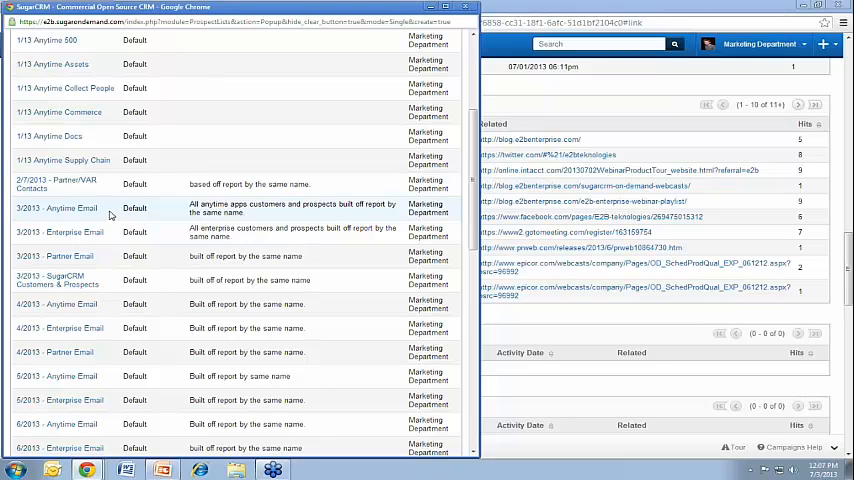
pyautogui.scroll(-3)
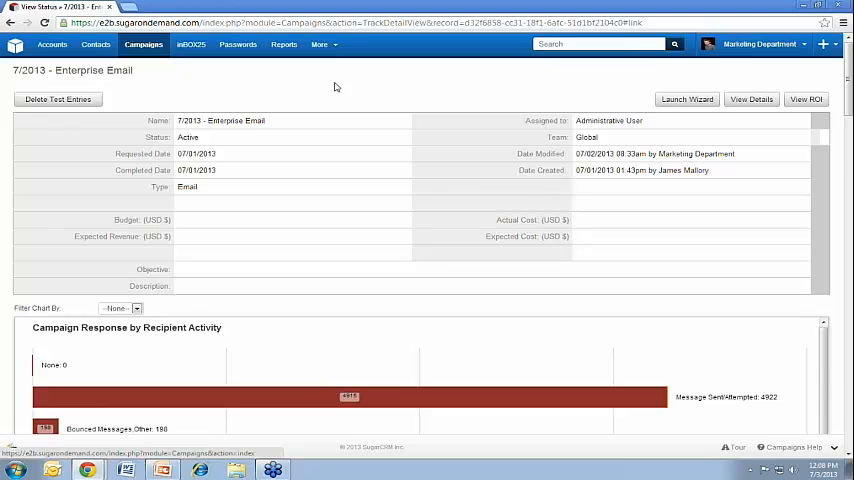
# Step: Recheck the response chart and empty message queue, then bring up the Campaigns menu
pyautogui.scroll(-3)
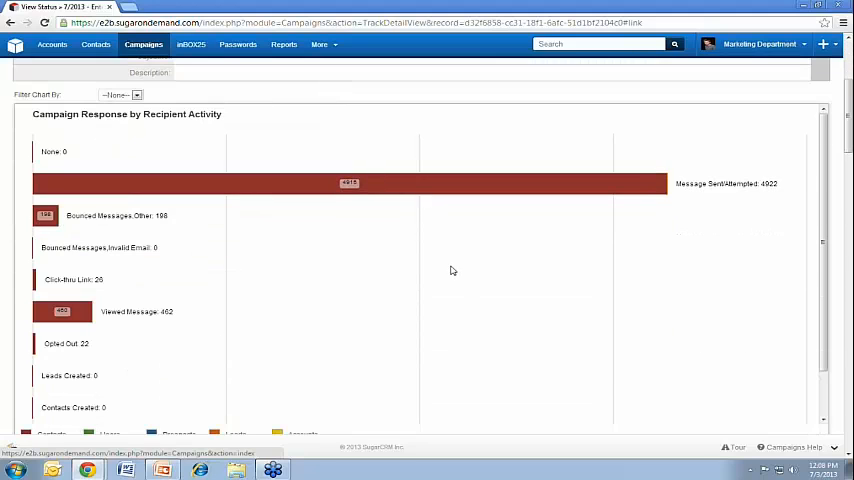
pyautogui.scroll(-3)
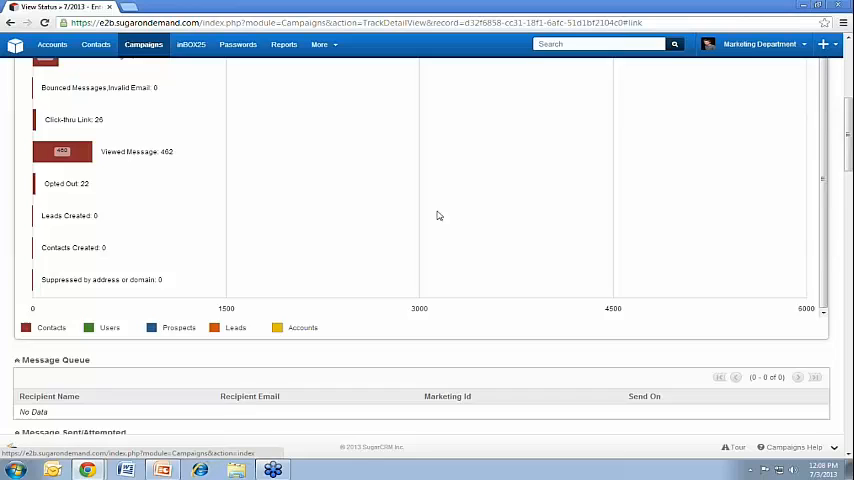
pyautogui.scroll(3)
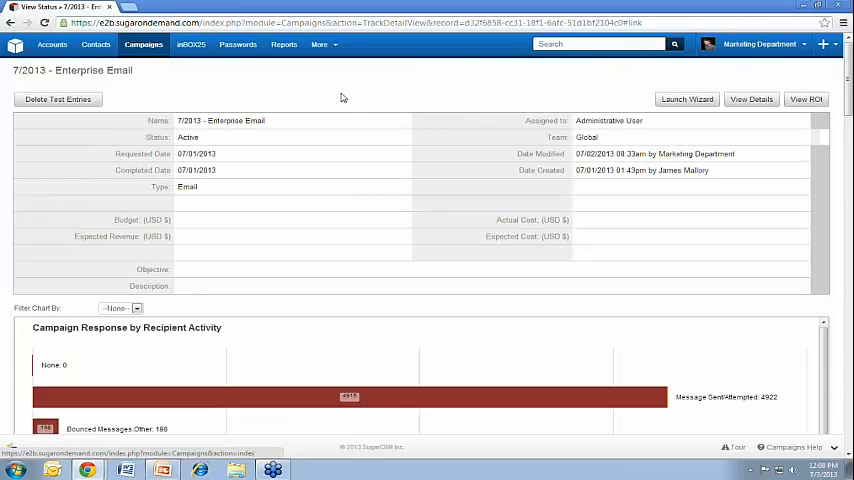
pyautogui.click(143, 44)
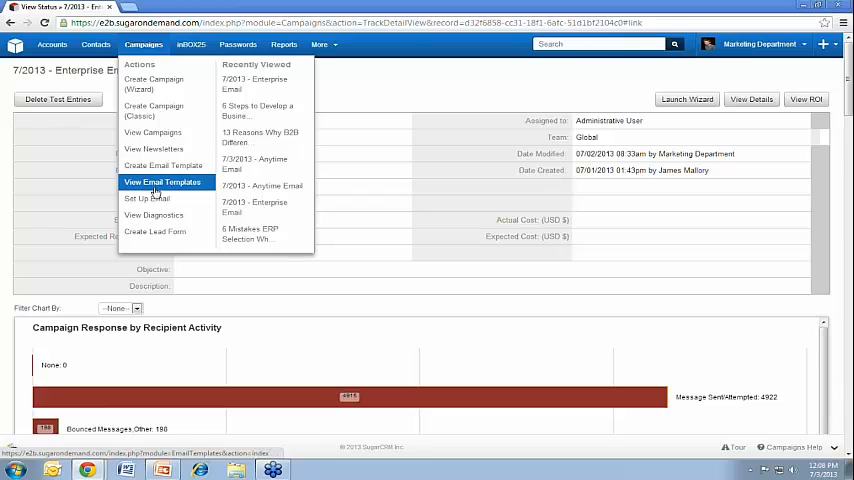
pyautogui.moveTo(155, 231)
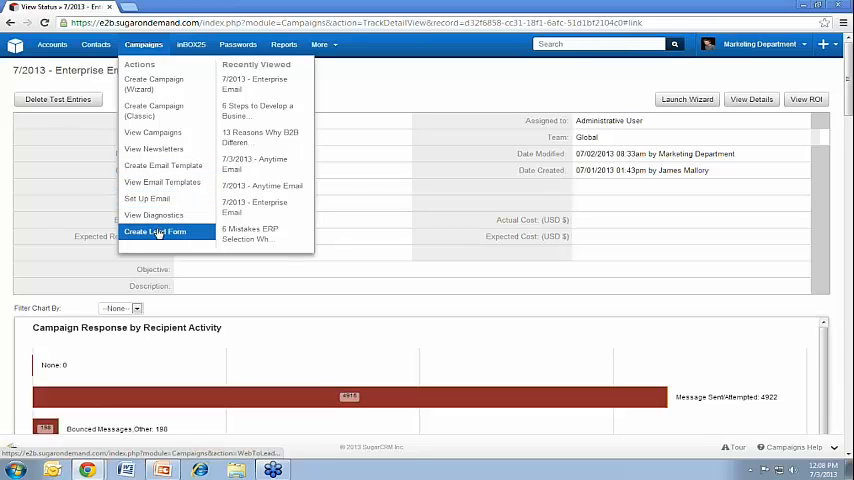
# Step: Start the Lead Form Wizard via Create Lead Form in the Campaigns menu
pyautogui.click(154, 231)
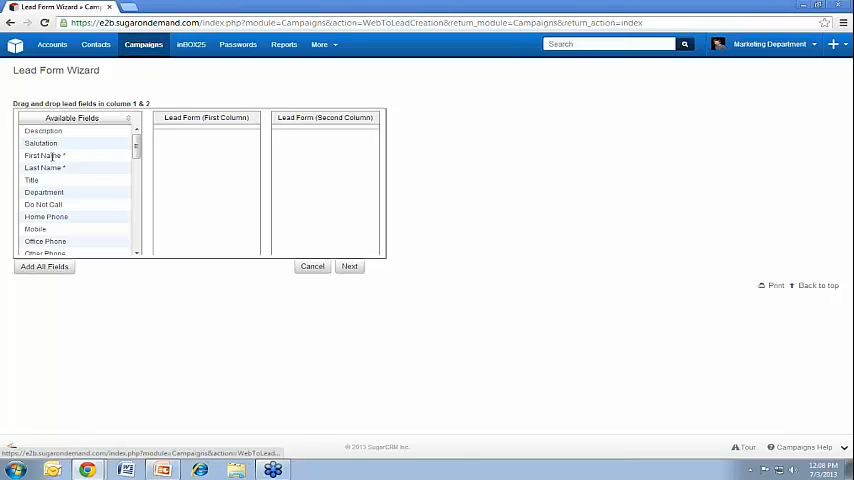
# Step: Put First Name, Email Address and Account Name in the form's first column, then continue
pyautogui.moveTo(44, 155); pyautogui.dragTo(205, 131)
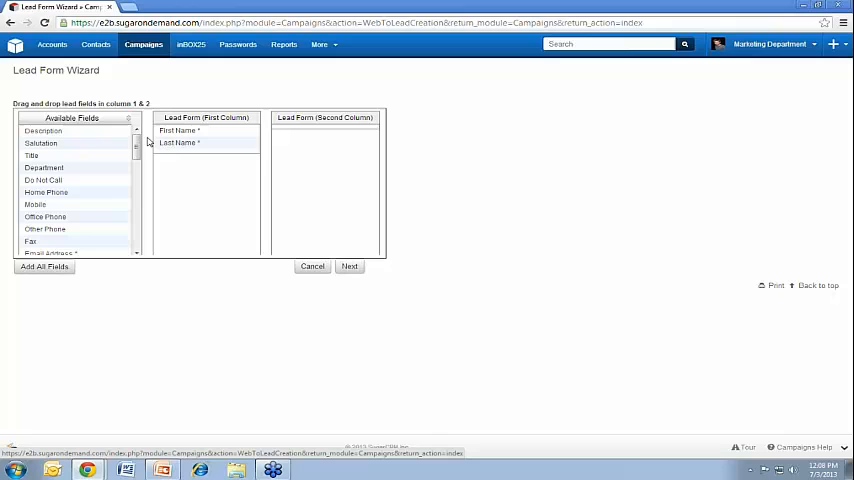
pyautogui.moveTo(142, 147)
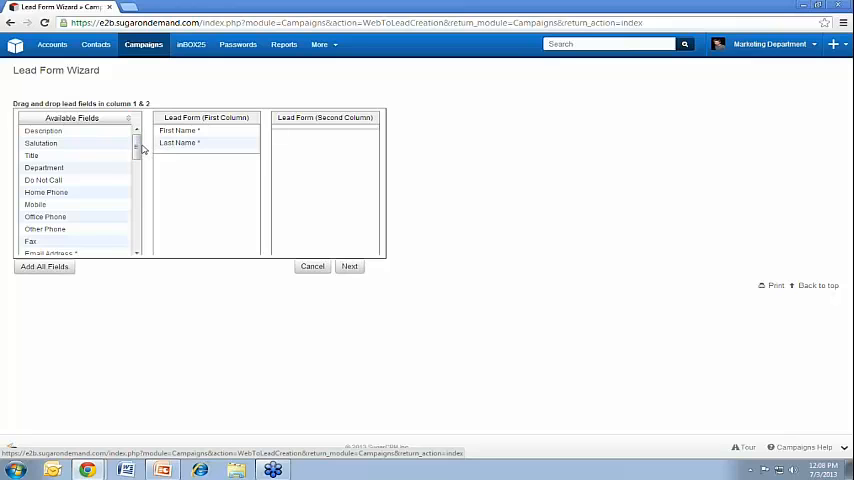
pyautogui.scroll(-3)
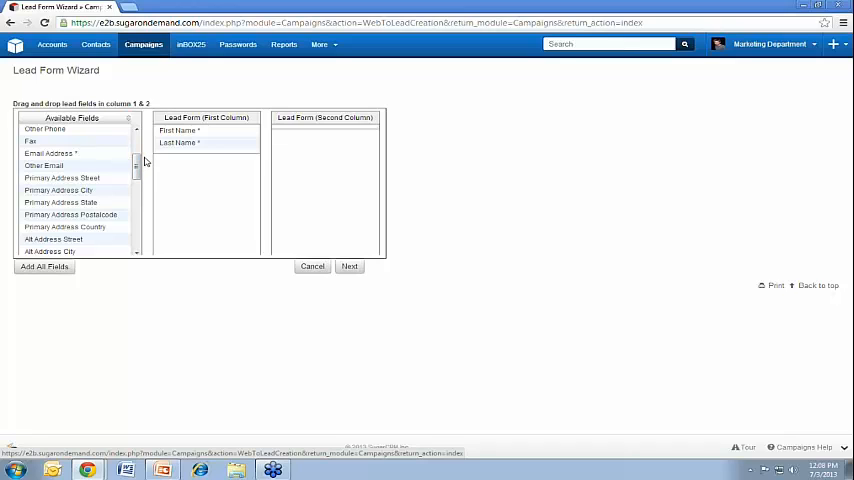
pyautogui.scroll(-3)
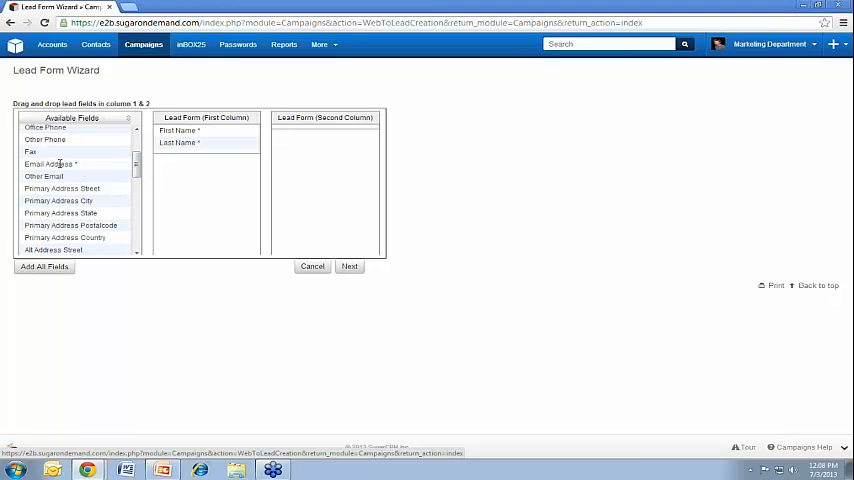
pyautogui.moveTo(50, 163); pyautogui.dragTo(205, 155)
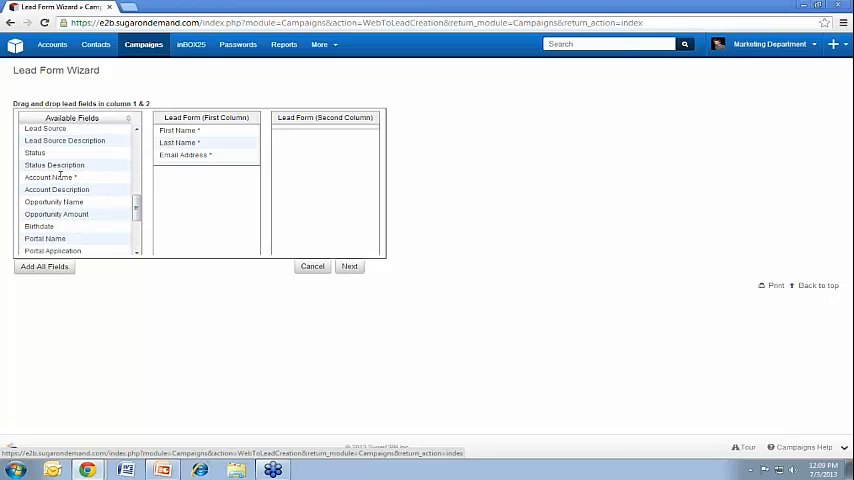
pyautogui.moveTo(48, 177); pyautogui.dragTo(205, 167)
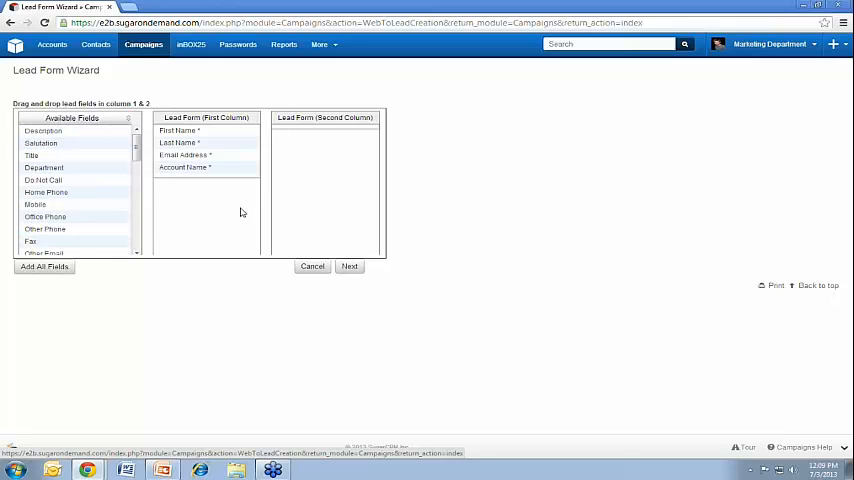
pyautogui.moveTo(192, 141)
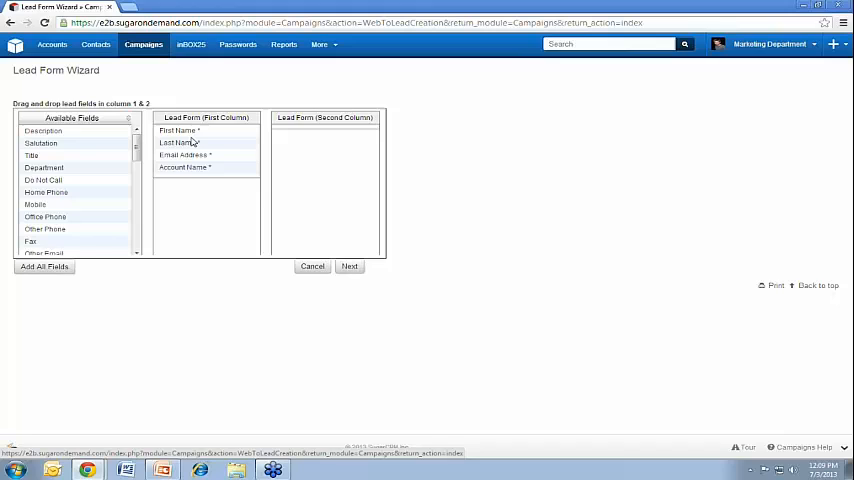
pyautogui.moveTo(260, 241)
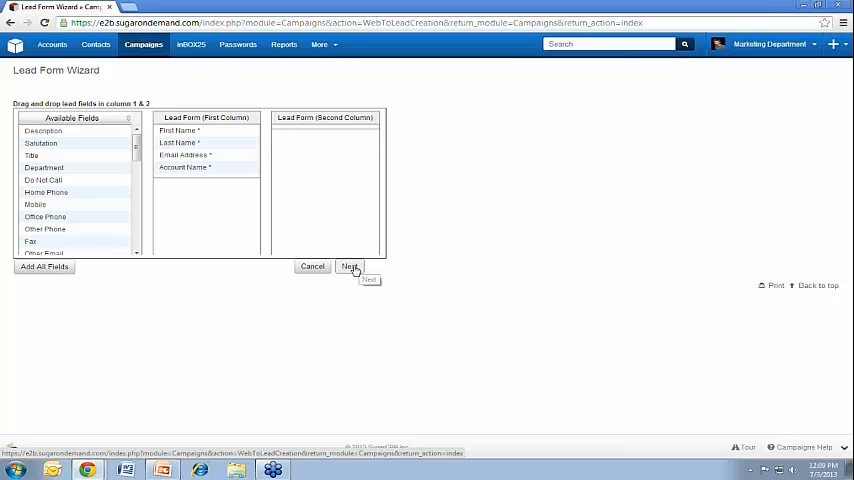
pyautogui.click(350, 266)
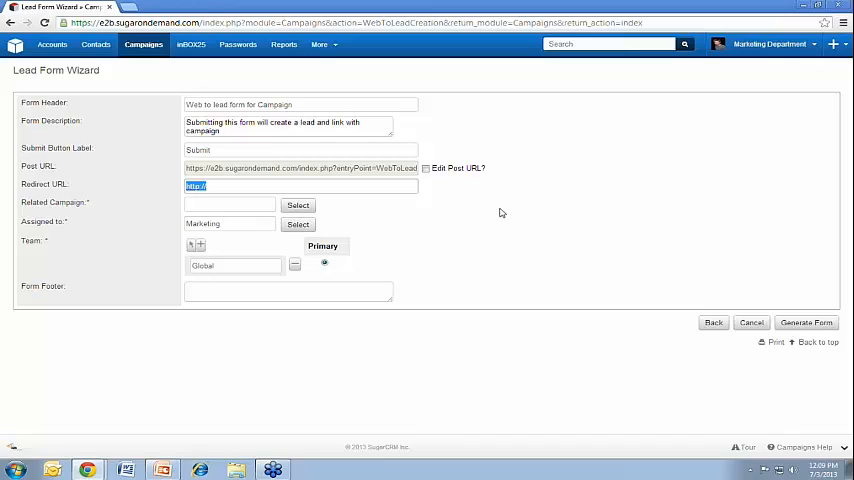
pyautogui.moveTo(509, 218)
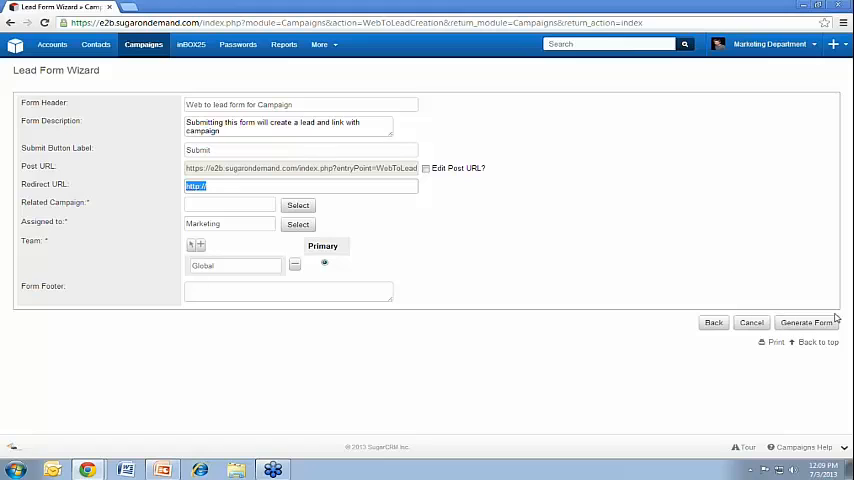
pyautogui.moveTo(597, 175)
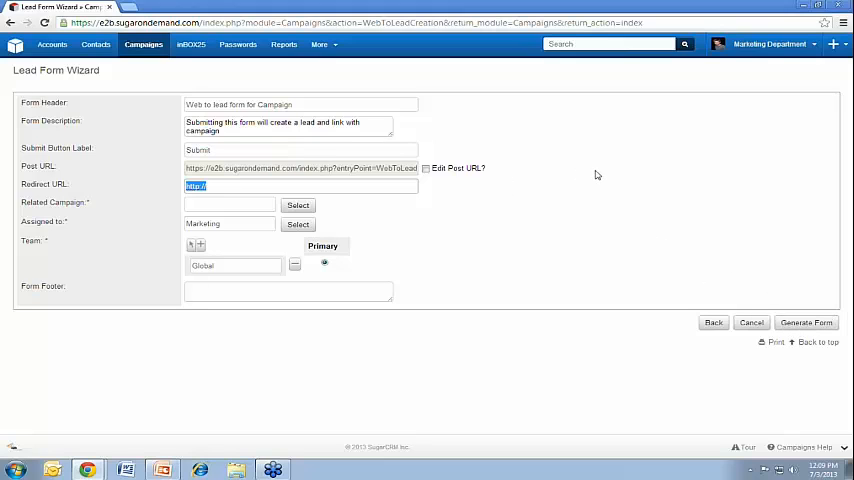
pyautogui.moveTo(370, 76)
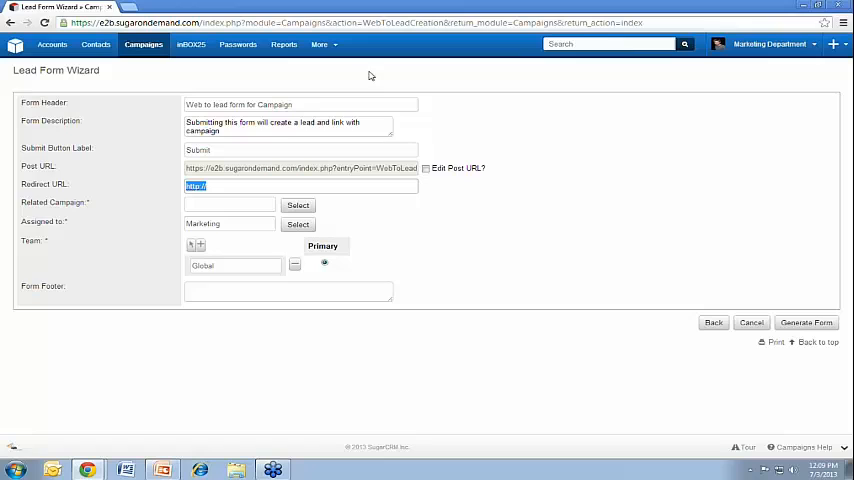
pyautogui.moveTo(206, 73)
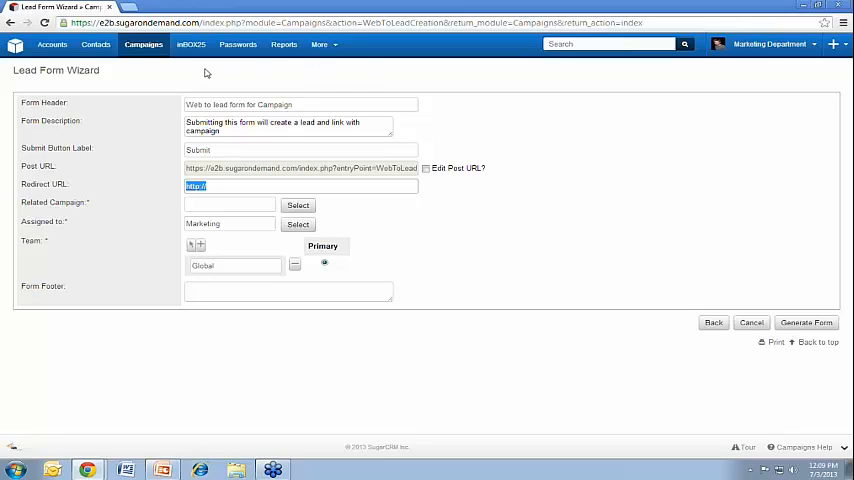
pyautogui.moveTo(423, 108)
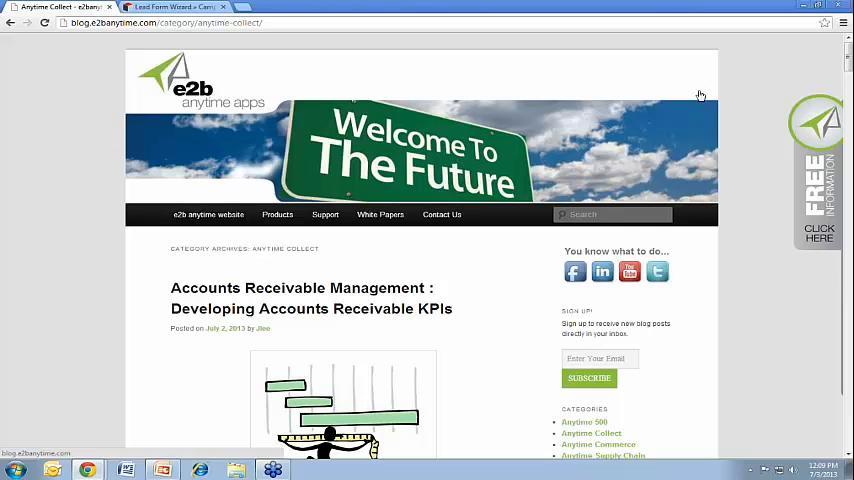
# Step: Scroll through the e2b anytime blog's Anytime Collect category posts
pyautogui.scroll(-3)
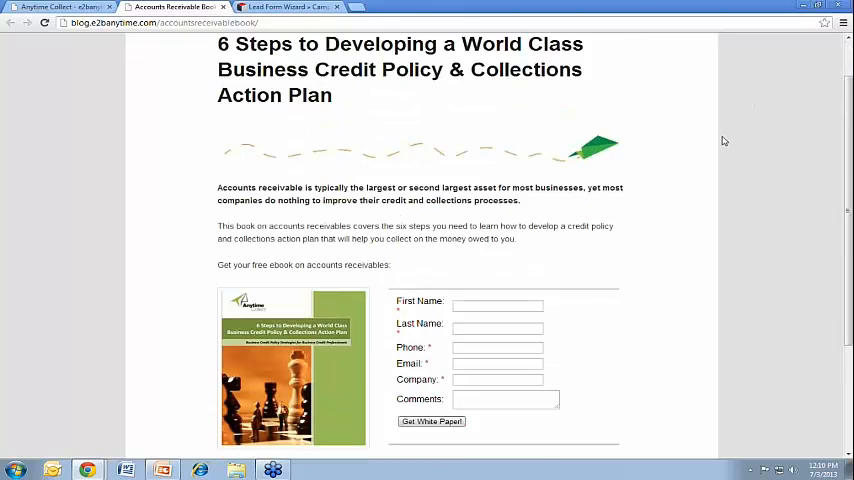
# Step: On the accounts receivable ebook page, click into the Phone, Comments and First Name fields
pyautogui.scroll(-3)
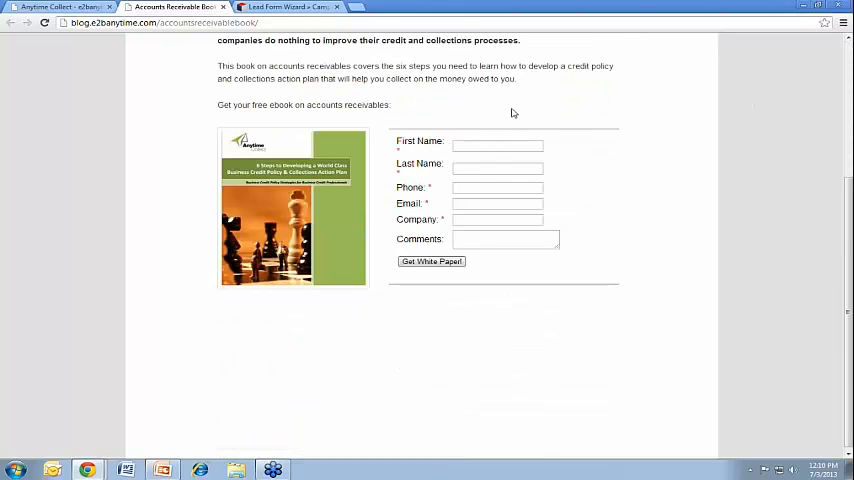
pyautogui.scroll(3)
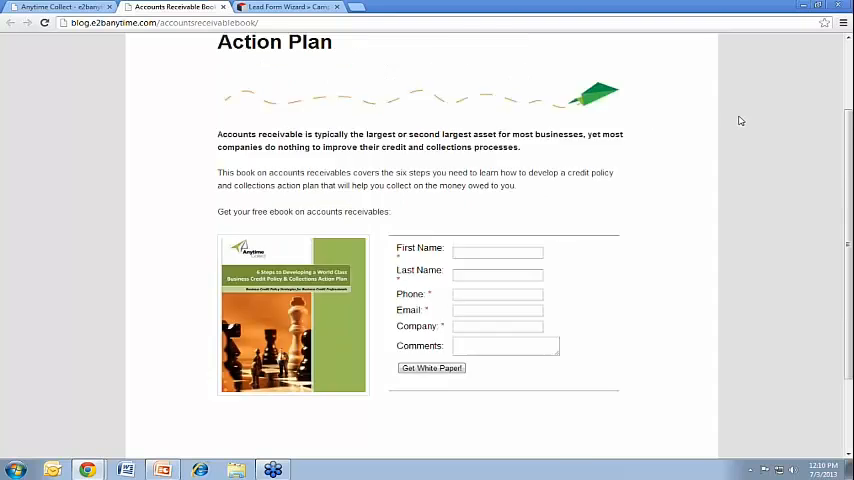
pyautogui.scroll(-3)
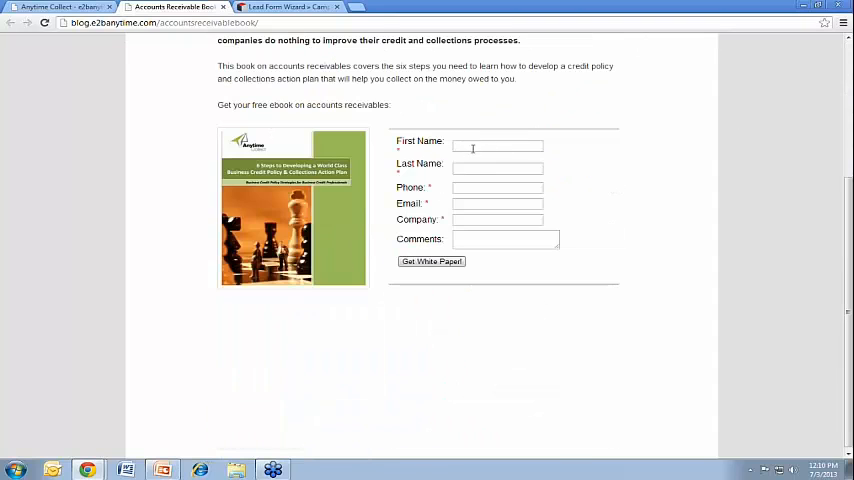
pyautogui.moveTo(575, 156)
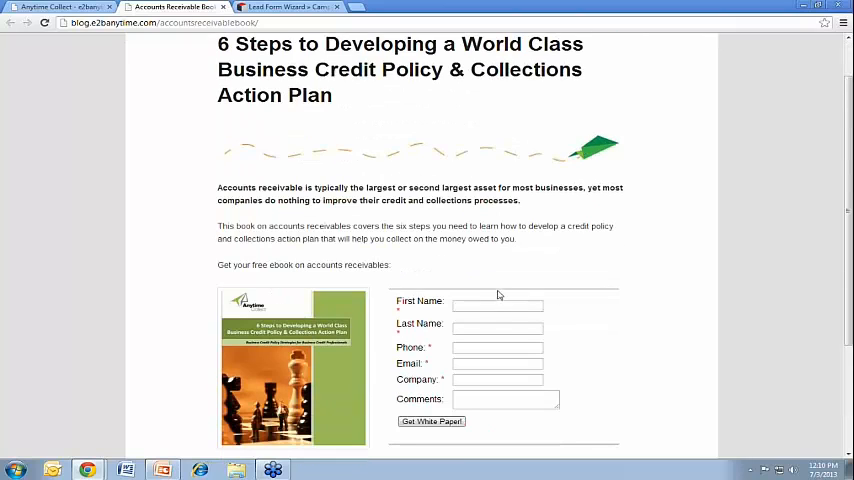
pyautogui.moveTo(418, 263)
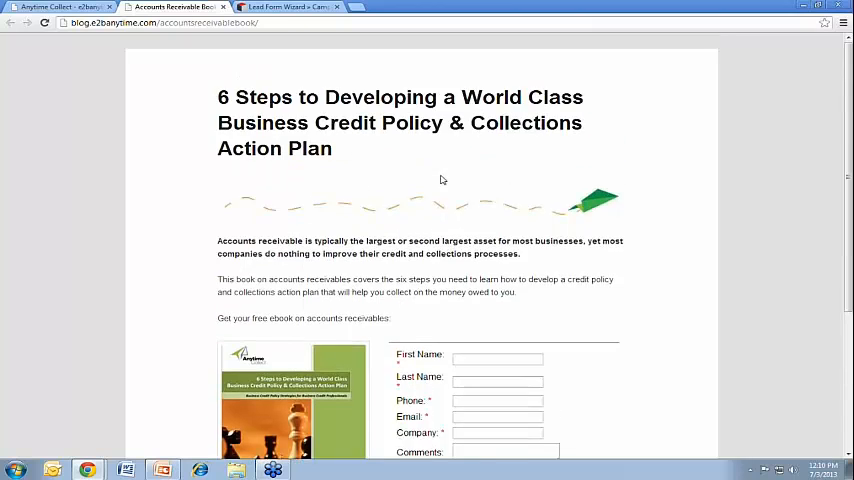
pyautogui.scroll(-3)
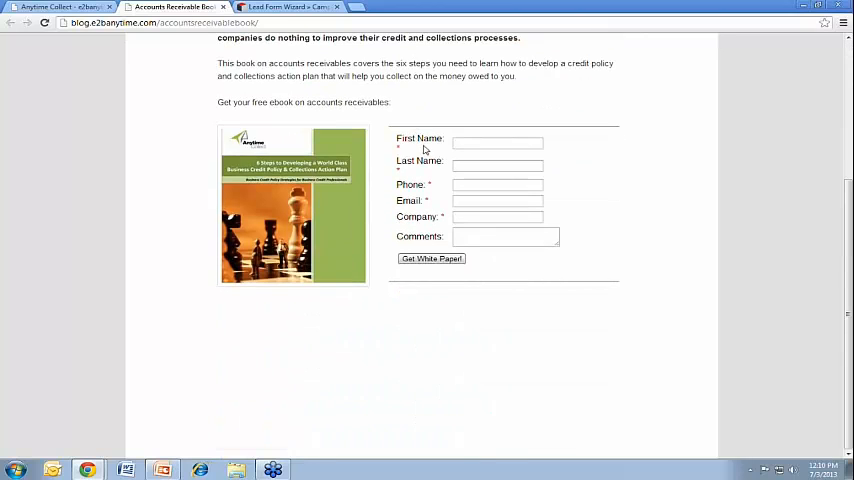
pyautogui.click(497, 184)
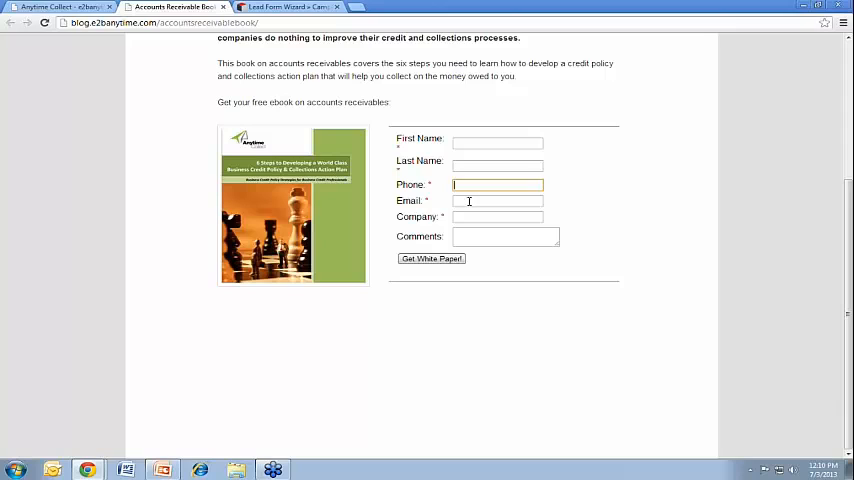
pyautogui.click(505, 237)
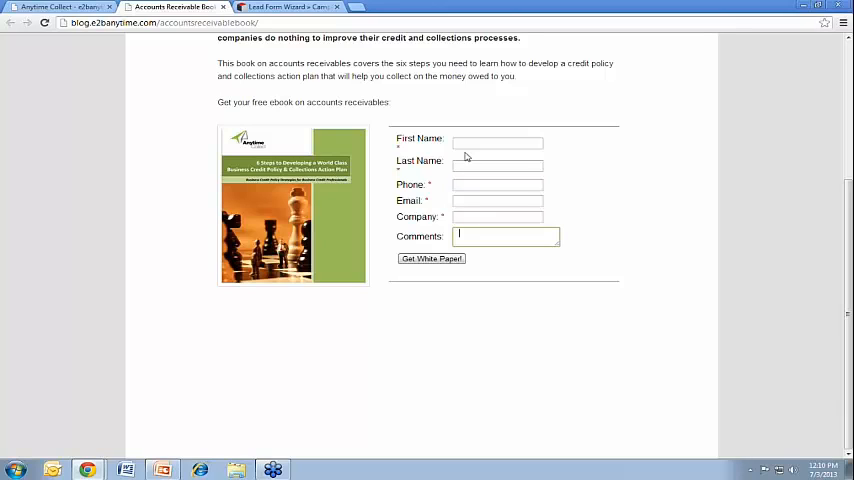
pyautogui.click(497, 143)
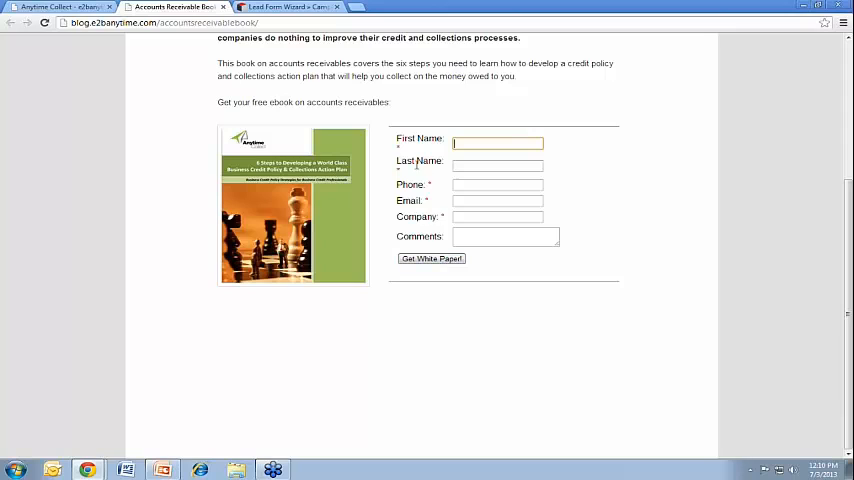
# Step: Submit the empty white paper form and dismiss the required-fields warning
pyautogui.click(430, 258)
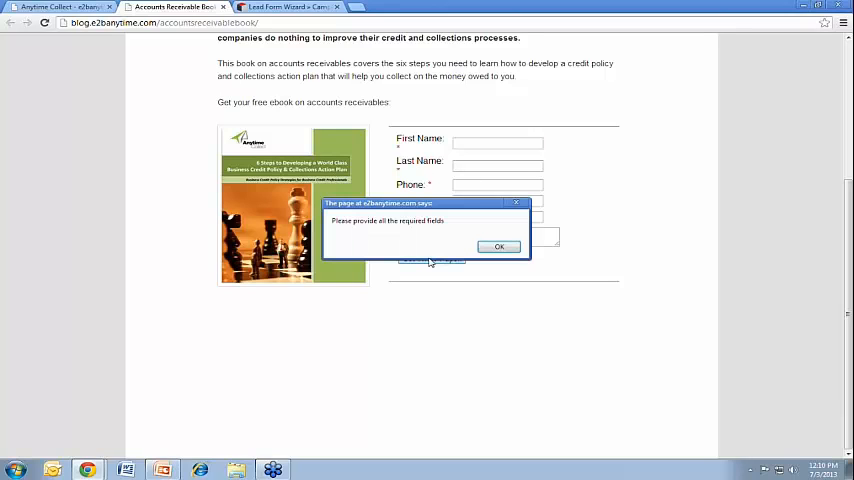
pyautogui.click(498, 247)
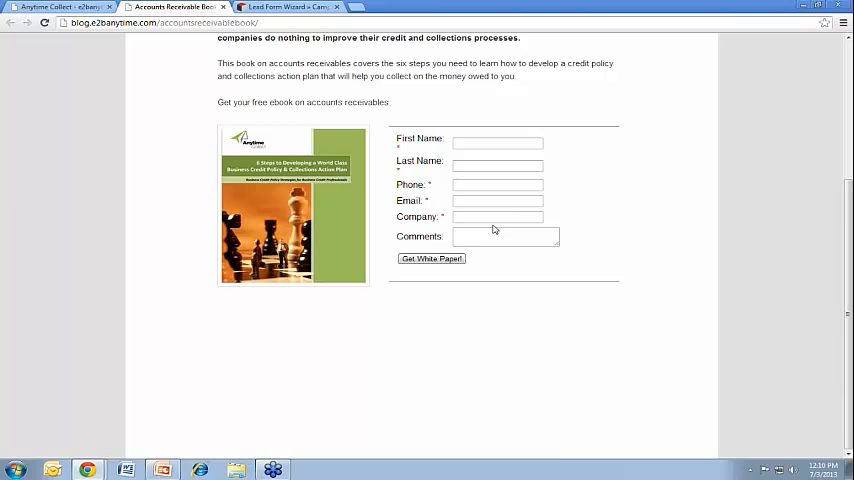
pyautogui.scroll(3)
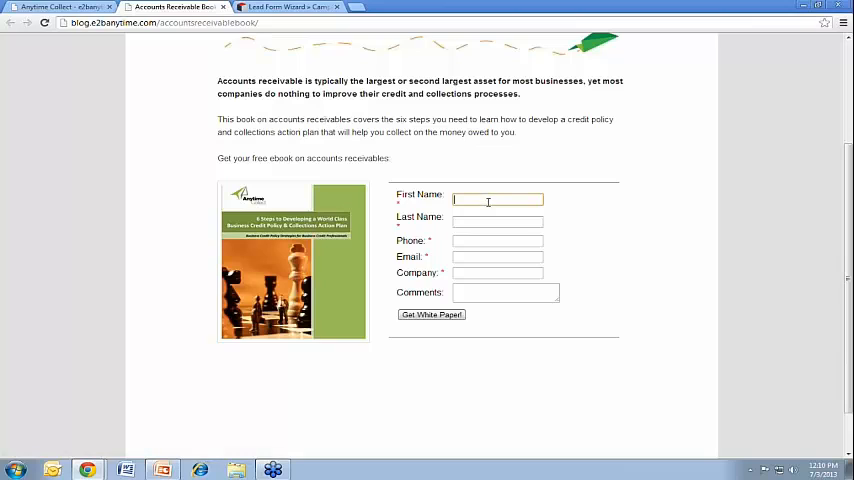
pyautogui.click(497, 199)
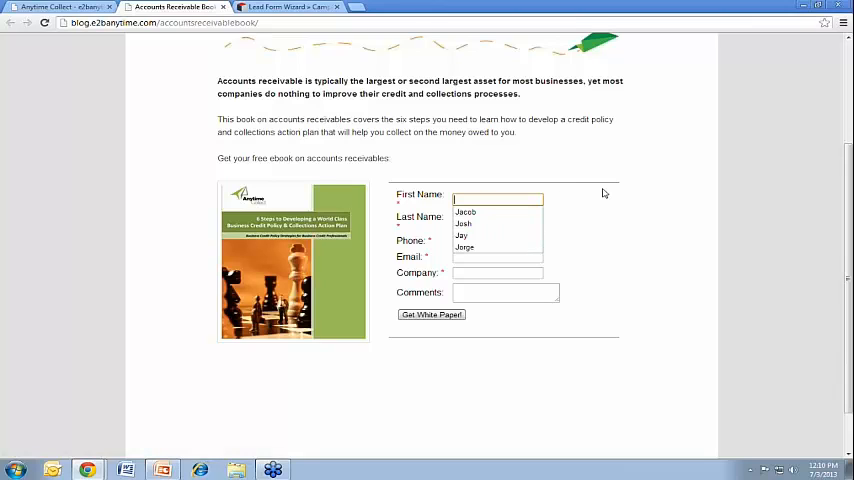
pyautogui.click(463, 223)
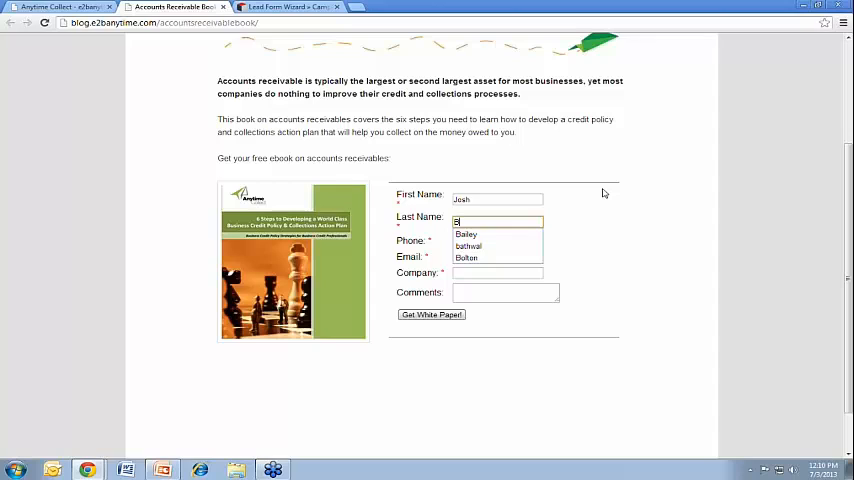
pyautogui.click(465, 234)
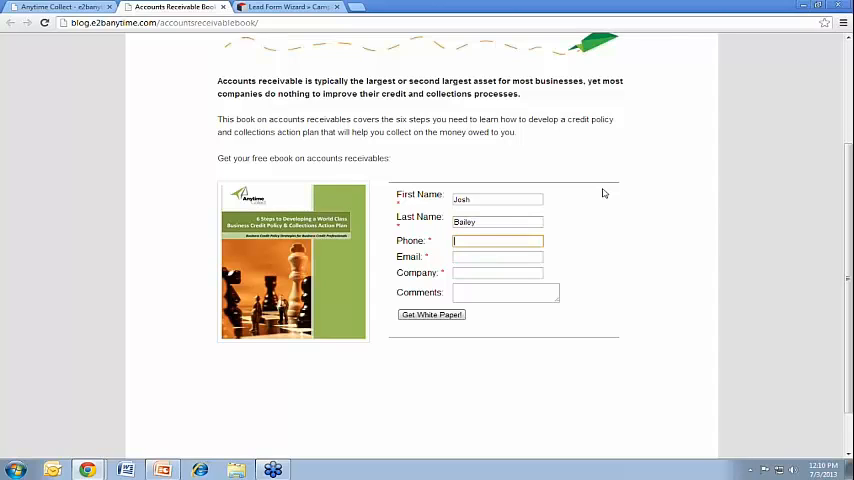
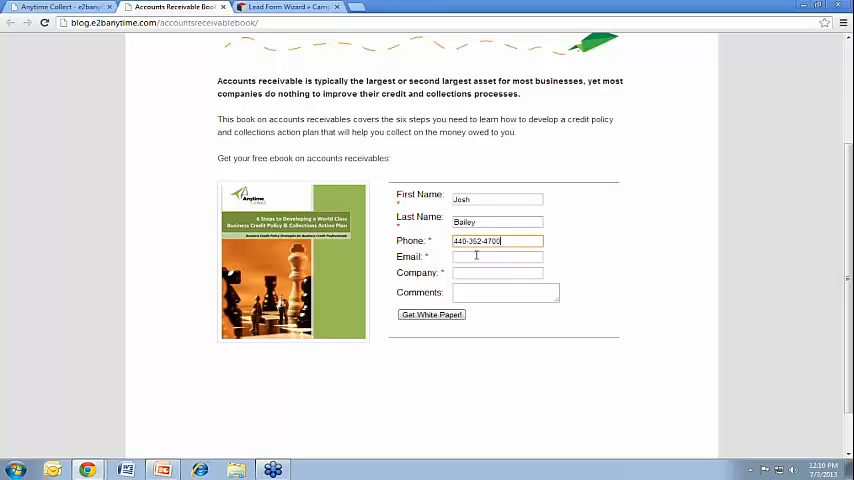
pyautogui.click(497, 257)
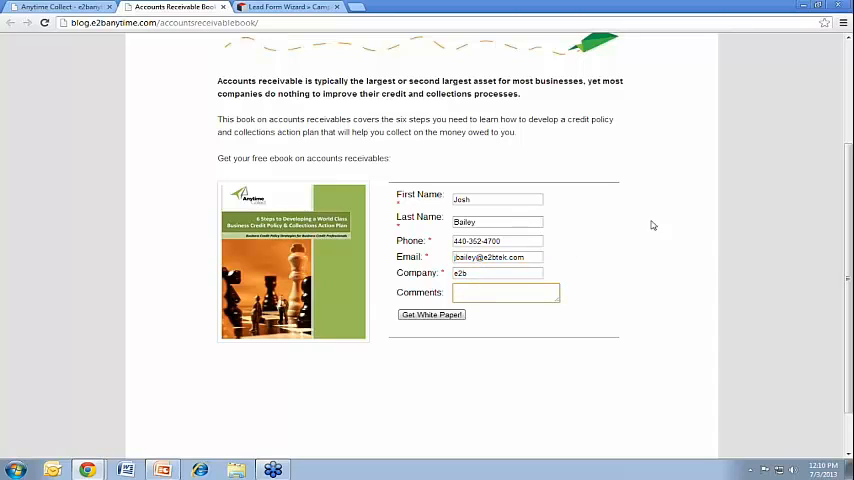
pyautogui.write('test')
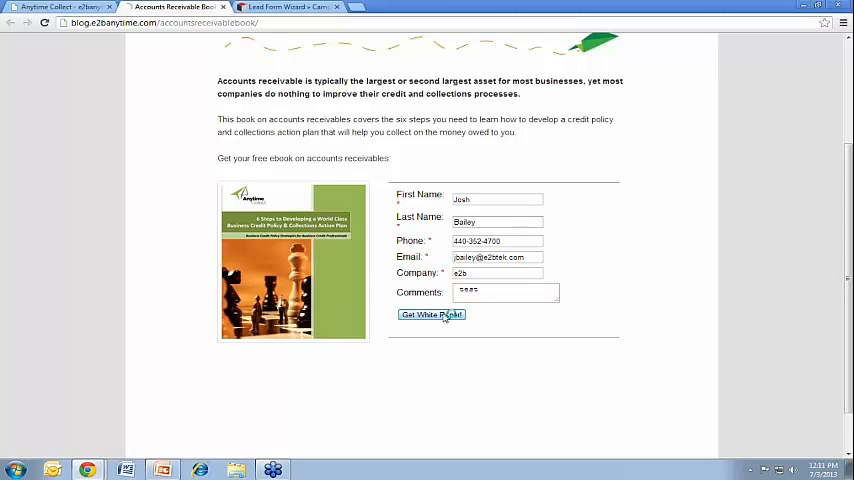
pyautogui.click(431, 314)
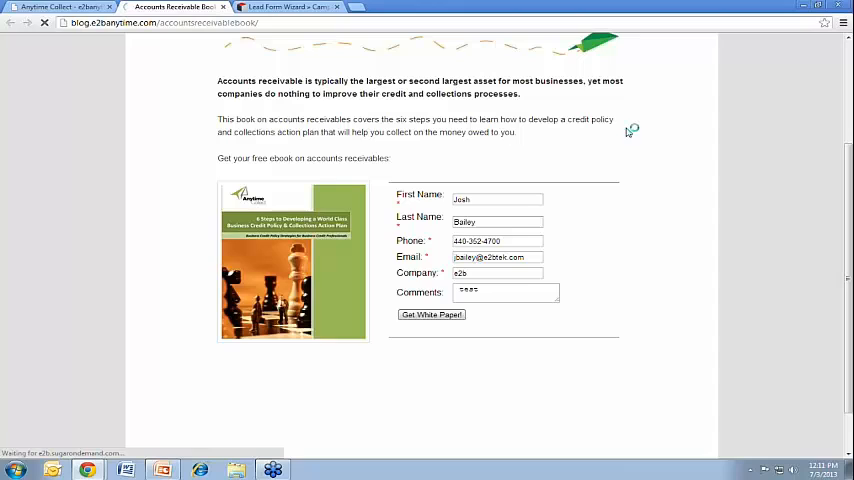
pyautogui.moveTo(688, 109)
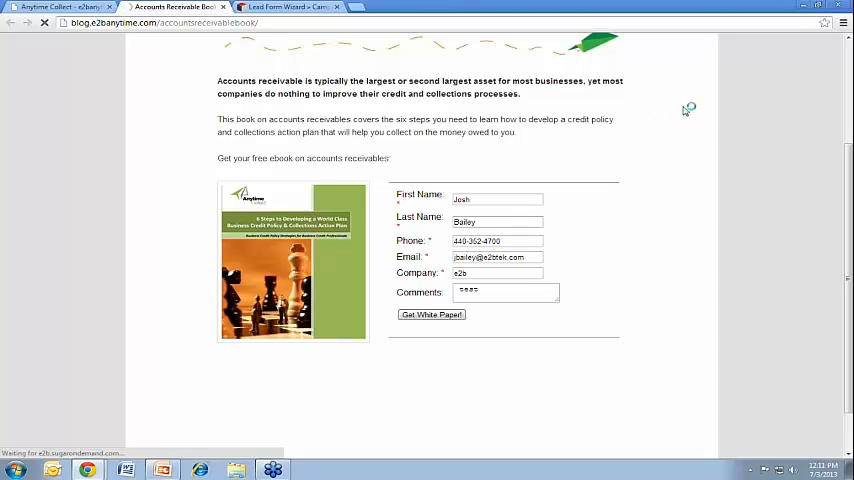
# Step: Open the business credit policy white paper PDF and scroll to its table of contents
pyautogui.click(431, 314)
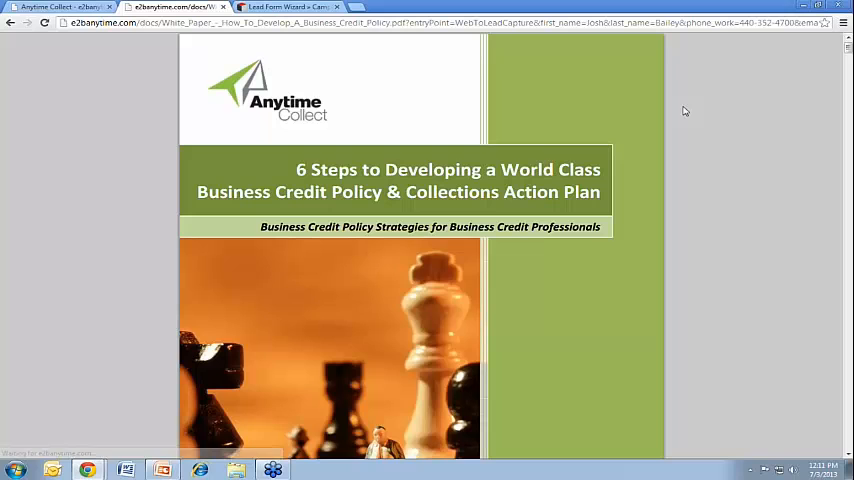
pyautogui.scroll(-3)
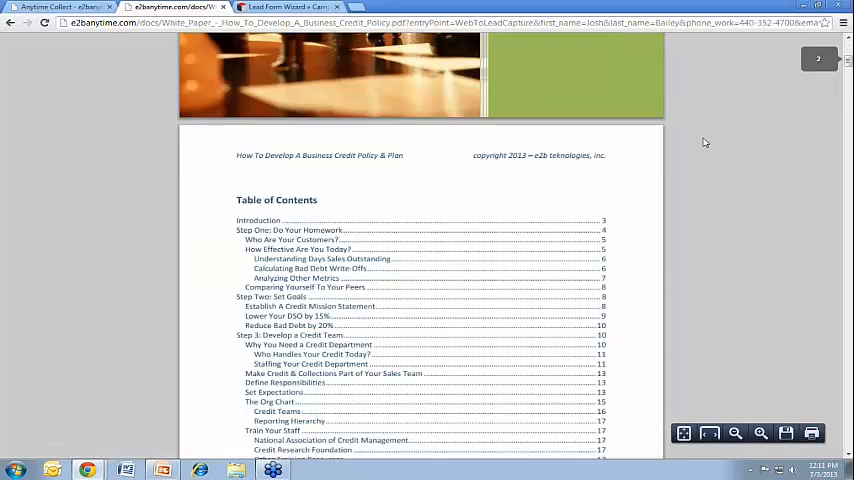
pyautogui.click(55, 8)
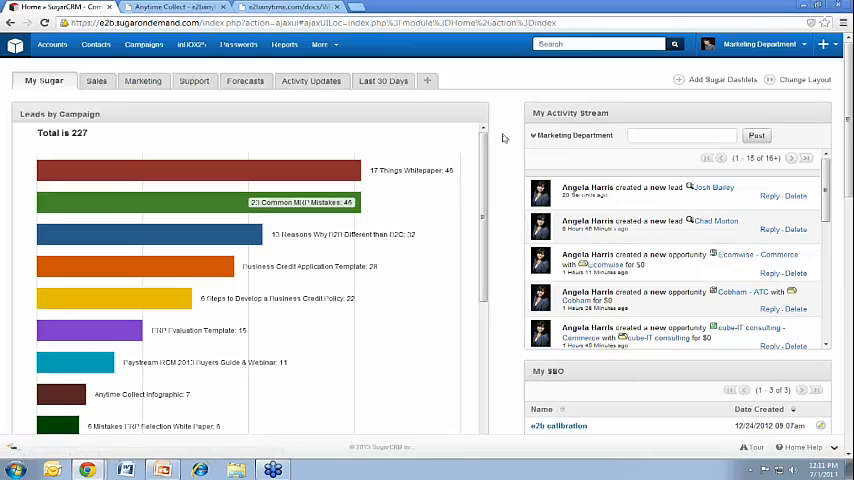
pyautogui.moveTo(510, 131)
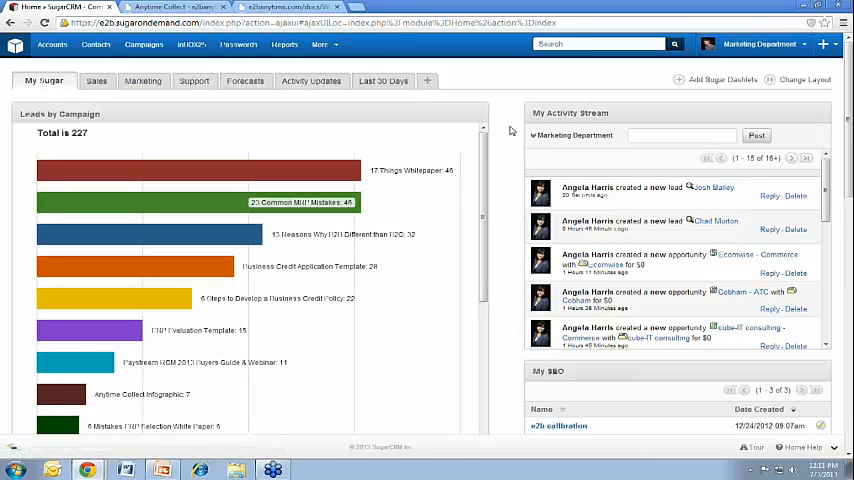
pyautogui.scroll(-3)
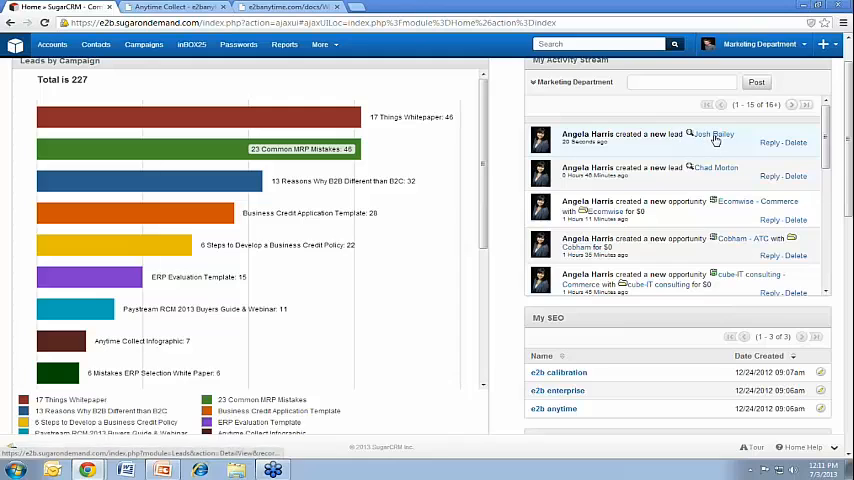
pyautogui.click(711, 134)
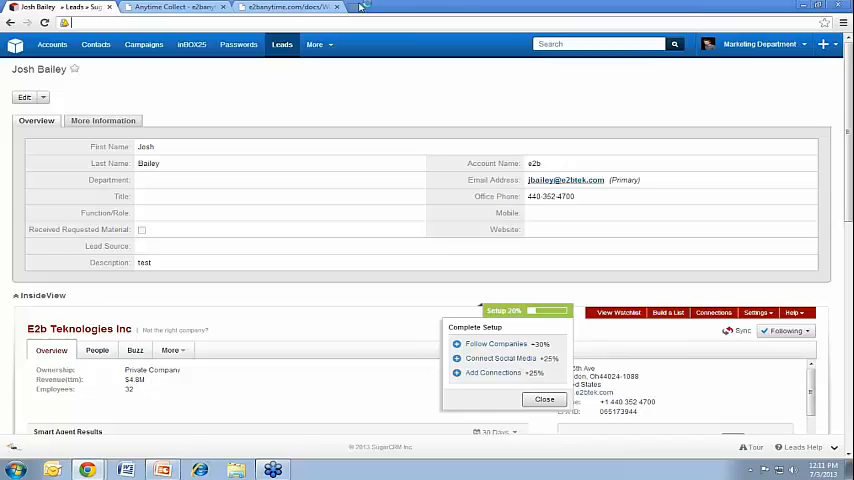
pyautogui.click(360, 7)
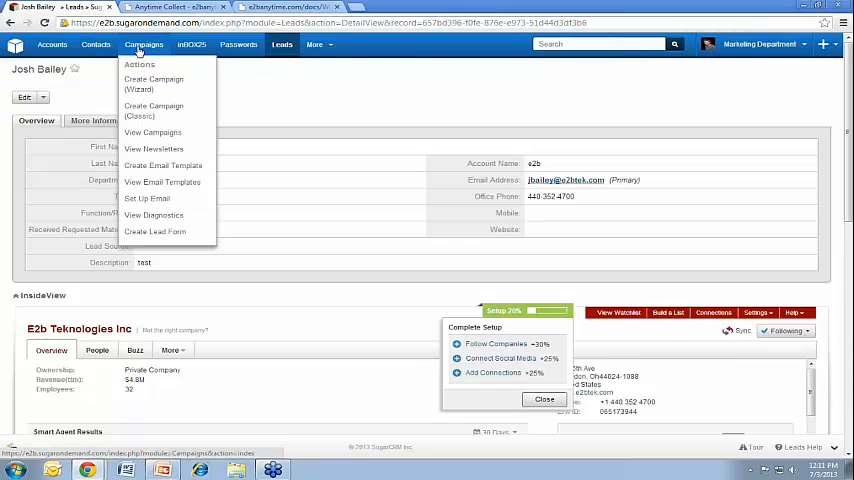
# Step: Search White Paper campaigns for e2b anytime and open '6 Steps to Develop a Business Credit Policy'
pyautogui.click(152, 132)
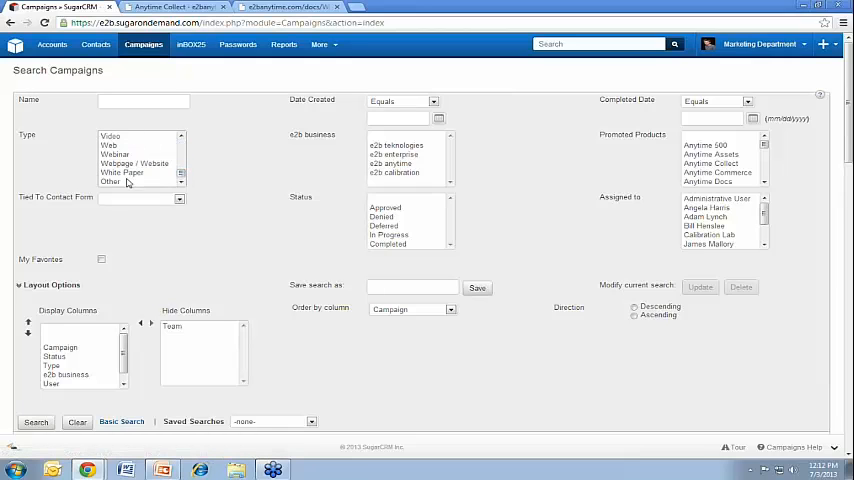
pyautogui.click(123, 172)
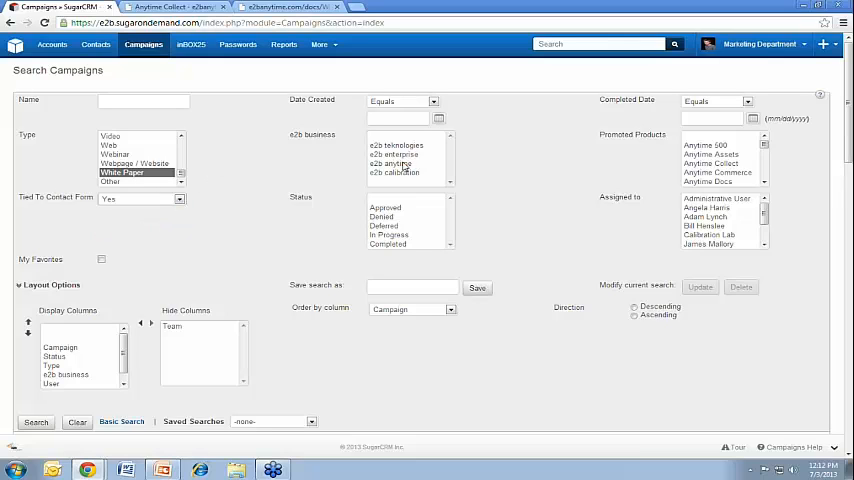
pyautogui.click(712, 163)
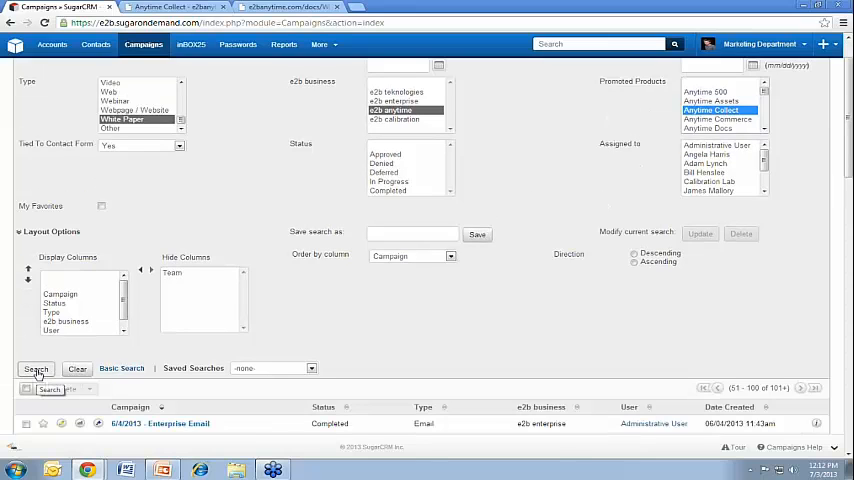
pyautogui.click(36, 368)
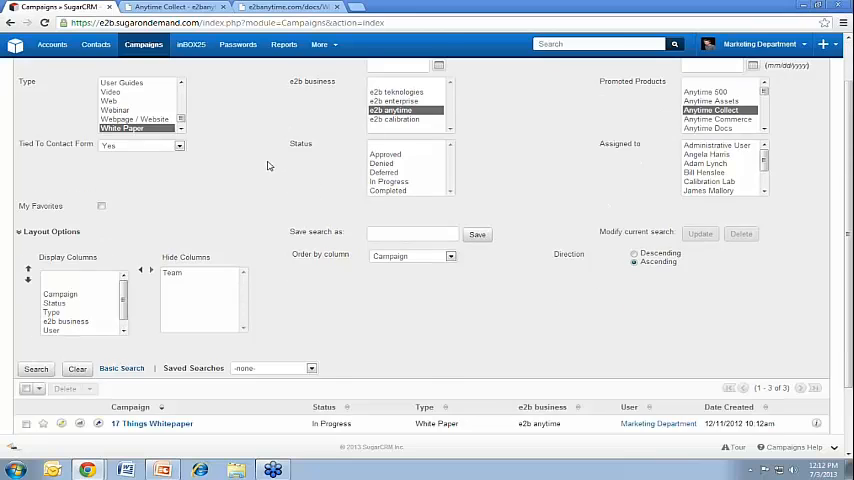
pyautogui.scroll(-3)
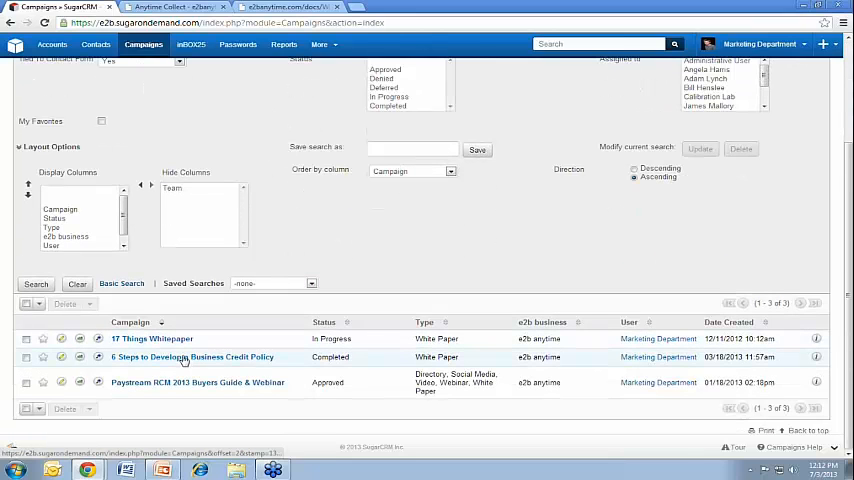
pyautogui.click(193, 357)
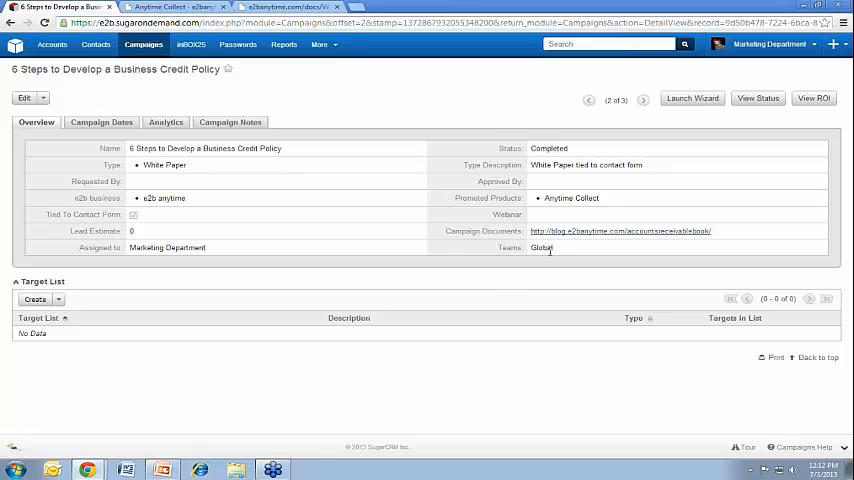
pyautogui.click(620, 231)
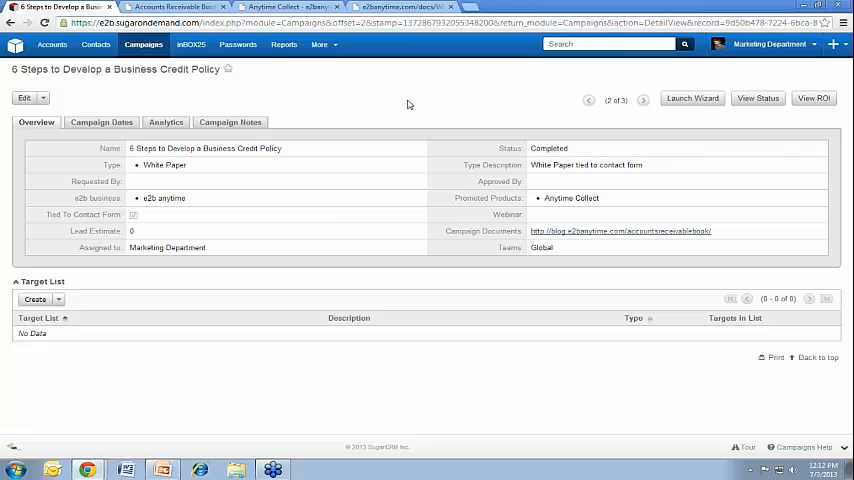
pyautogui.moveTo(387, 82)
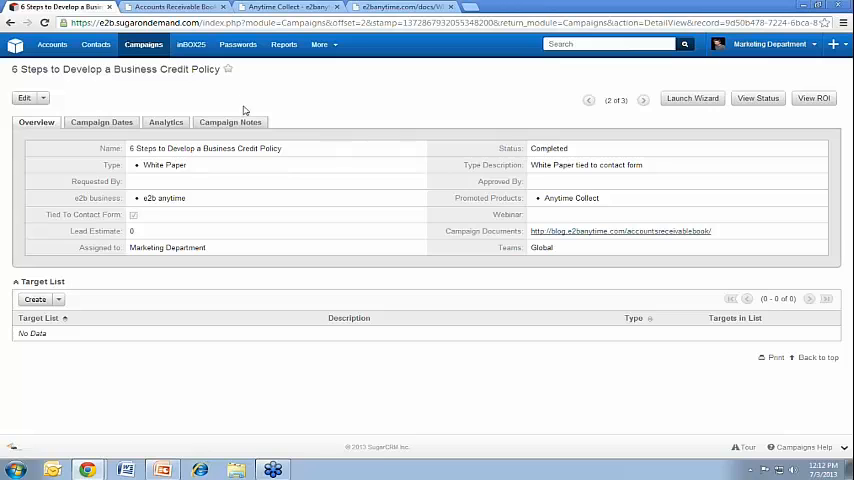
pyautogui.click(230, 122)
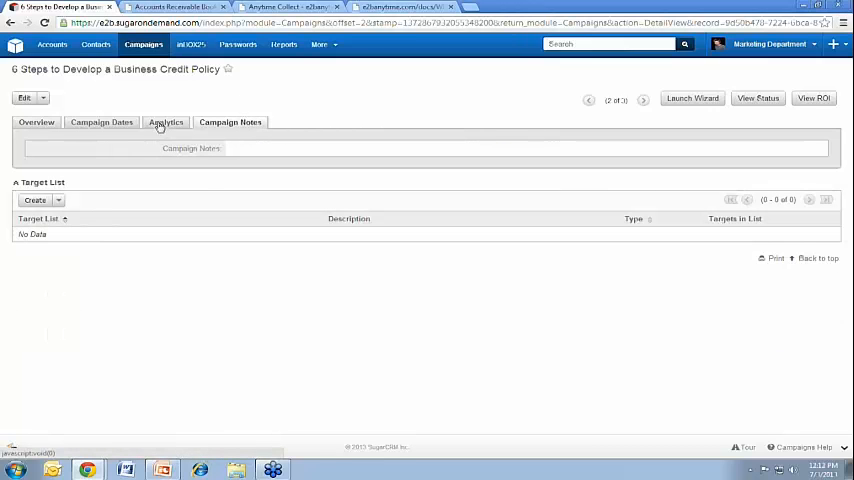
pyautogui.click(36, 121)
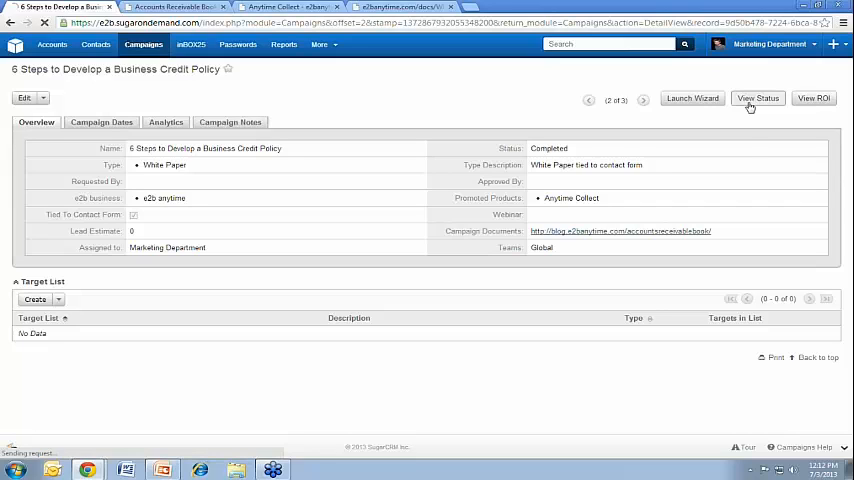
# Step: Open the 6 Steps campaign's status report and scroll through its response chart and recipient lists
pyautogui.click(758, 97)
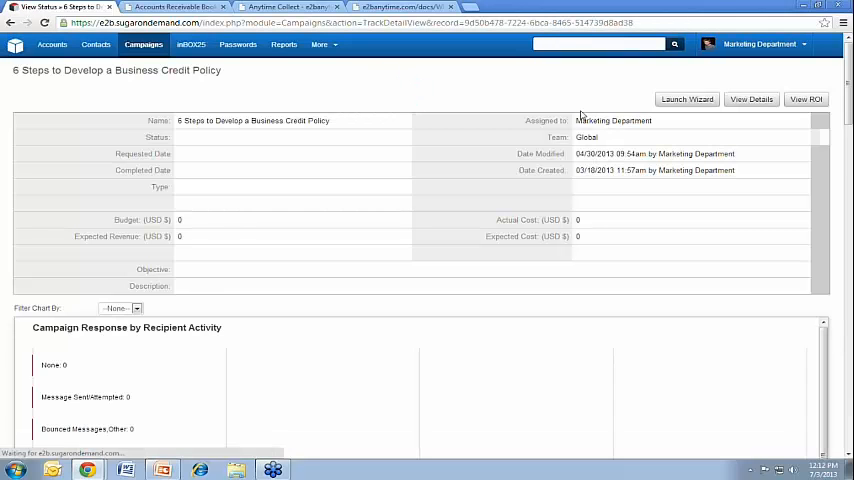
pyautogui.scroll(-3)
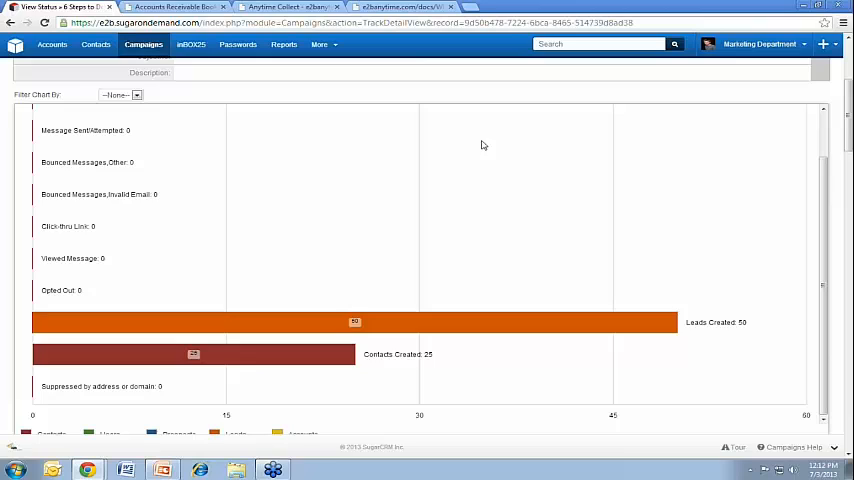
pyautogui.moveTo(585, 116)
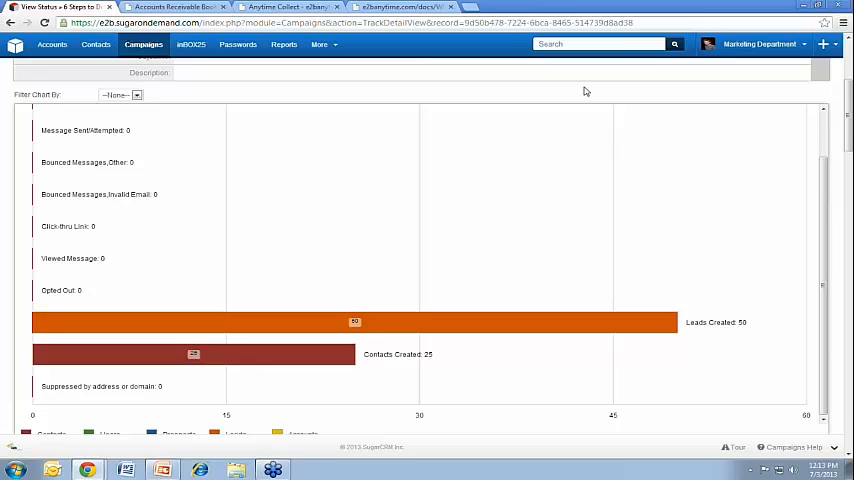
pyautogui.scroll(-3)
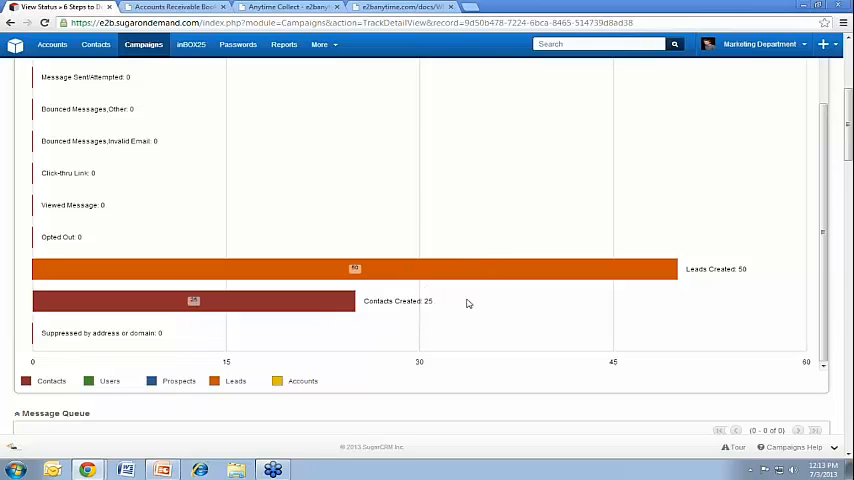
pyautogui.scroll(-3)
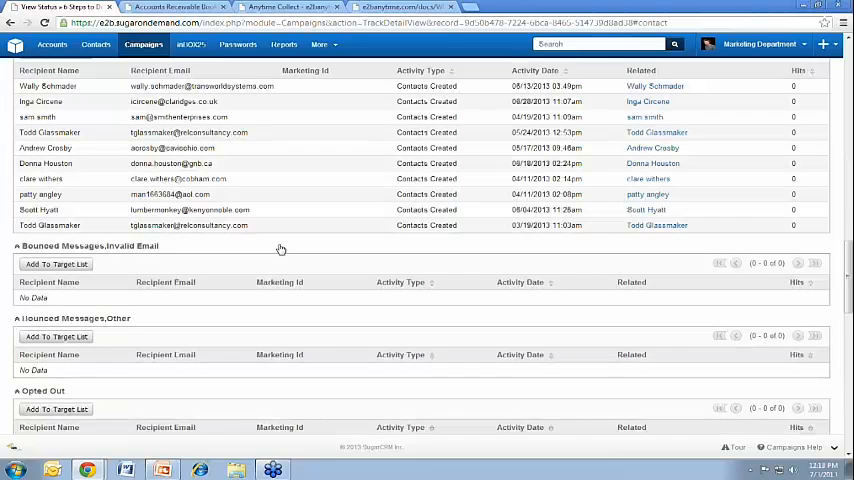
pyautogui.scroll(-3)
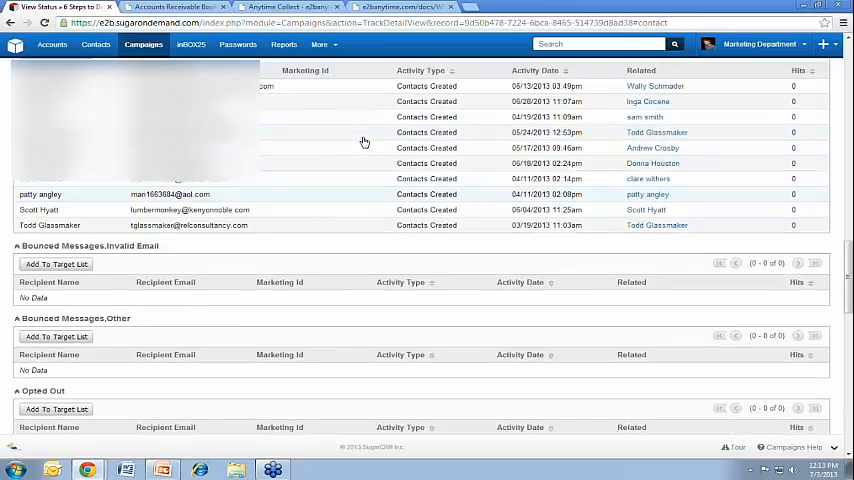
pyautogui.scroll(3)
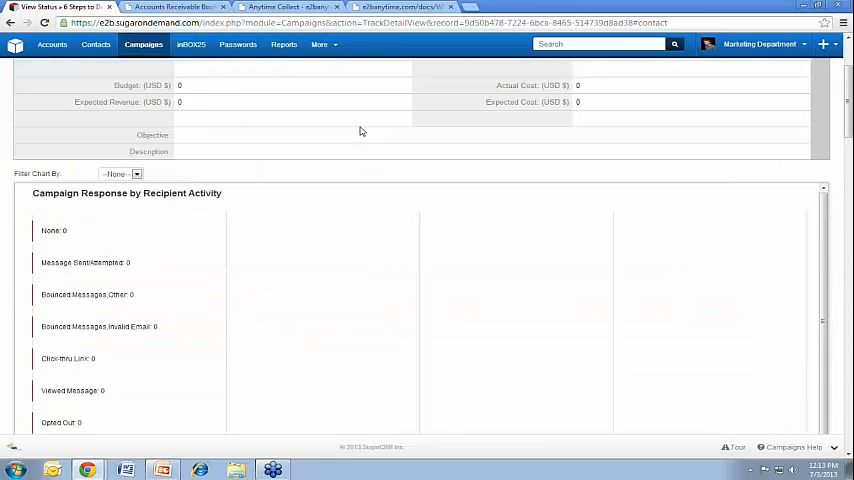
pyautogui.scroll(3)
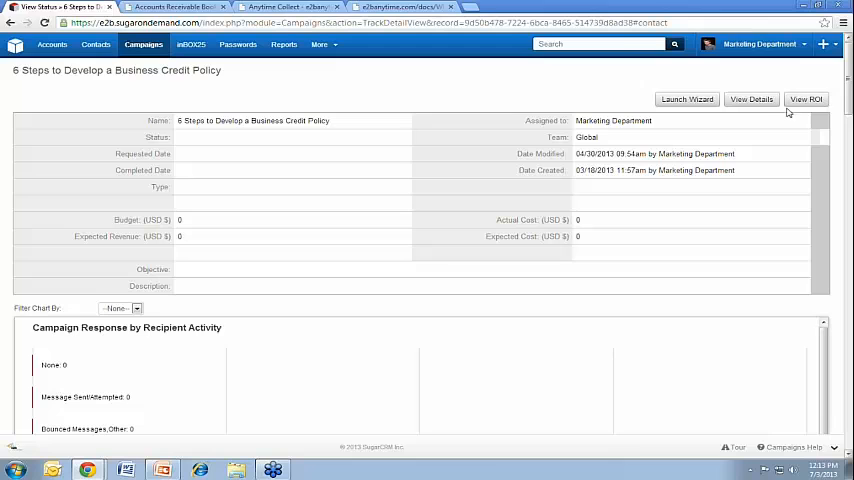
pyautogui.click(805, 99)
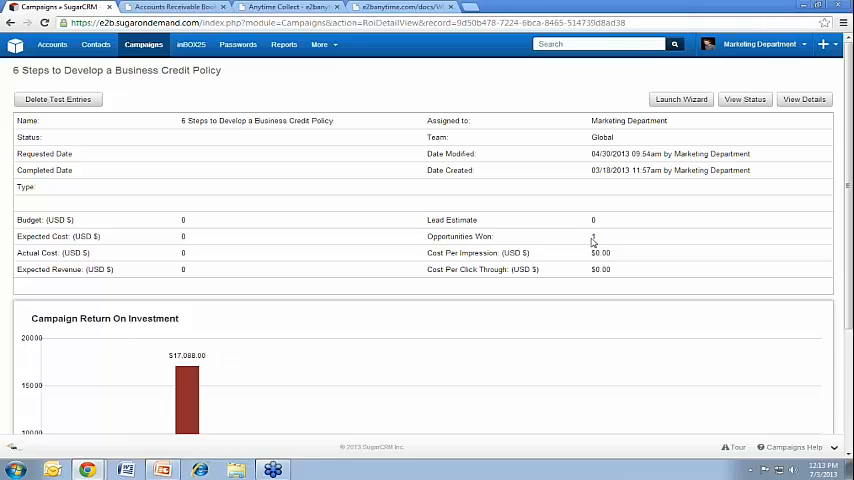
pyautogui.scroll(-3)
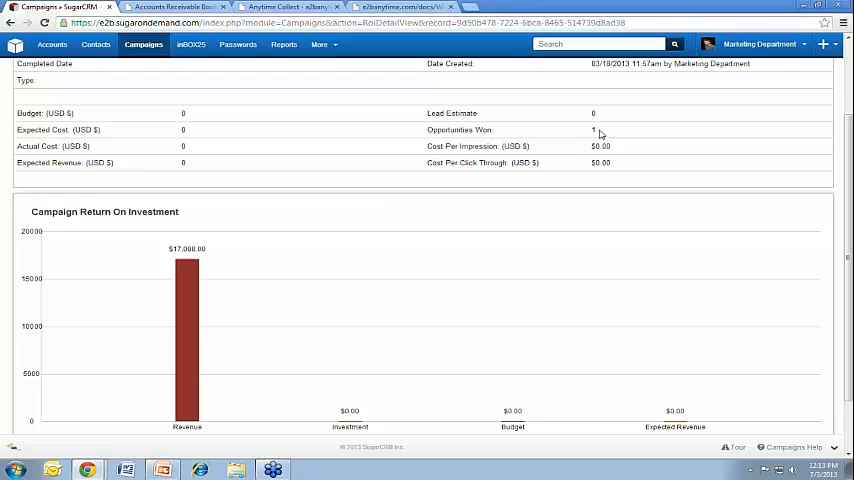
pyautogui.moveTo(187, 262)
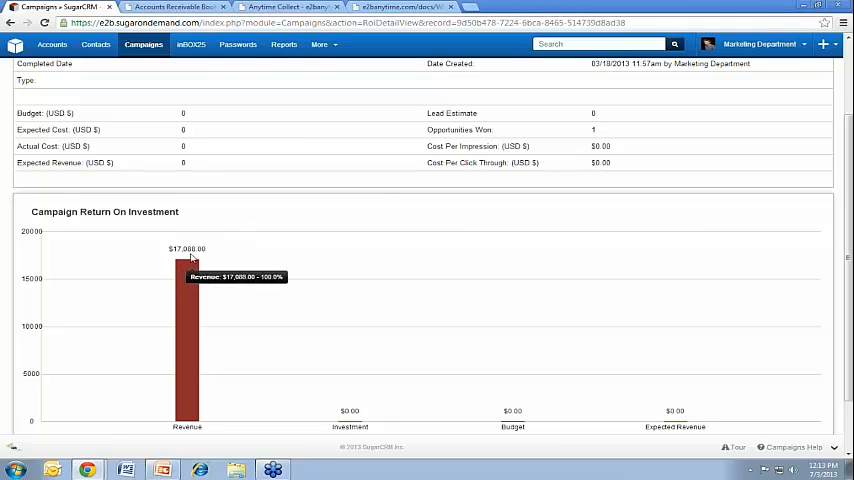
pyautogui.moveTo(287, 205)
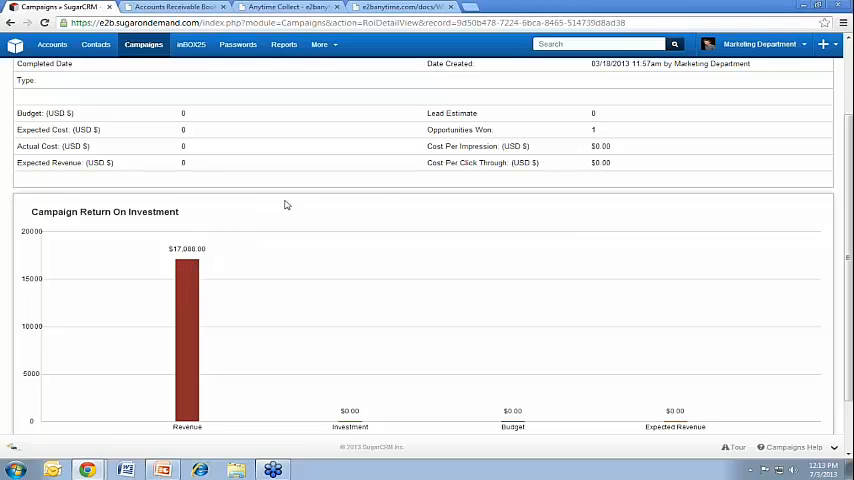
pyautogui.scroll(3)
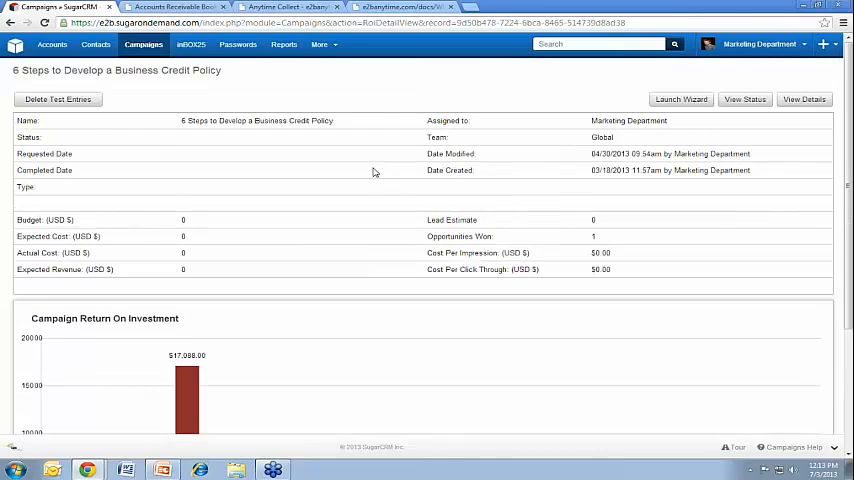
pyautogui.moveTo(422, 89)
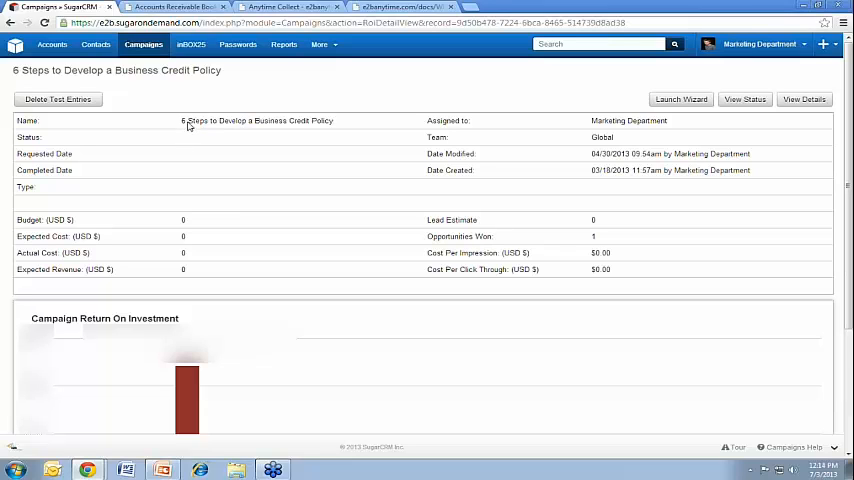
pyautogui.moveTo(320, 130)
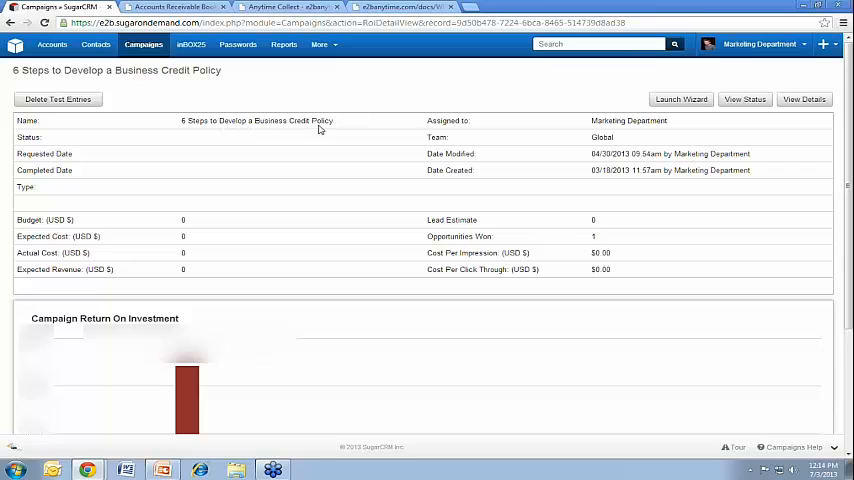
pyautogui.moveTo(416, 83)
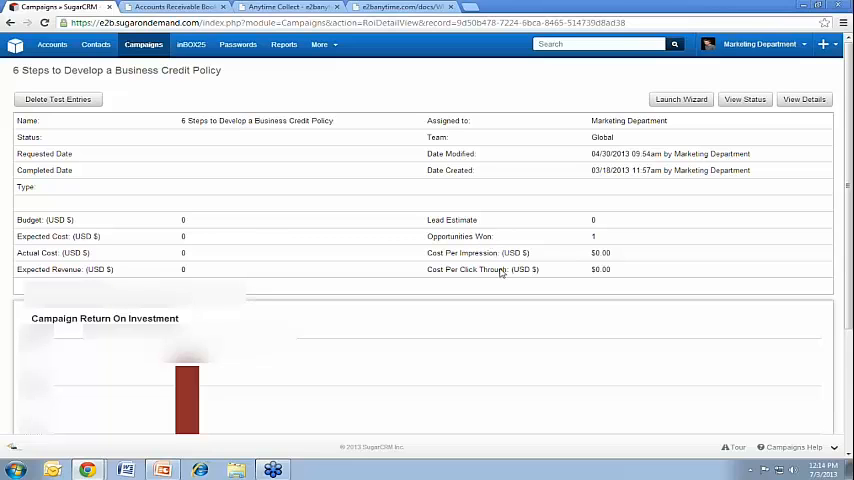
pyautogui.scroll(-3)
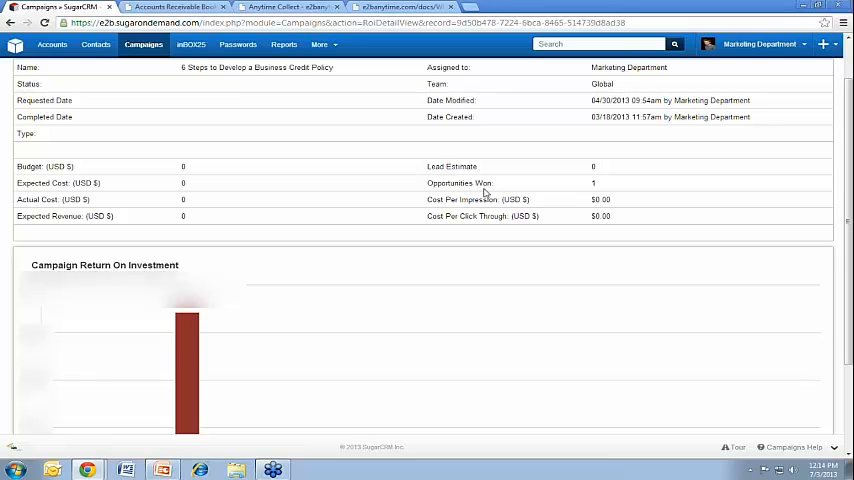
pyautogui.scroll(-3)
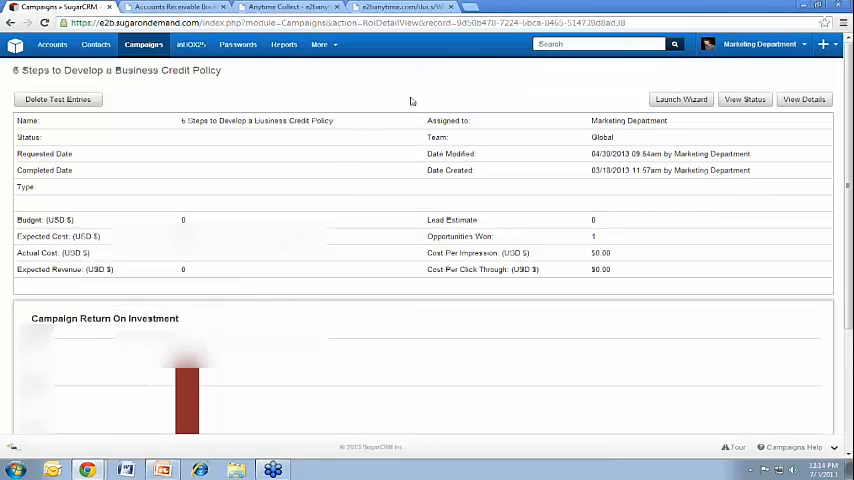
pyautogui.moveTo(419, 96)
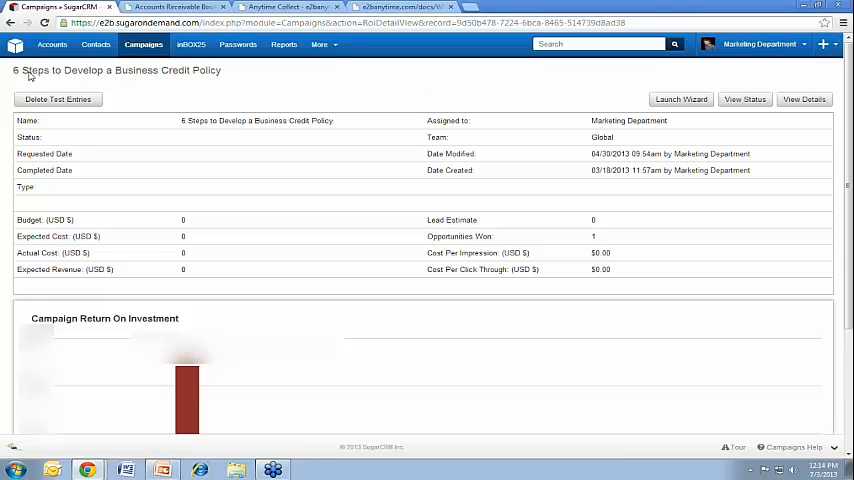
# Step: Return to the Home dashboard and scroll to the Leads by Campaign dashlet
pyautogui.click(15, 45)
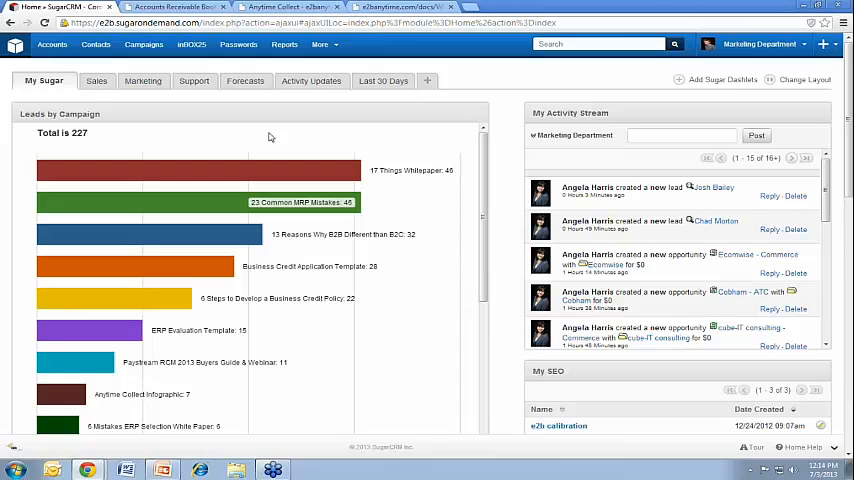
pyautogui.moveTo(505, 116)
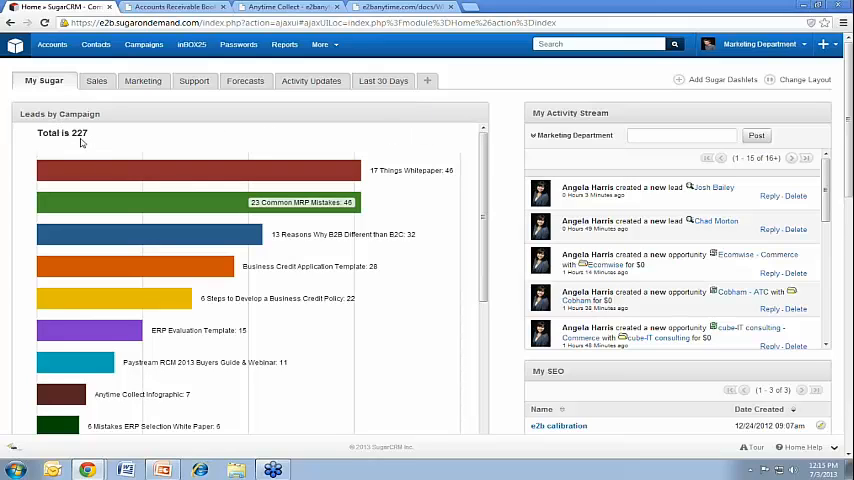
pyautogui.moveTo(498, 140)
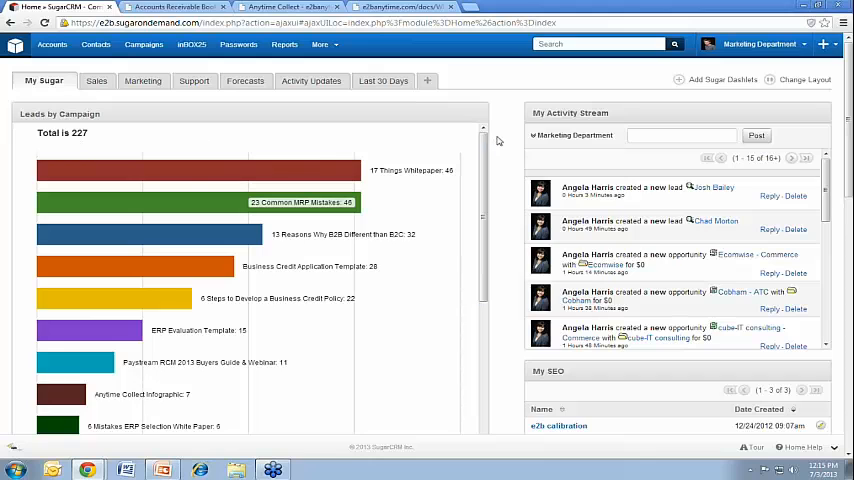
pyautogui.moveTo(488, 140)
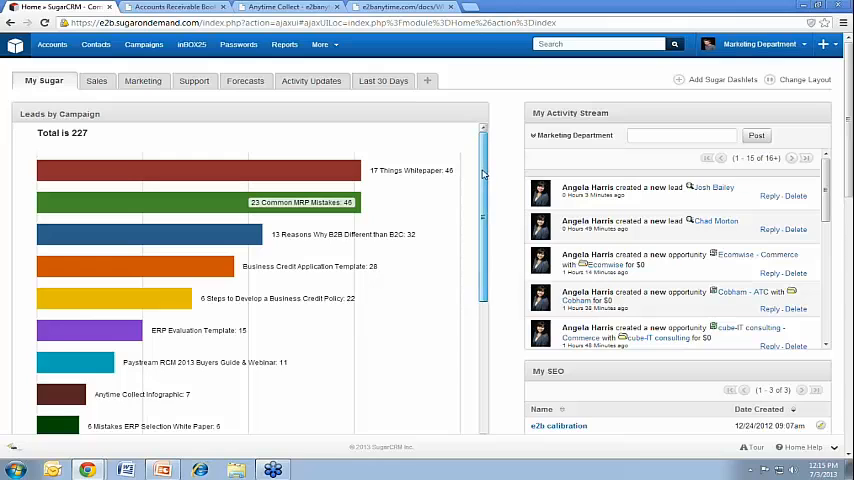
pyautogui.scroll(-3)
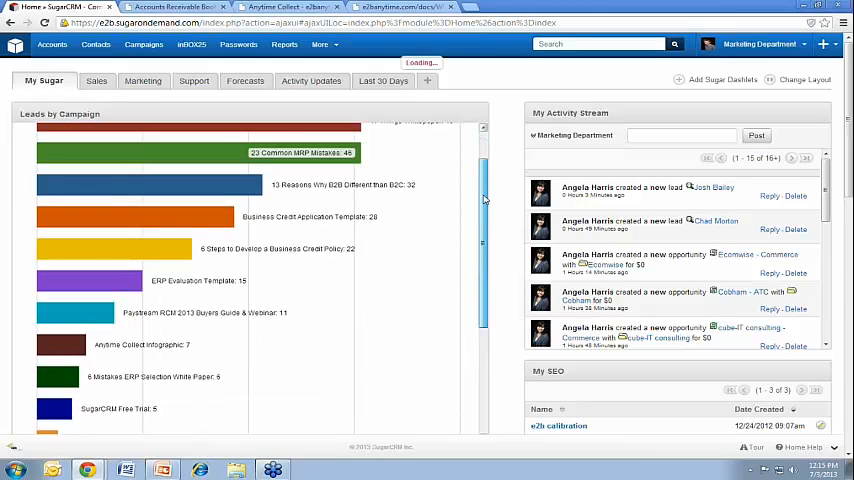
pyautogui.scroll(-3)
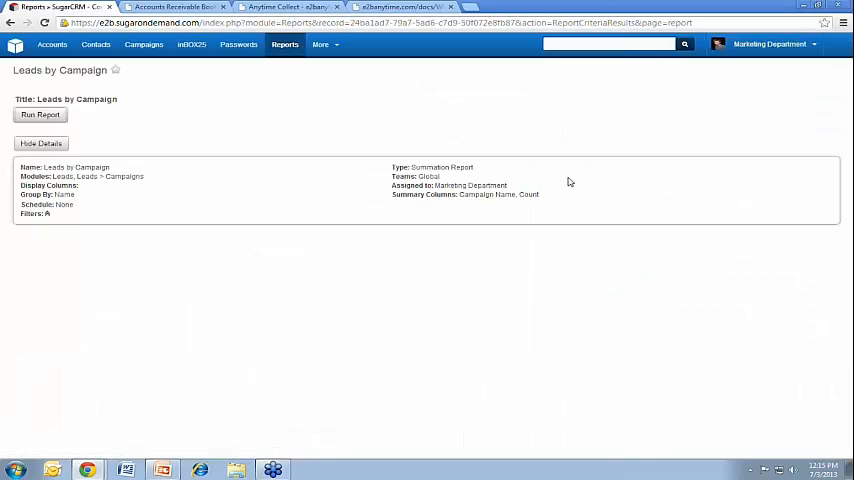
# Step: Run the Leads by Campaign report, then go to Admin from the user menu
pyautogui.click(40, 114)
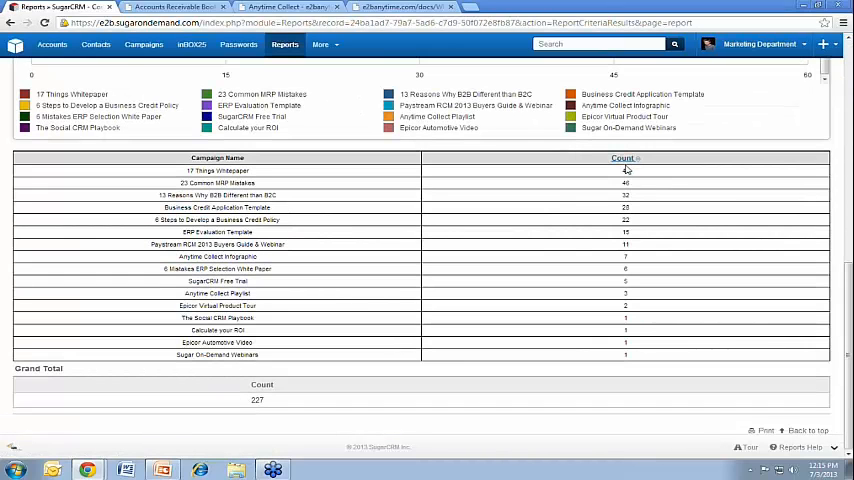
pyautogui.moveTo(600, 192)
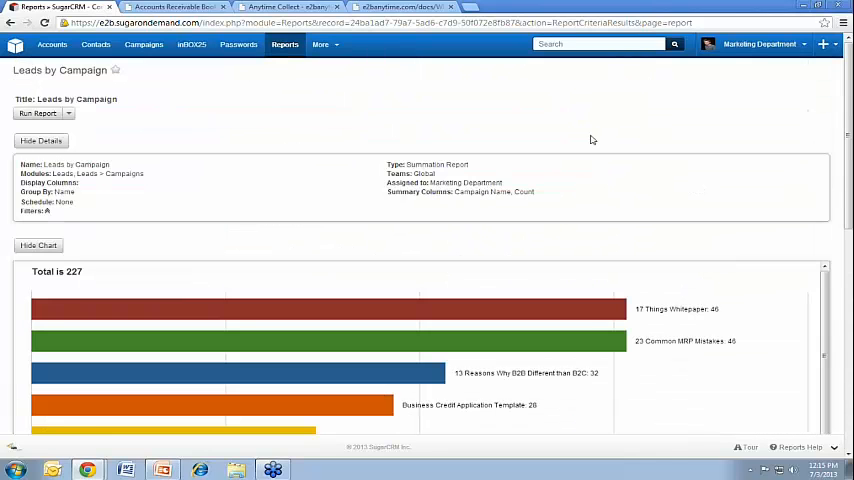
pyautogui.click(759, 43)
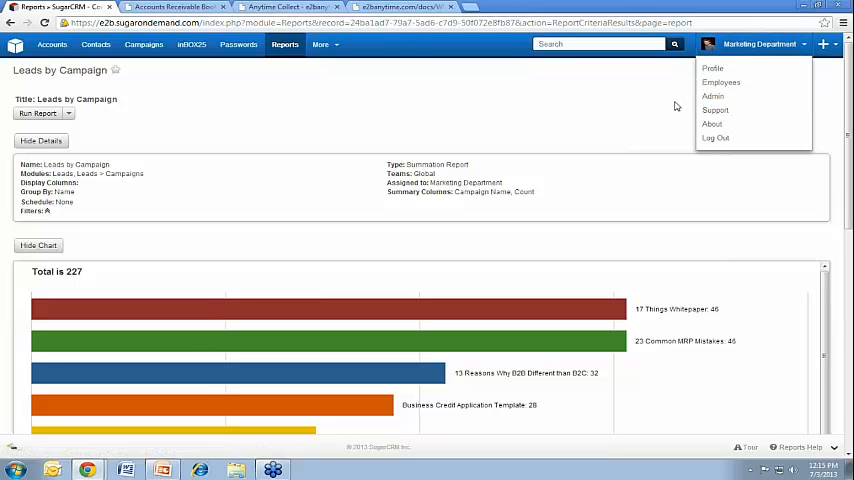
pyautogui.click(712, 96)
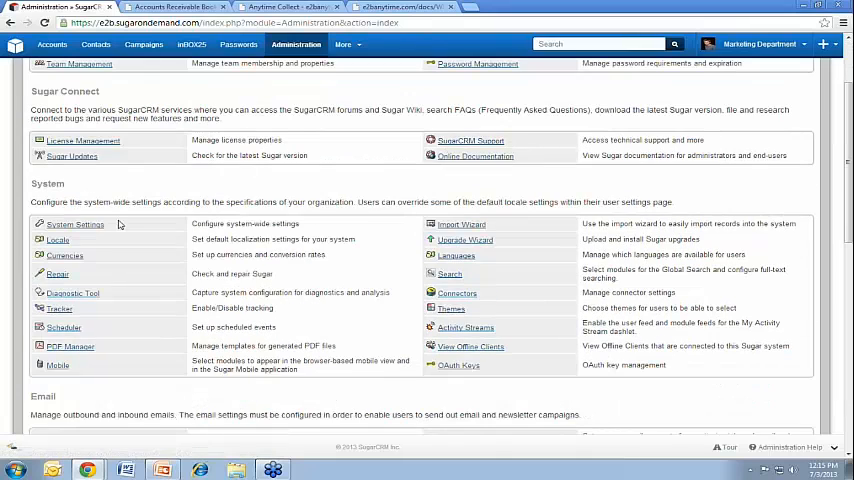
# Step: Go to Workflow Management and list the Alert Email Templates
pyautogui.scroll(-3)
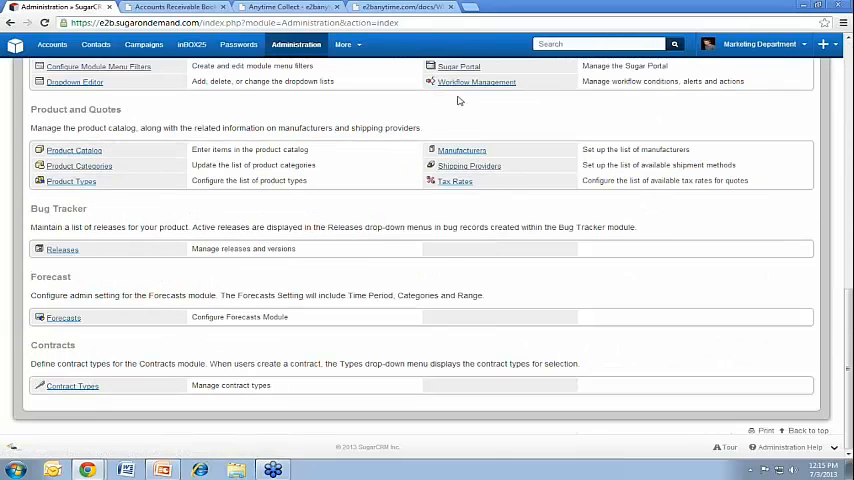
pyautogui.click(476, 81)
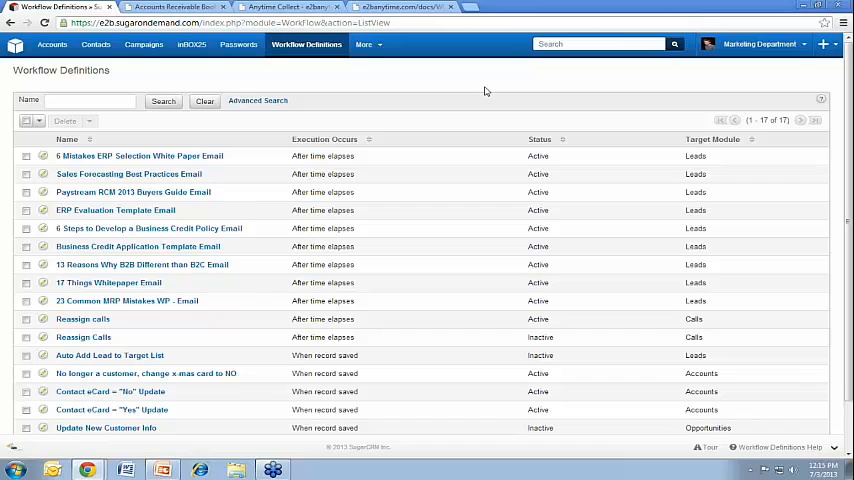
pyautogui.moveTo(476, 85)
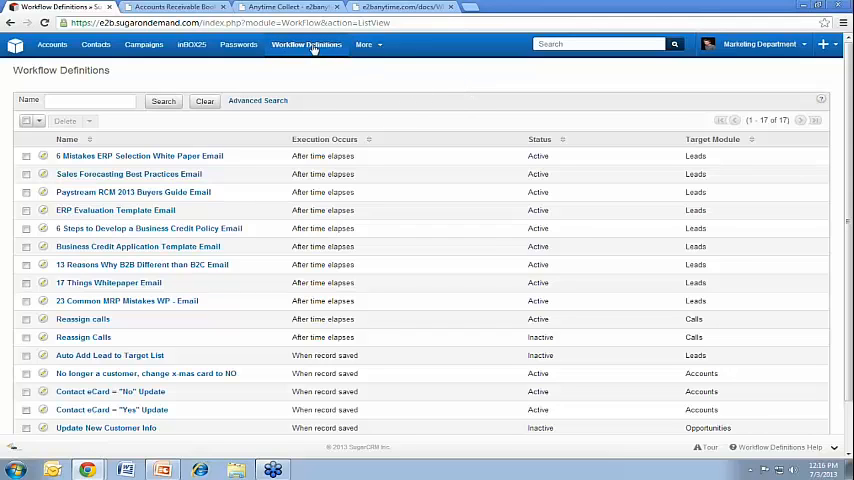
pyautogui.click(306, 44)
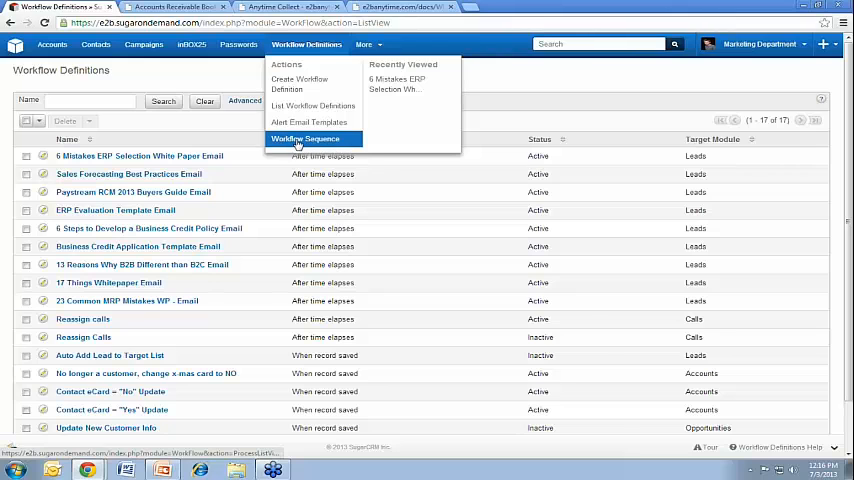
pyautogui.click(305, 138)
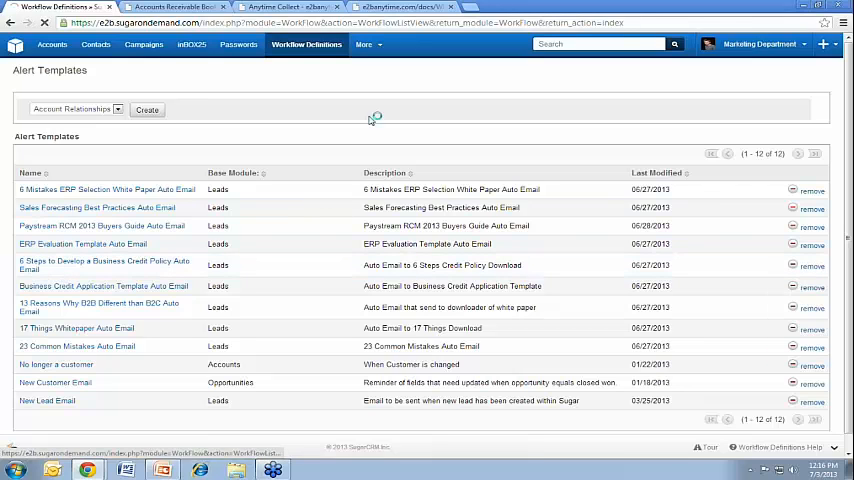
# Step: Open the '6 Steps to Develop a Business Credit Policy Auto Email' template and read its body
pyautogui.click(103, 265)
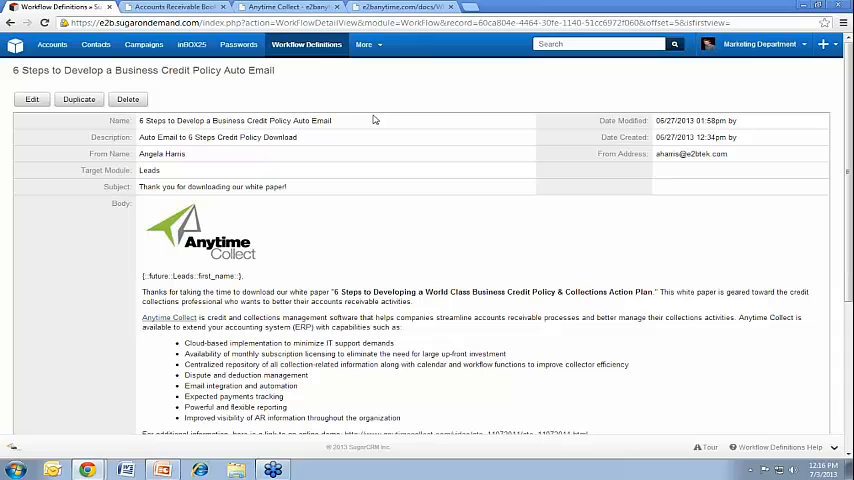
pyautogui.scroll(-3)
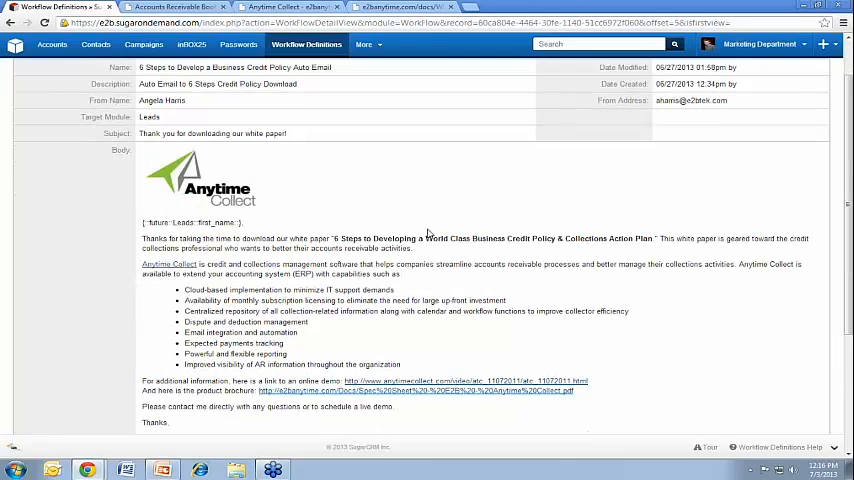
pyautogui.moveTo(509, 175)
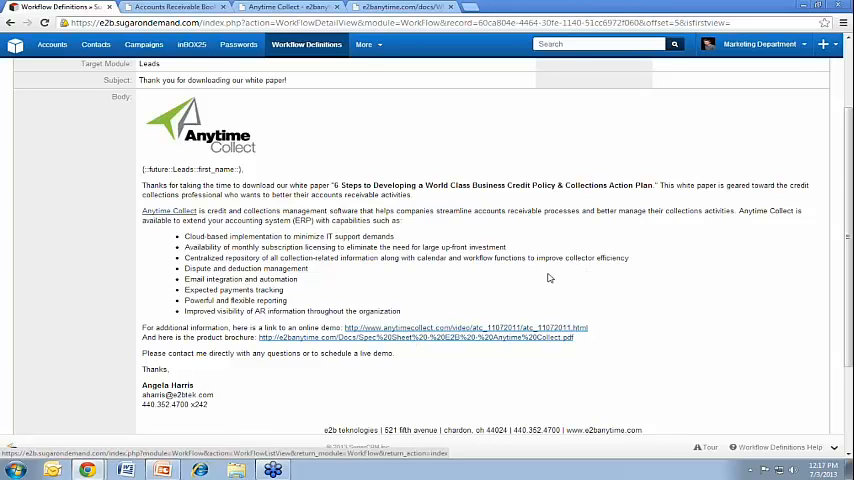
pyautogui.moveTo(517, 280)
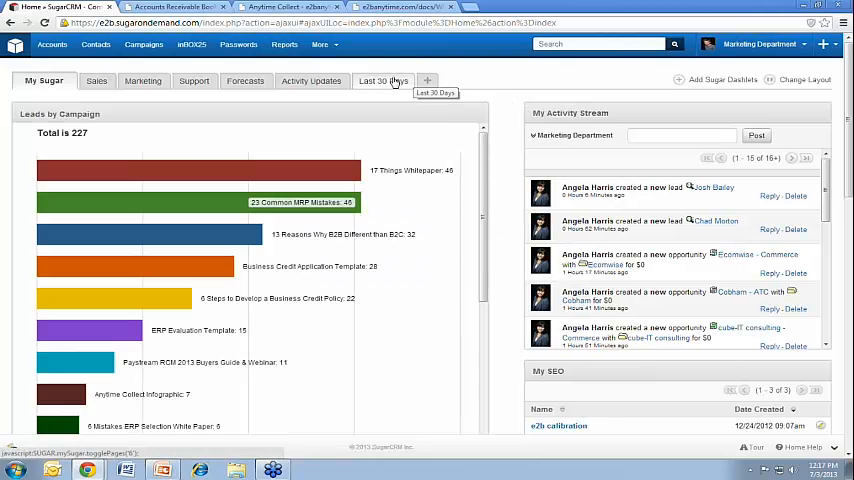
# Step: Open the e2b-Admin-Monthly Marketing Report detail page from its dashboard dashlet
pyautogui.click(383, 80)
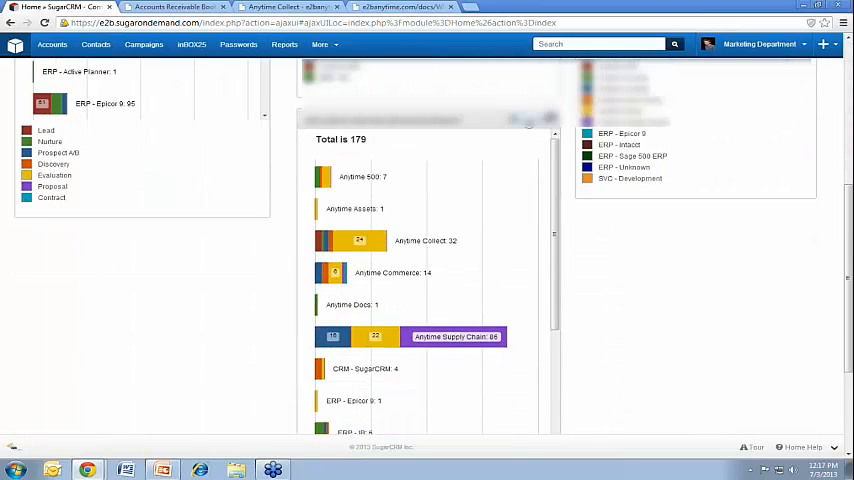
pyautogui.scroll(-3)
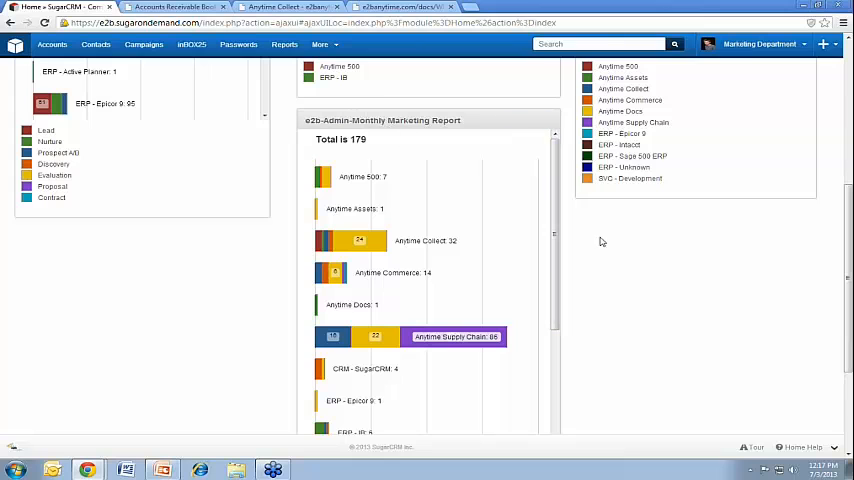
pyautogui.scroll(-3)
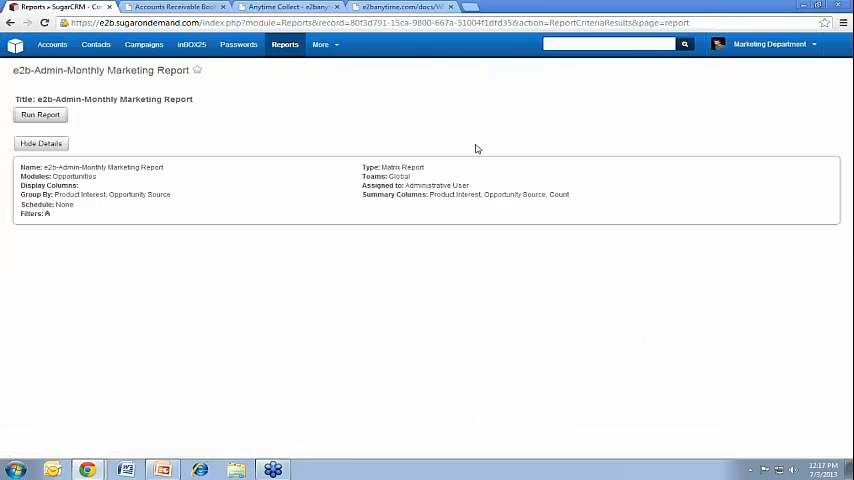
# Step: Show the report chart and view the Count table totaling 179 opportunities
pyautogui.click(40, 114)
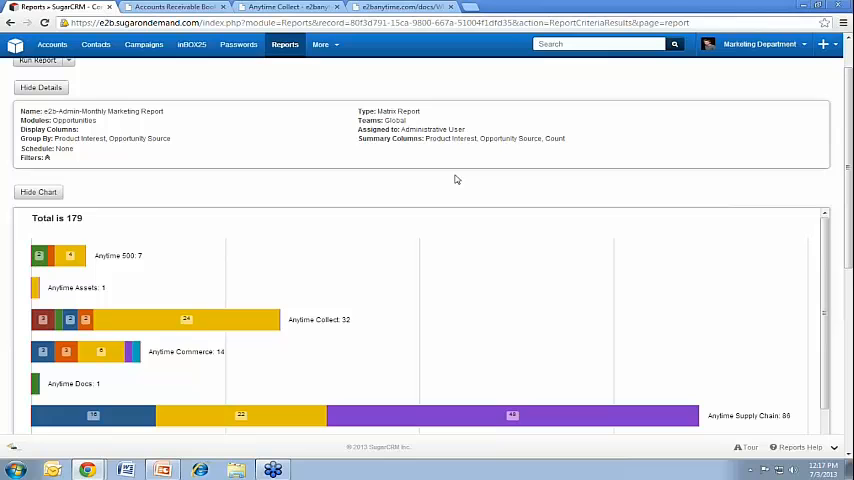
pyautogui.scroll(-3)
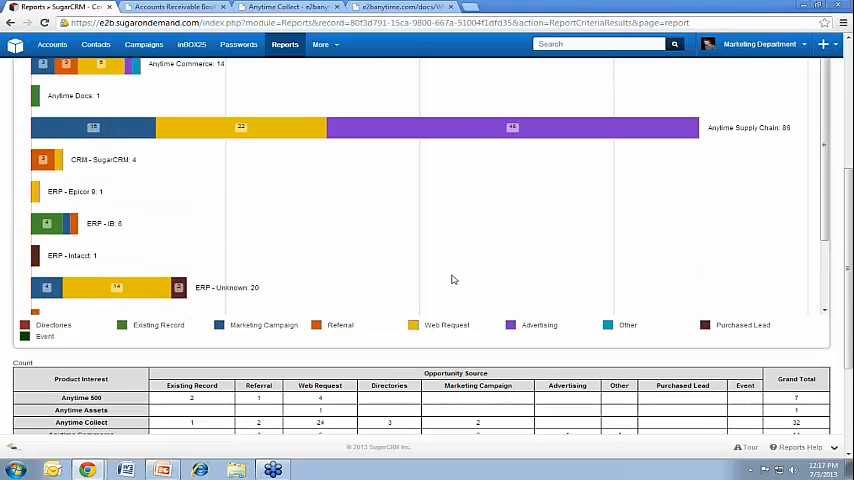
pyautogui.scroll(-3)
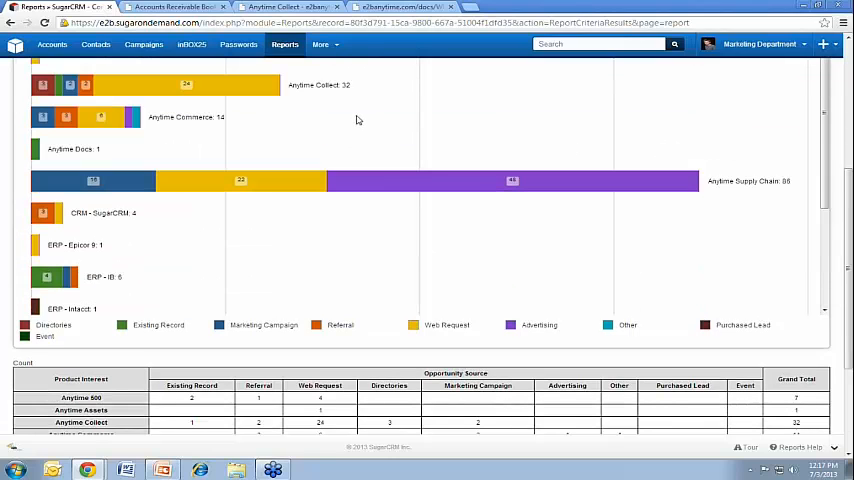
pyautogui.moveTo(186, 85)
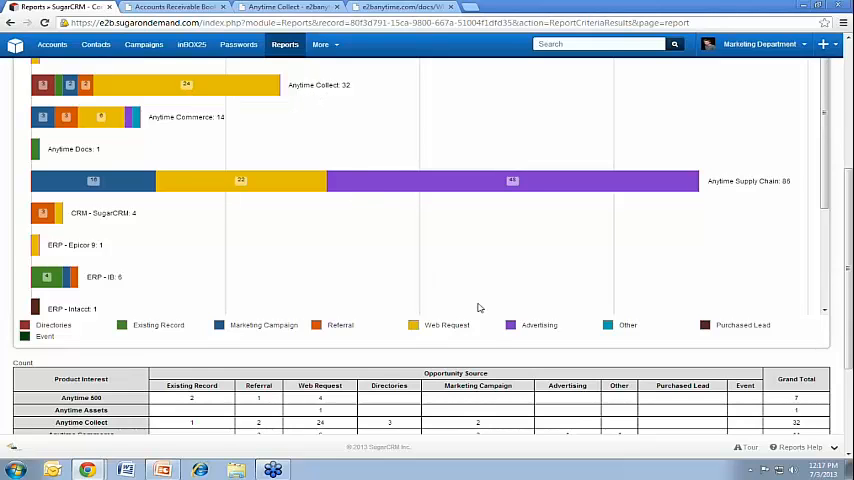
pyautogui.moveTo(513, 181)
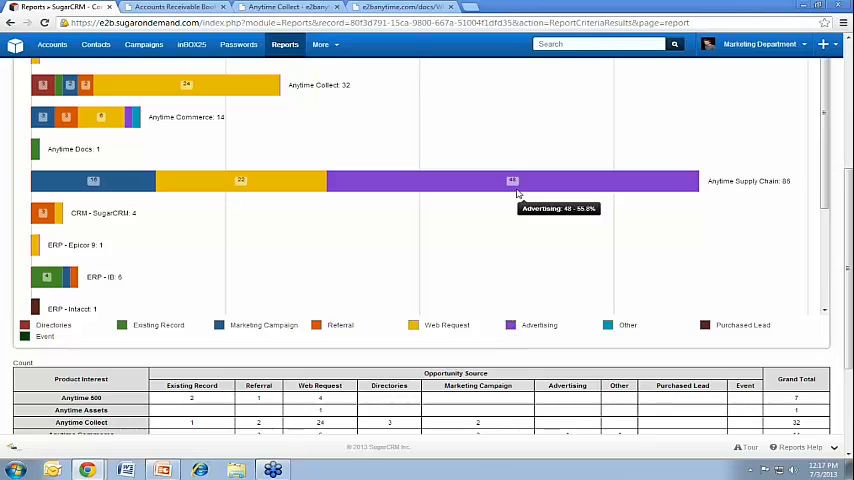
pyautogui.moveTo(517, 198)
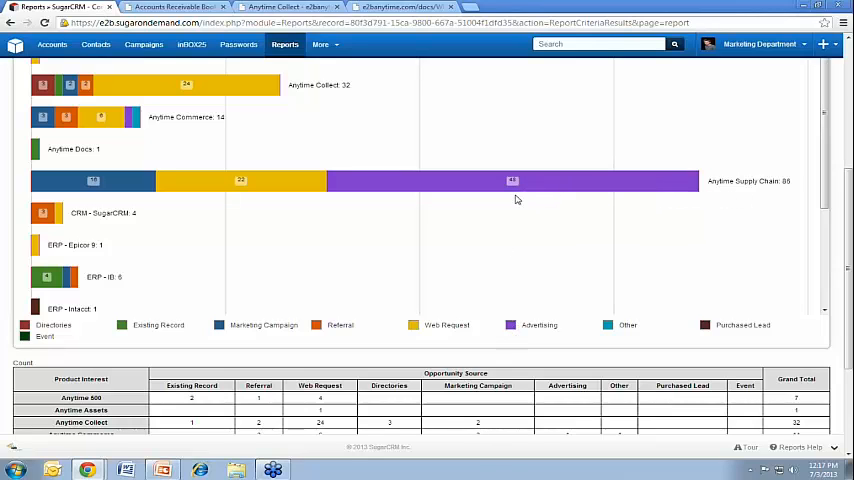
pyautogui.moveTo(538, 218)
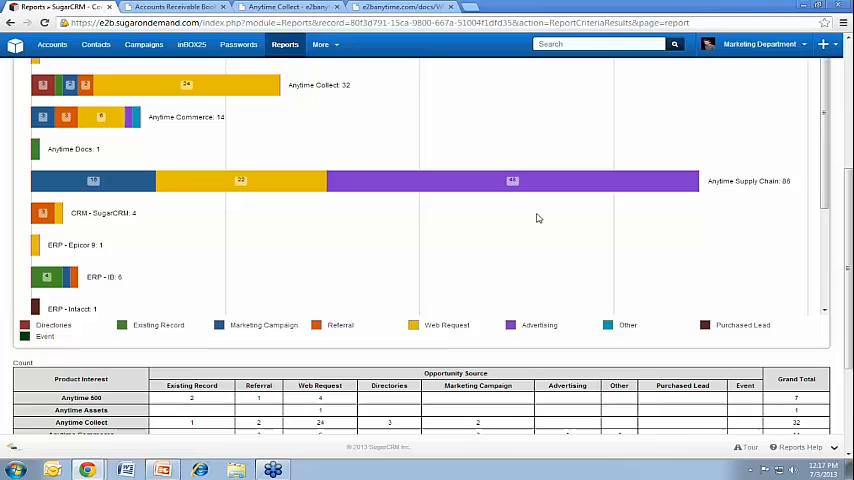
pyautogui.scroll(-3)
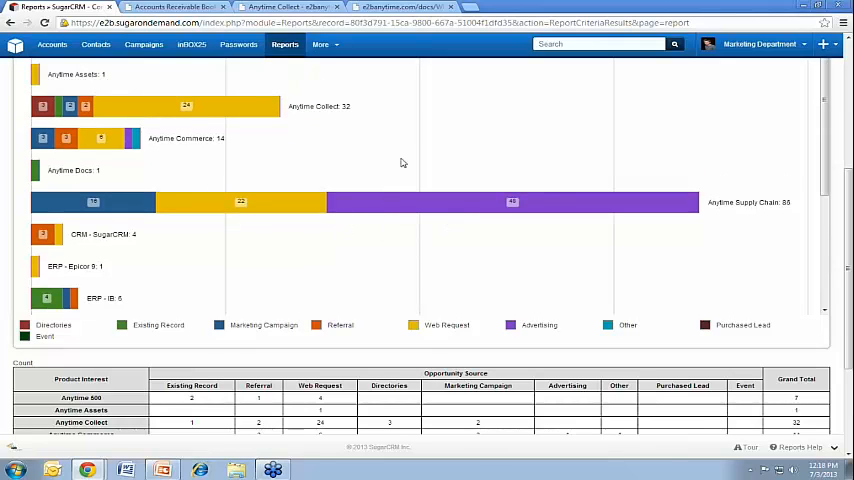
pyautogui.moveTo(398, 146)
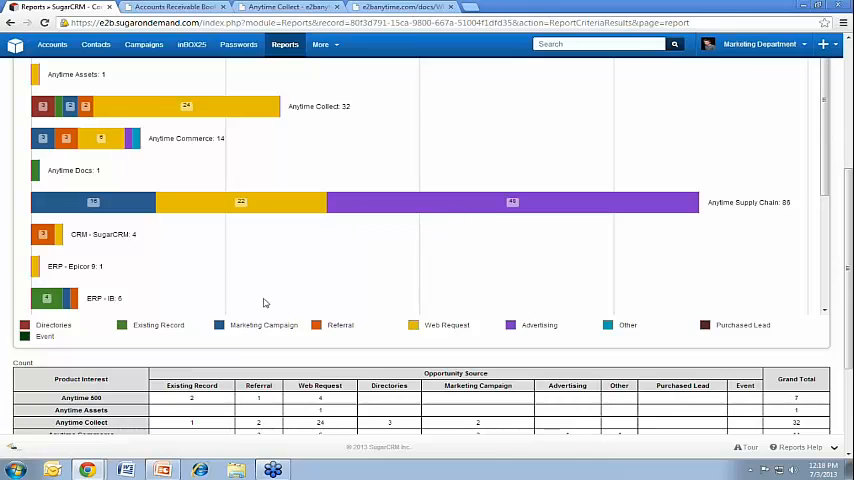
pyautogui.moveTo(274, 218)
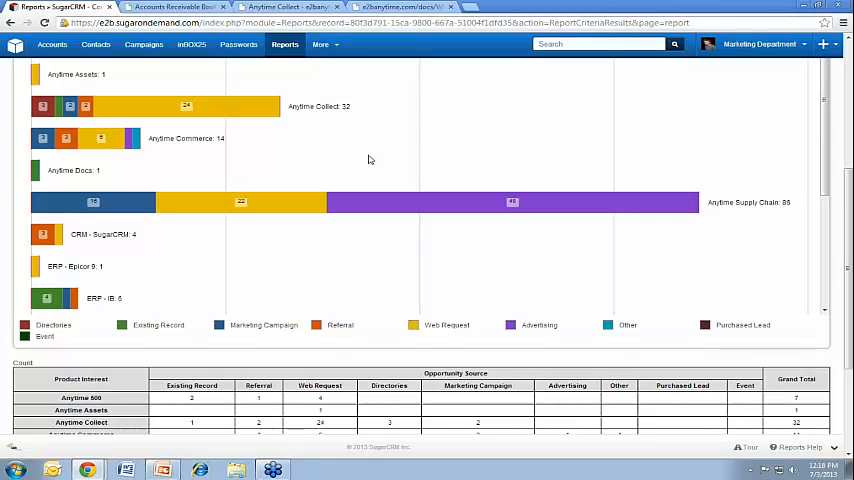
pyautogui.moveTo(442, 361)
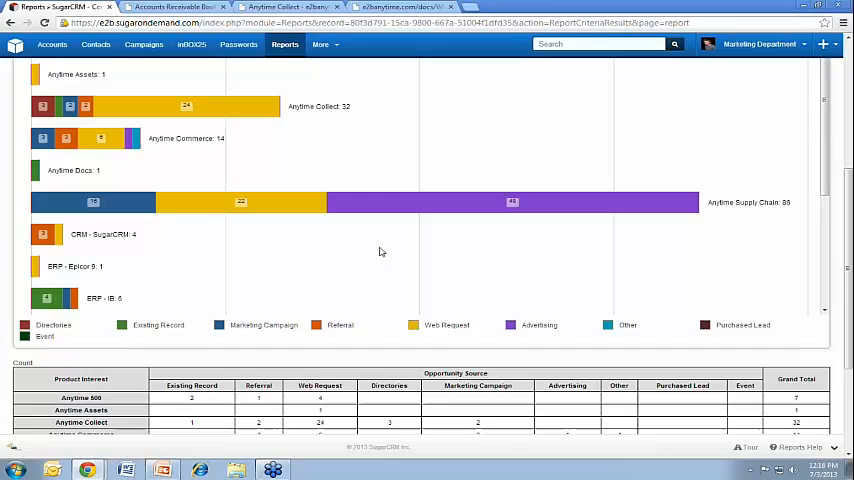
pyautogui.scroll(-3)
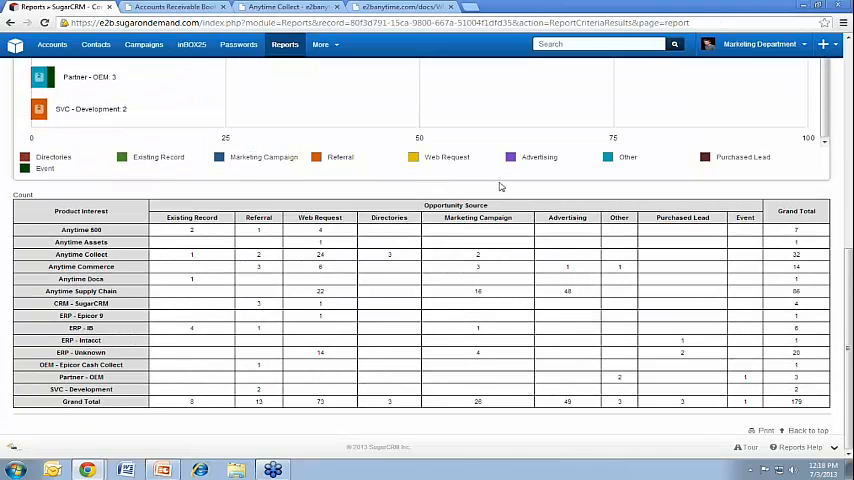
pyautogui.moveTo(452, 189)
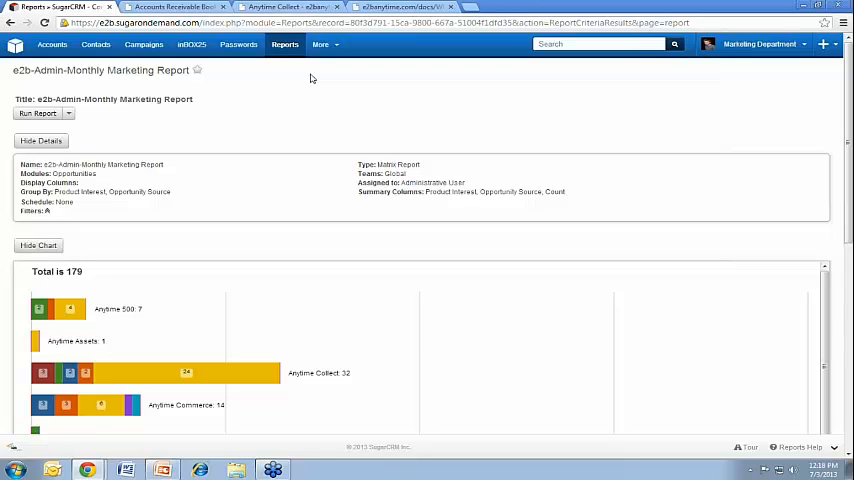
# Step: Review the report chart again, then bring the closing PowerPoint slides forward
pyautogui.scroll(-3)
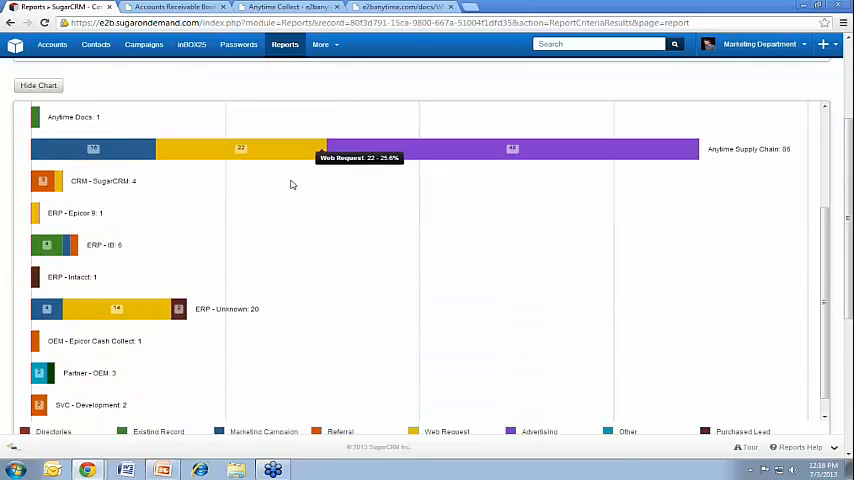
pyautogui.moveTo(435, 190)
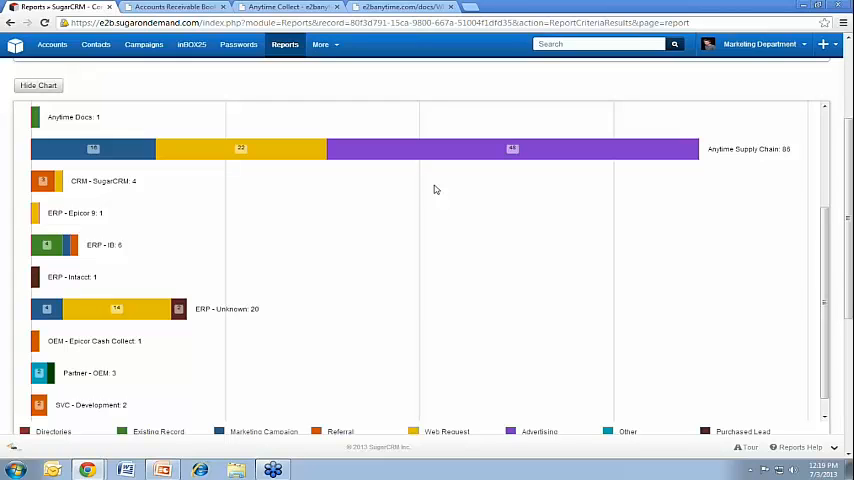
pyautogui.moveTo(419, 167)
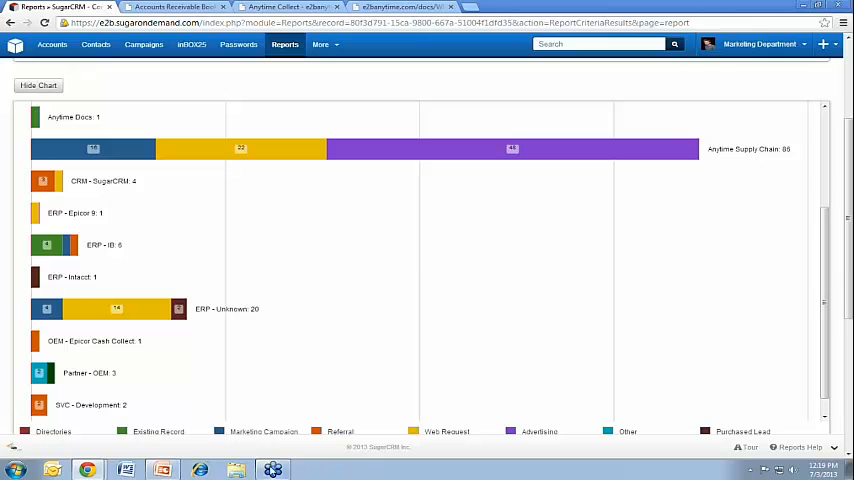
pyautogui.click(161, 469)
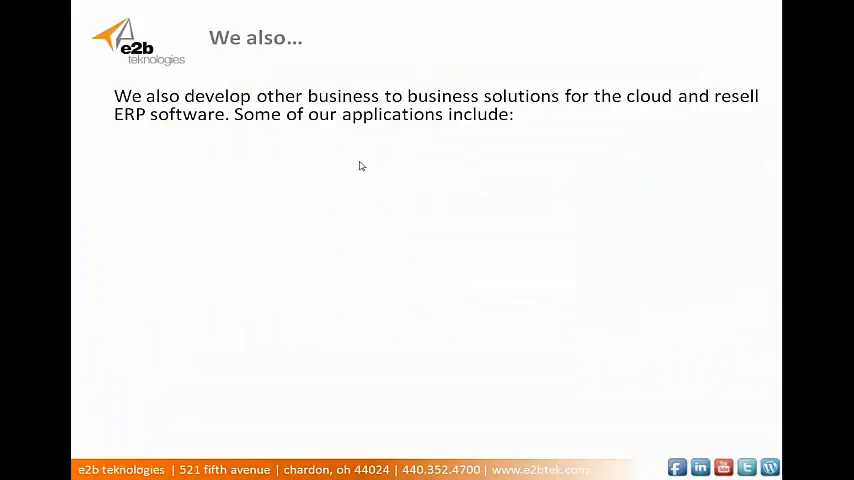
pyautogui.moveTo(797, 81)
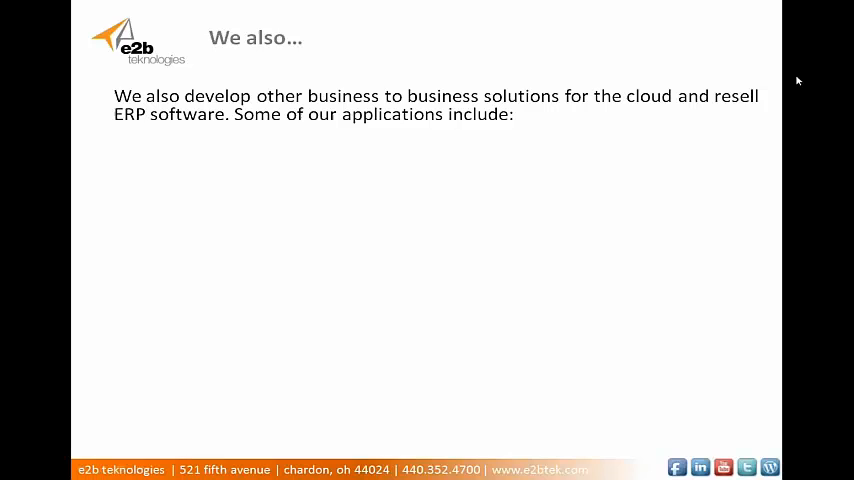
pyautogui.moveTo(645, 127)
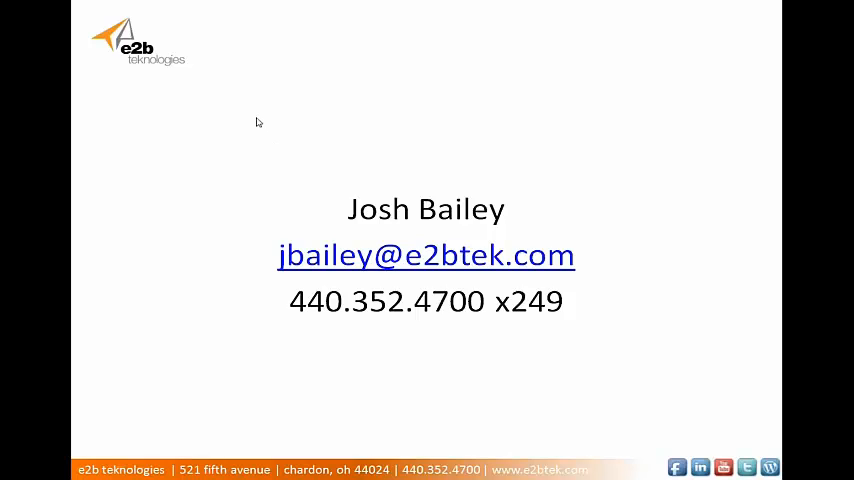
pyautogui.moveTo(32, 88)
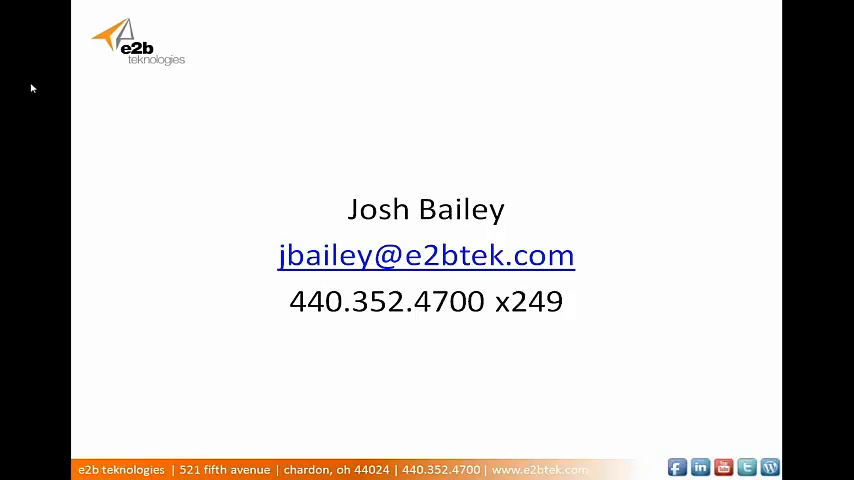
pyautogui.moveTo(542, 90)
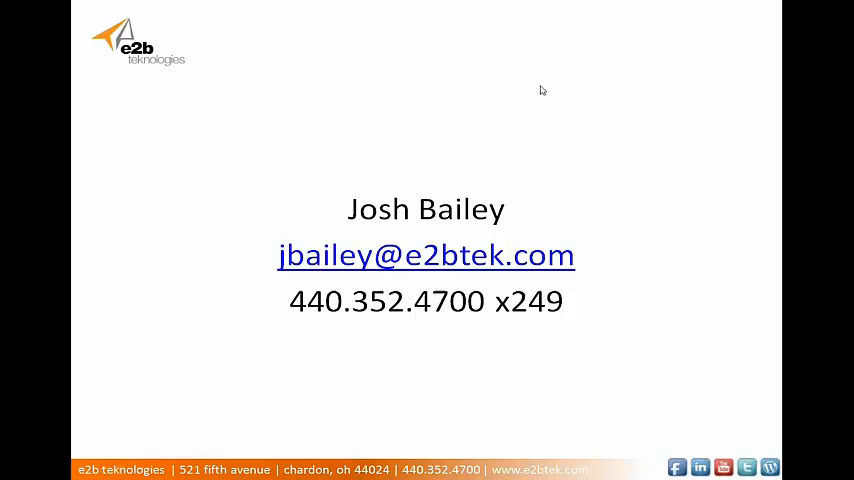